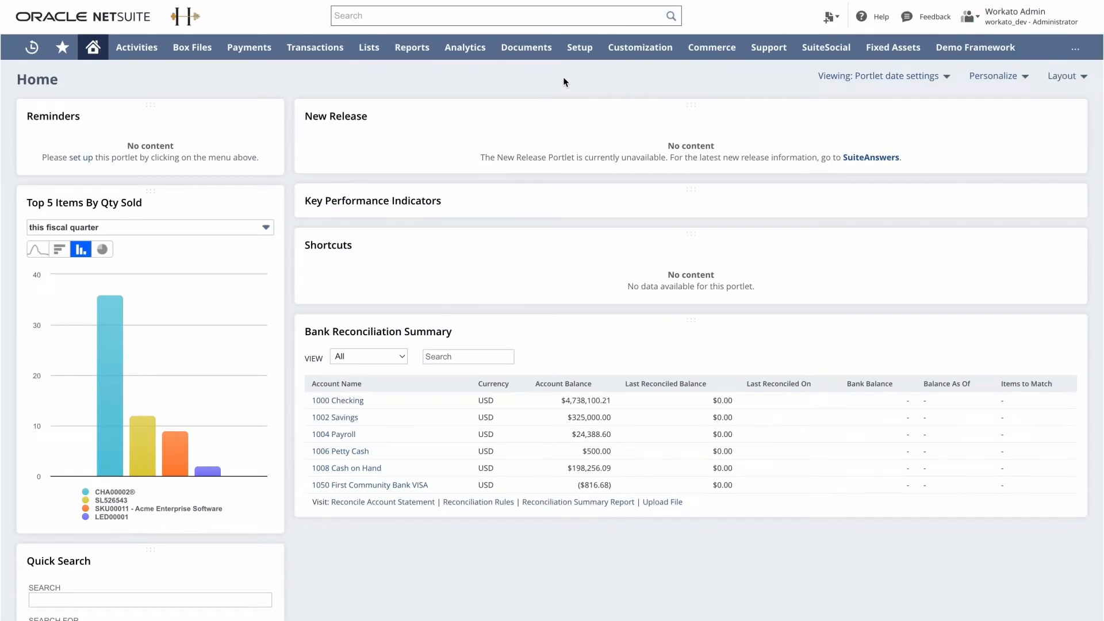
mouse_move(693, 86)
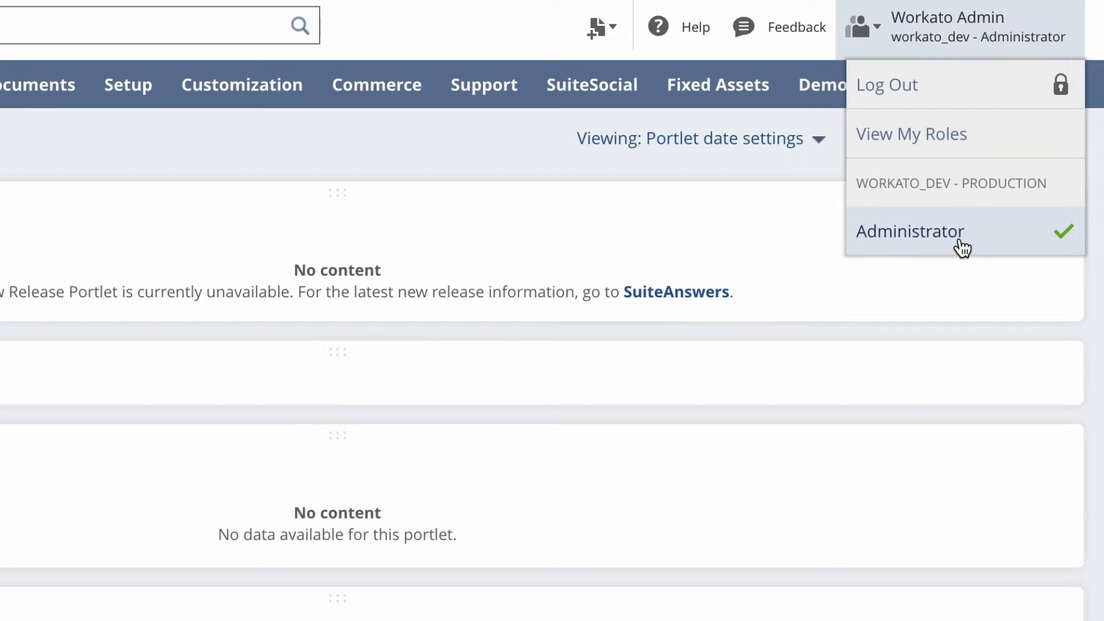
mouse_move(906, 242)
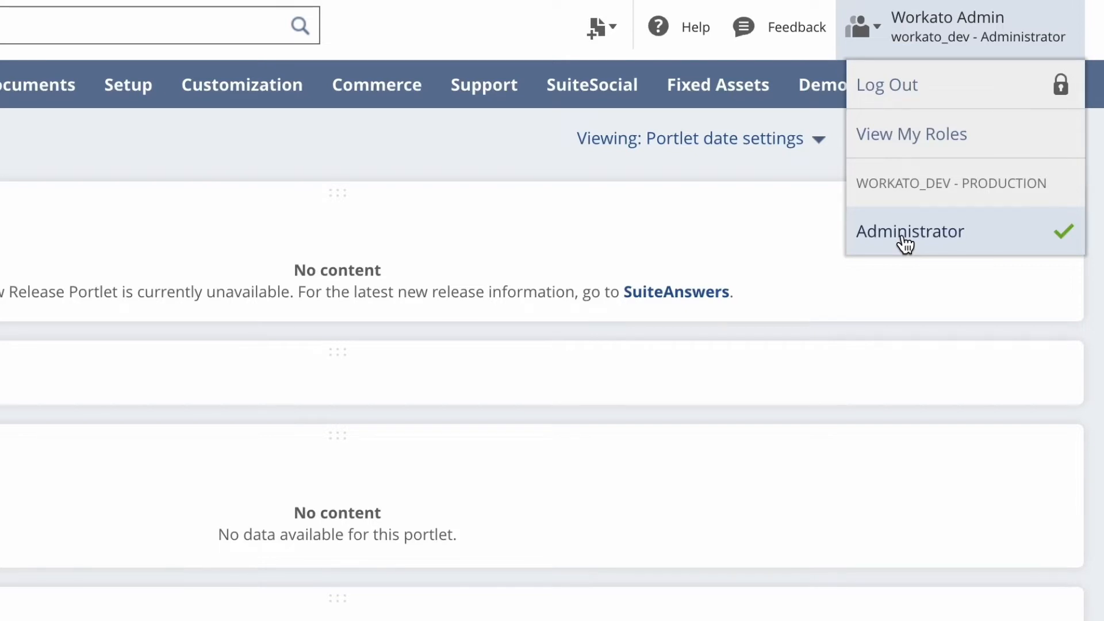
Confirm SOAP and REST web services and token-based authentication are enabled under SuiteCloud, then save.
click(437, 34)
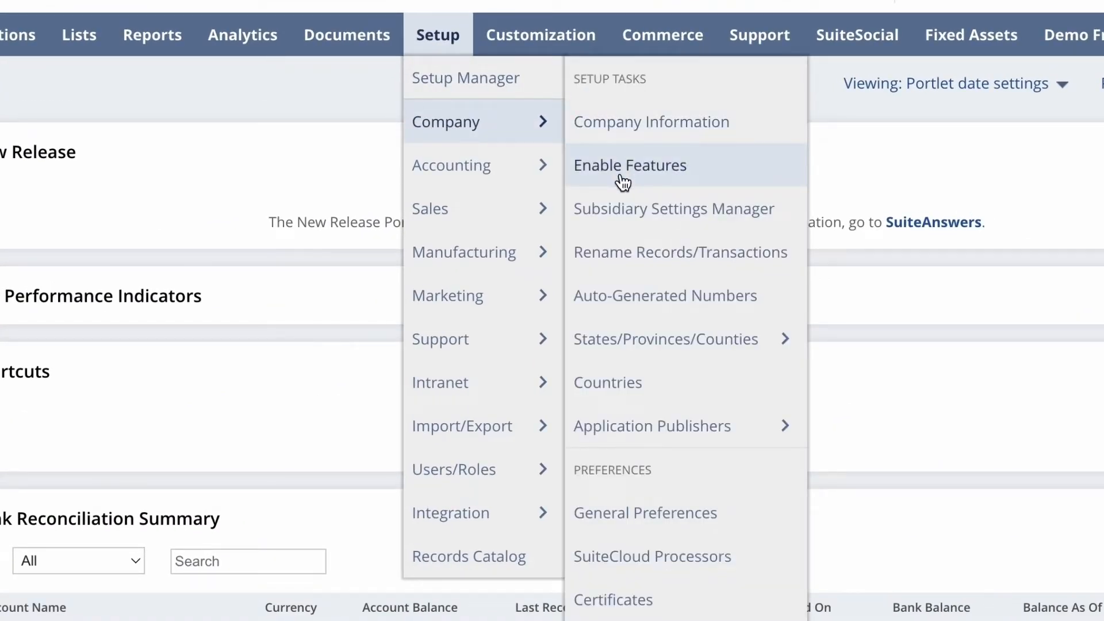
click(630, 165)
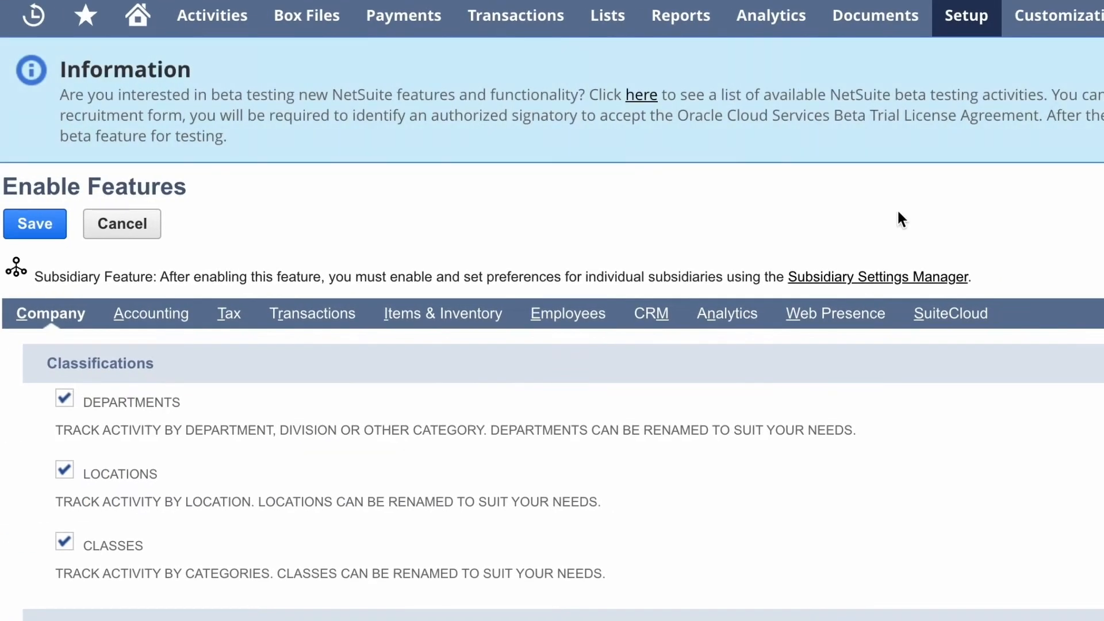
click(950, 313)
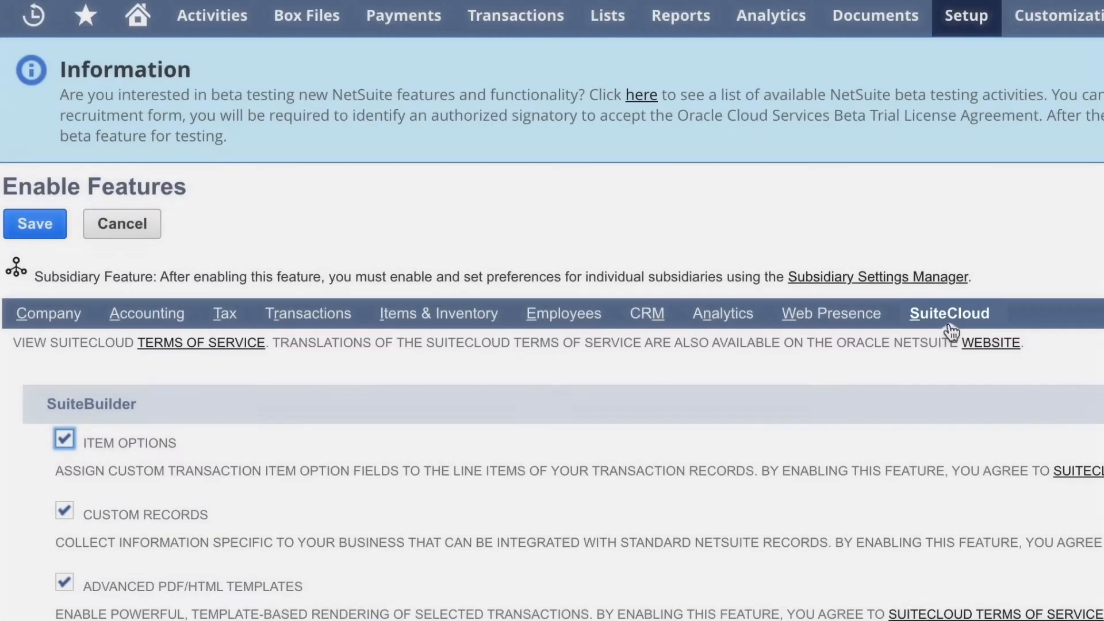
scroll(down, 3)
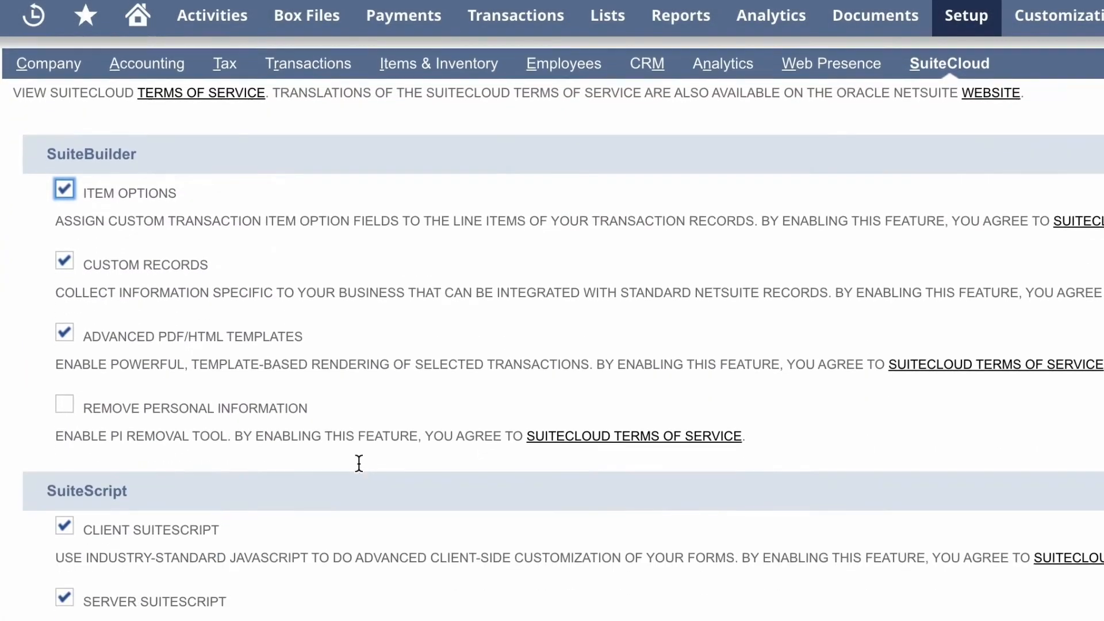
scroll(down, 3)
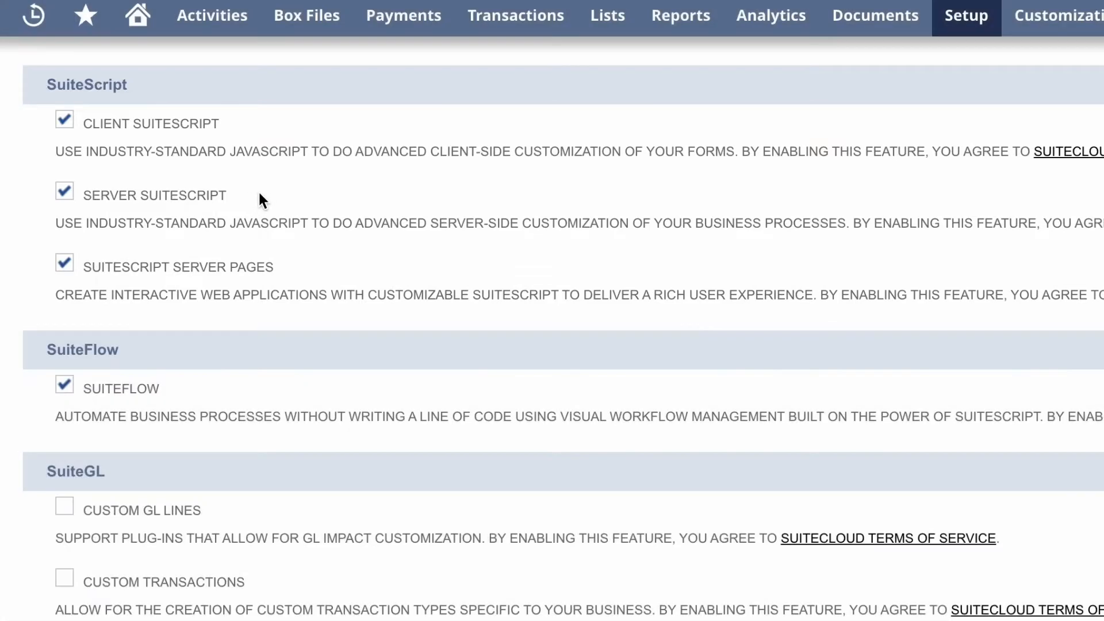
scroll(down, 3)
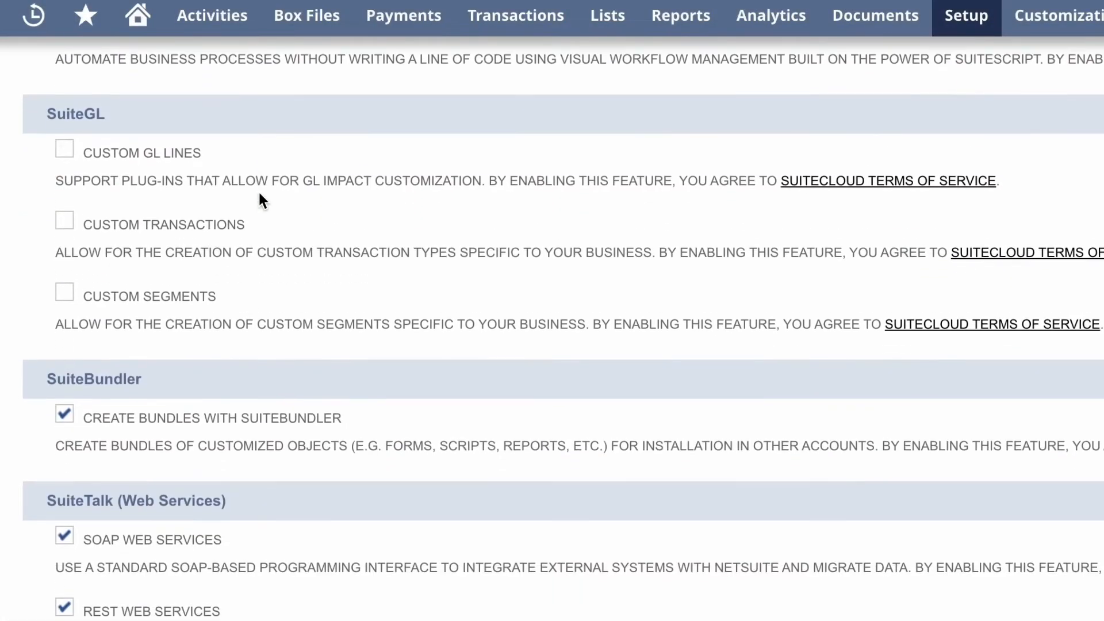
scroll(down, 3)
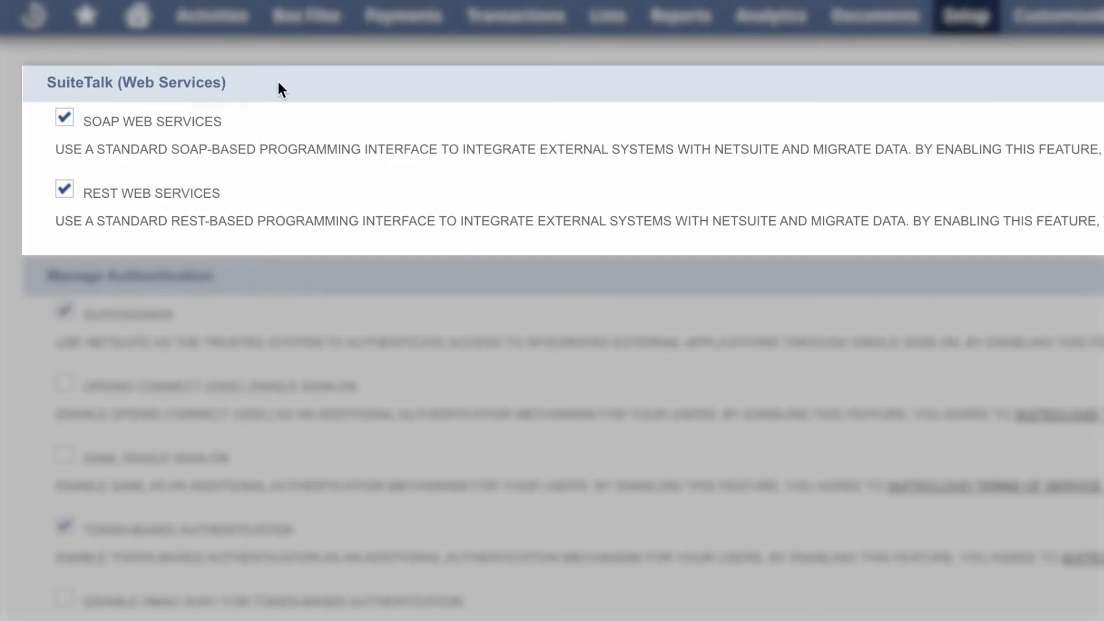
mouse_move(267, 97)
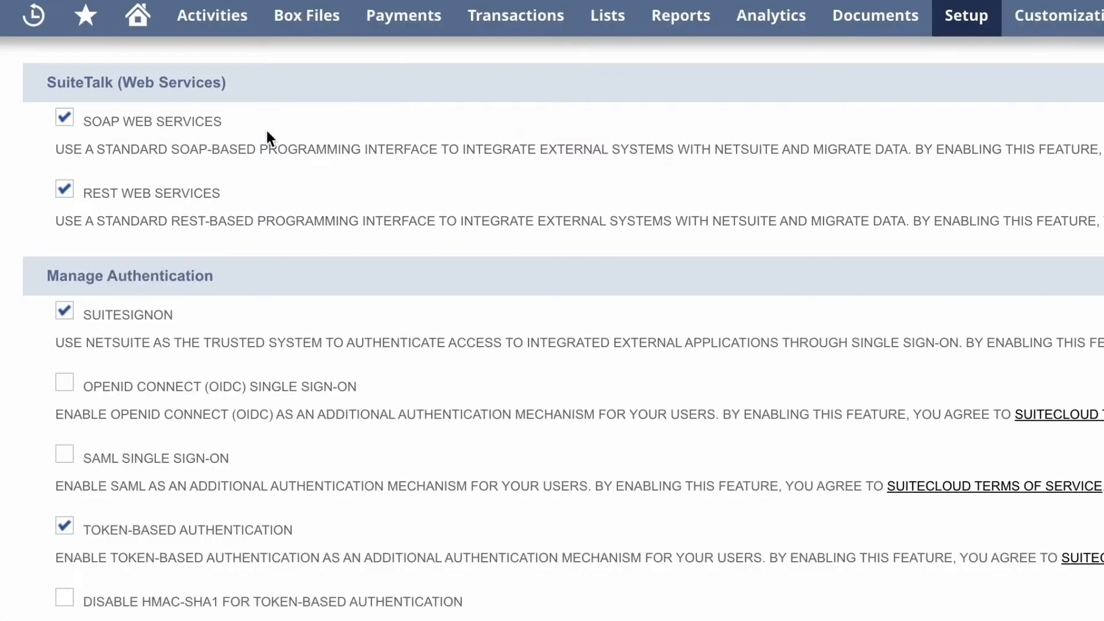
mouse_move(267, 204)
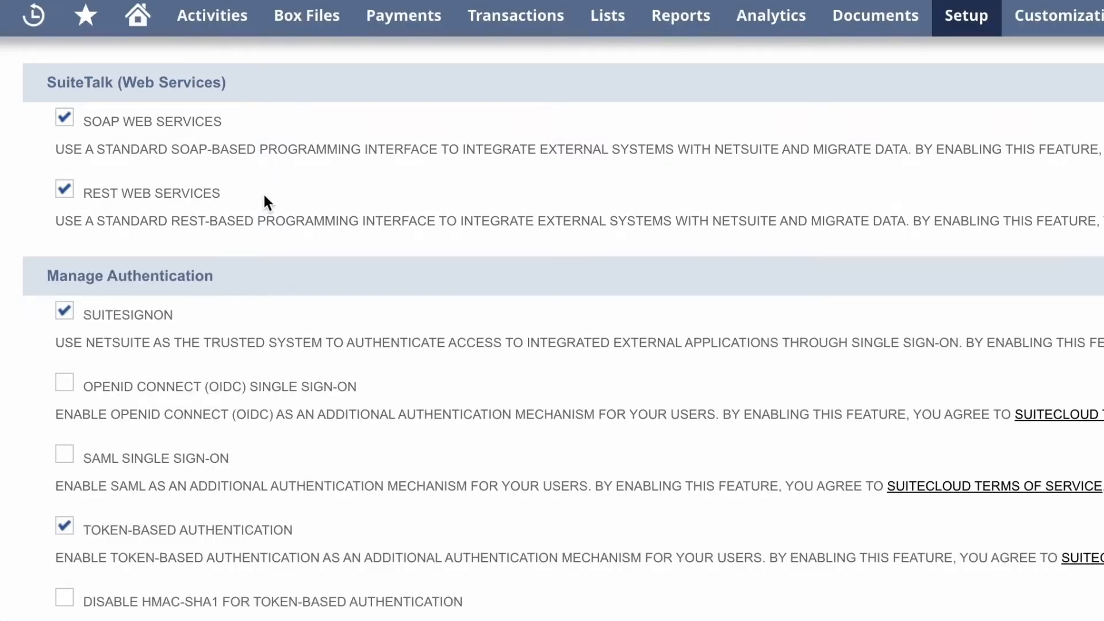
scroll(down, 3)
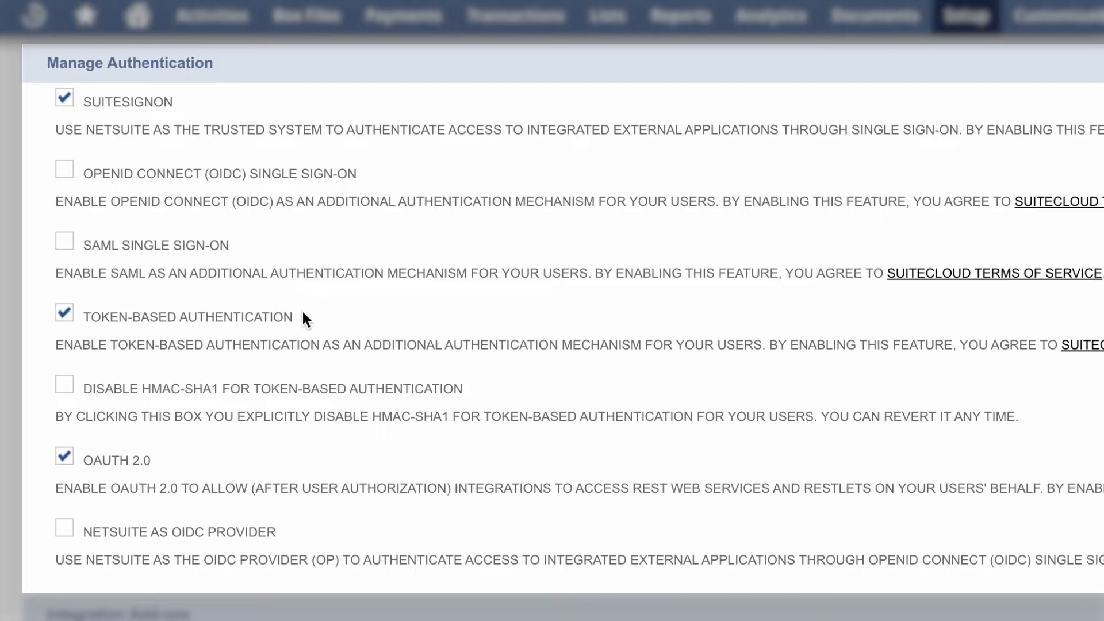
mouse_move(176, 467)
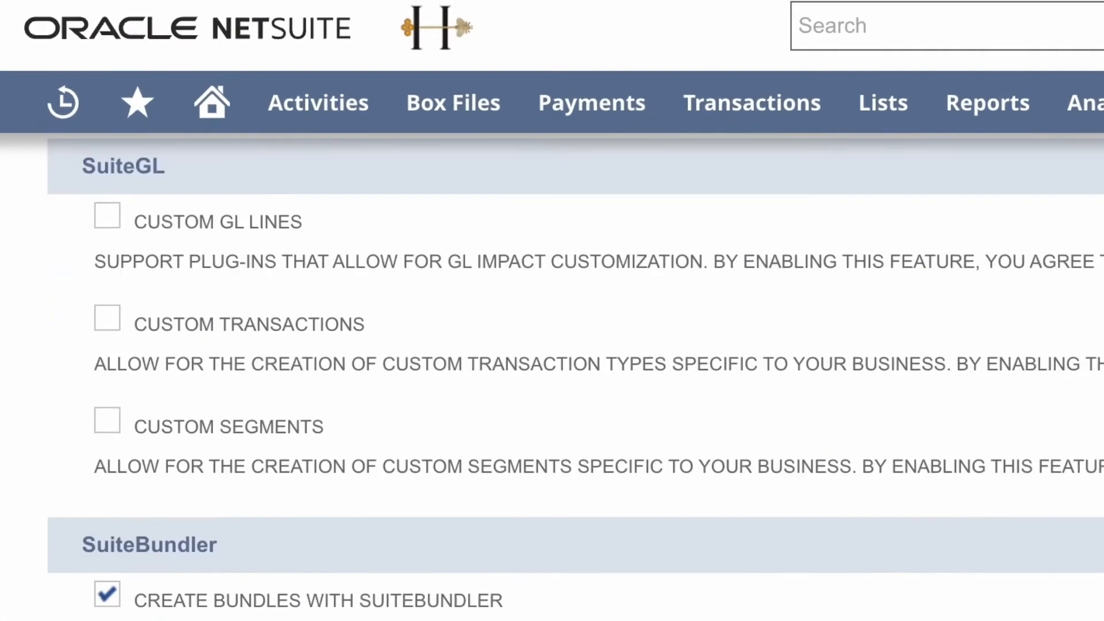
scroll(up, 3)
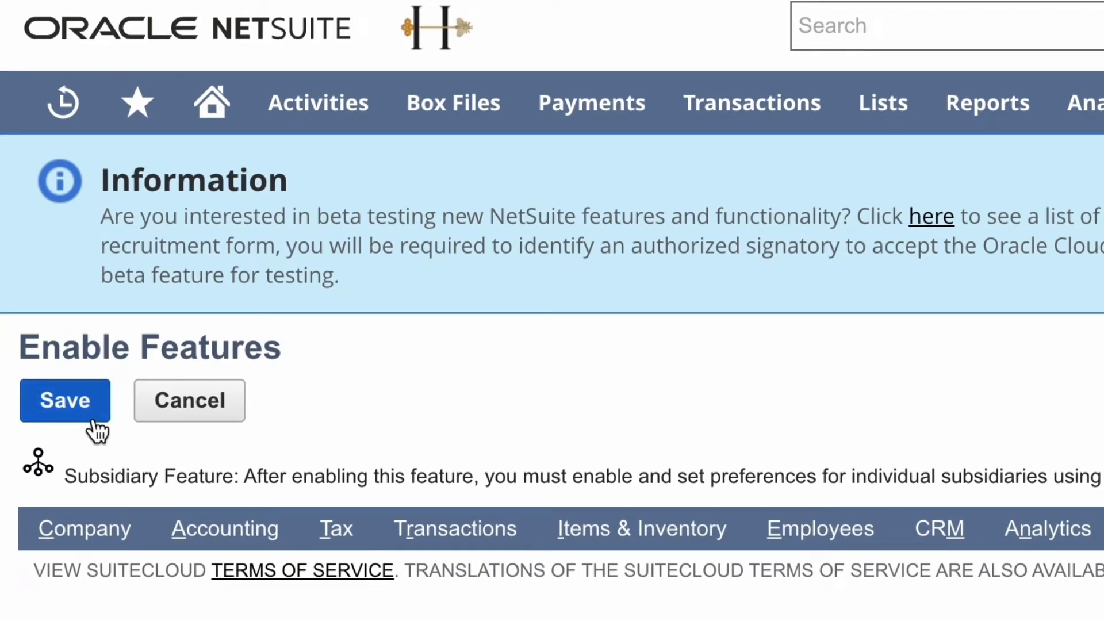
click(599, 65)
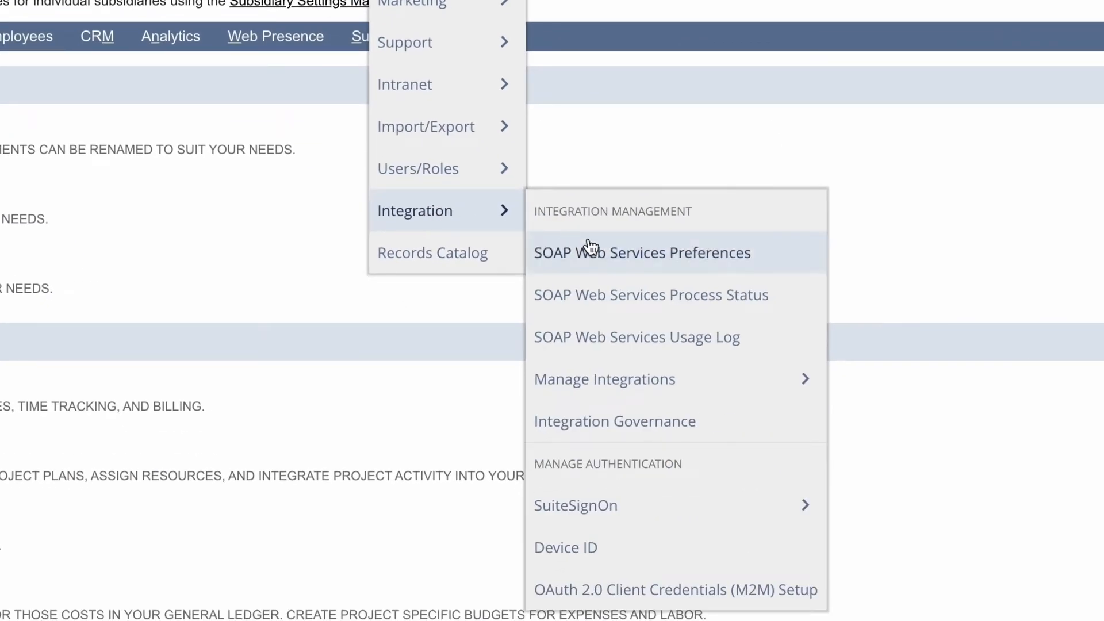
mouse_move(605, 379)
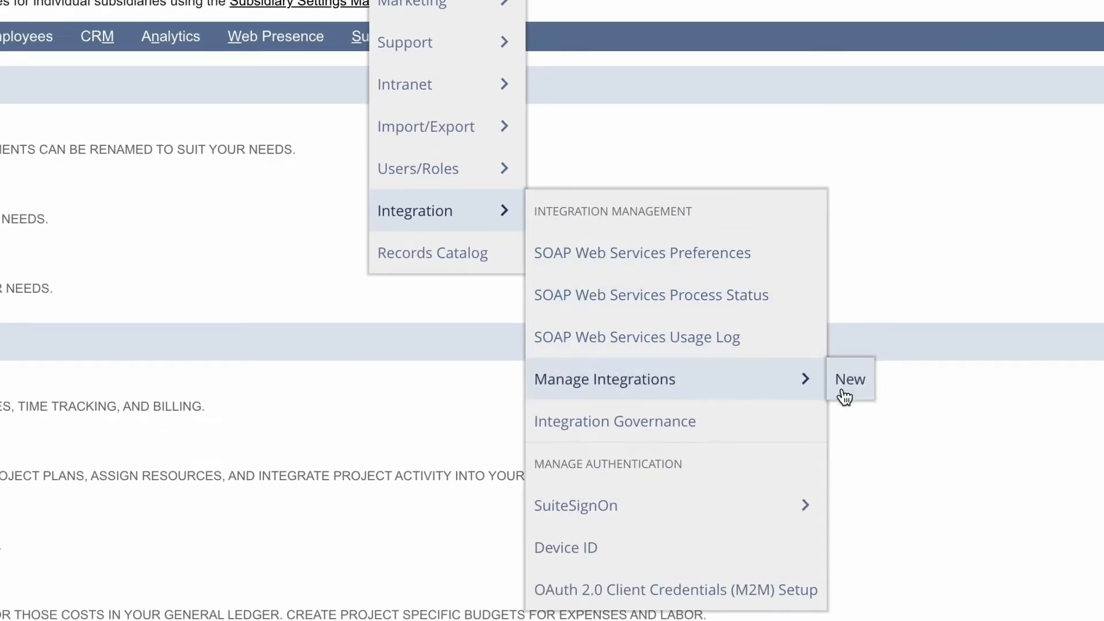
Save a new 'Workato' integration with token-based authentication and the authorization code grant unchecked.
click(849, 380)
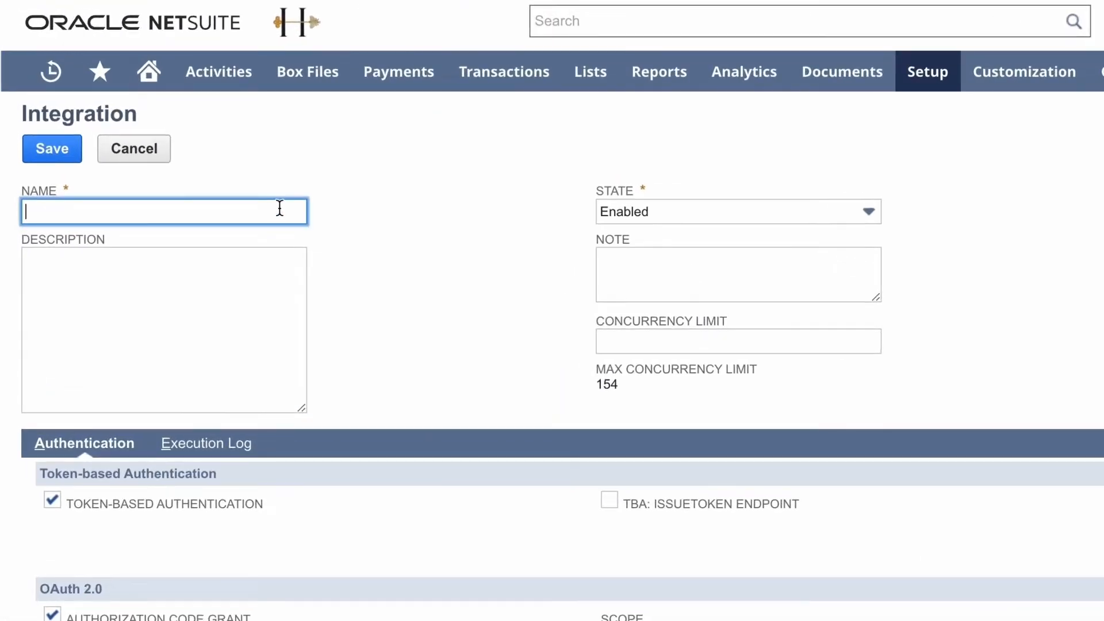
text(Wor)
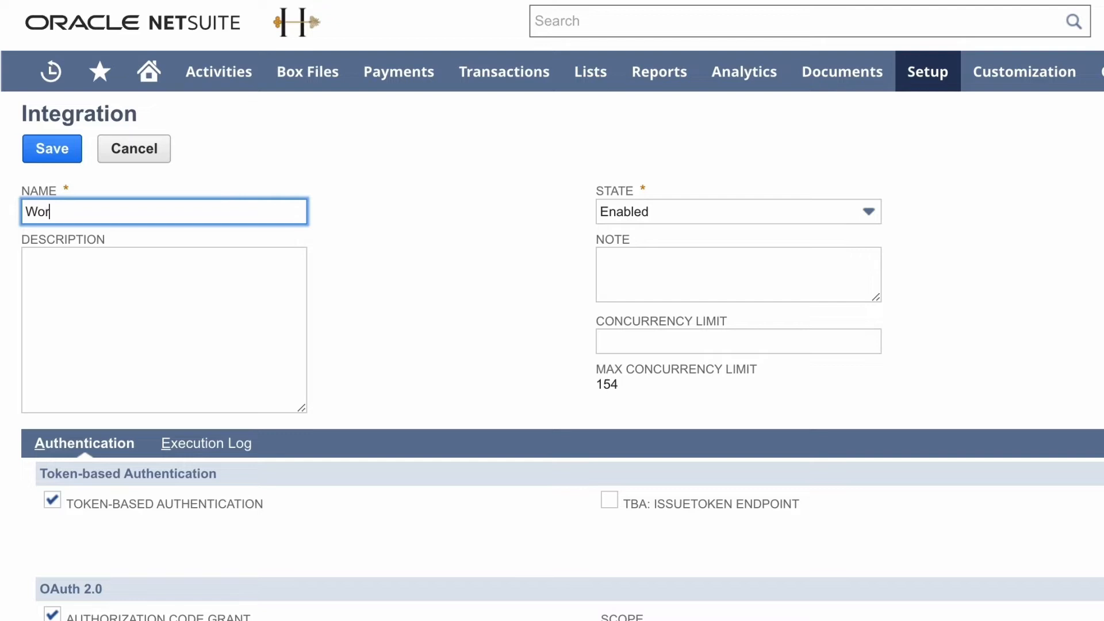
text(kato)
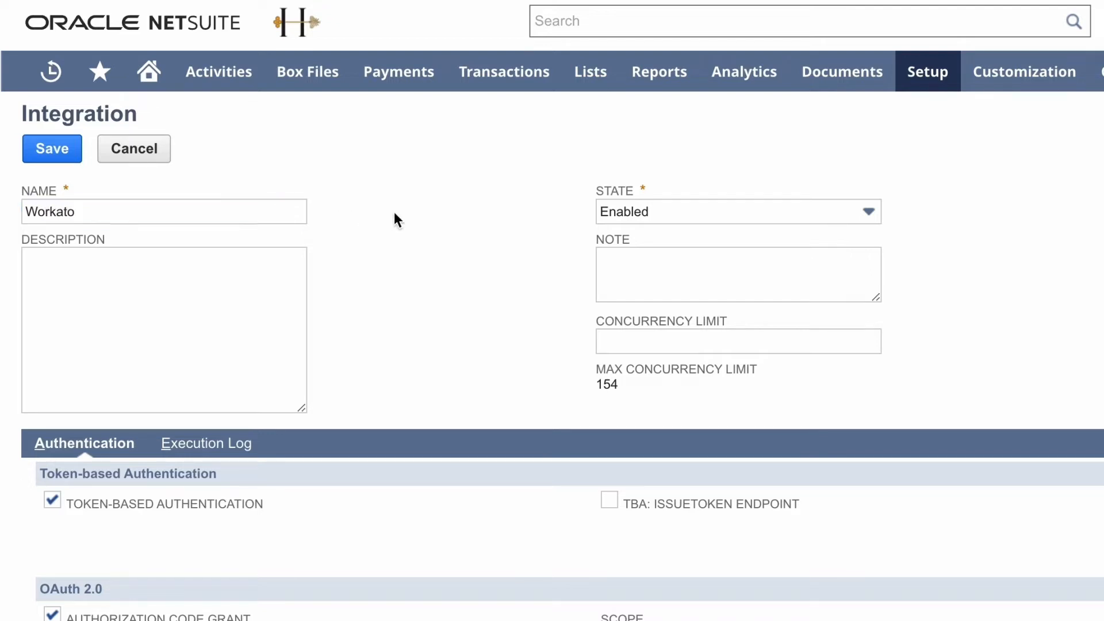
click(737, 211)
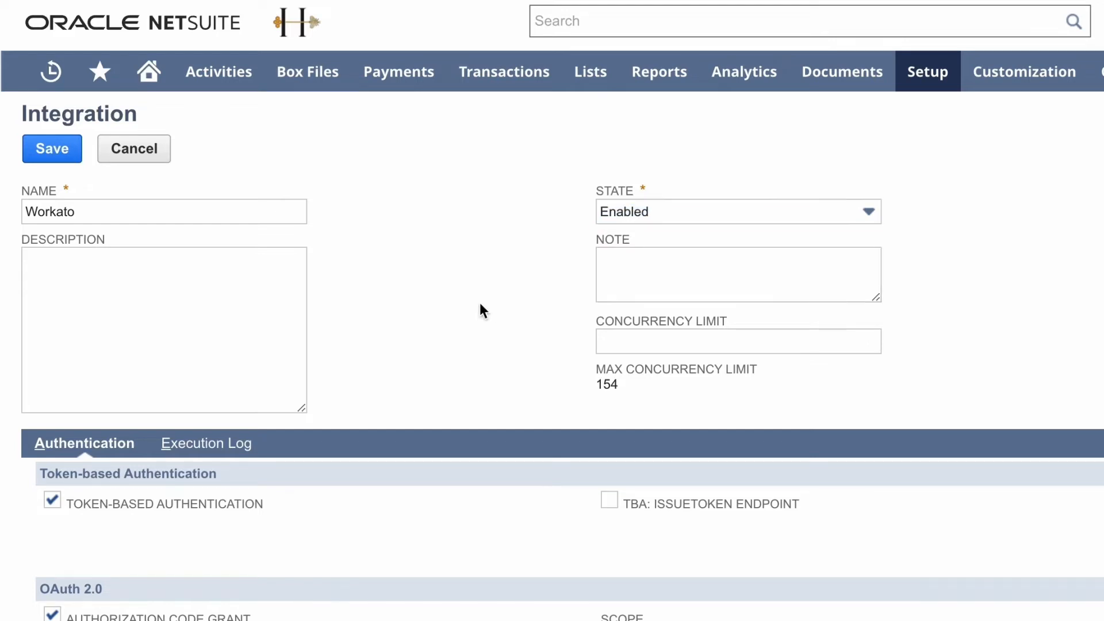
mouse_move(80, 530)
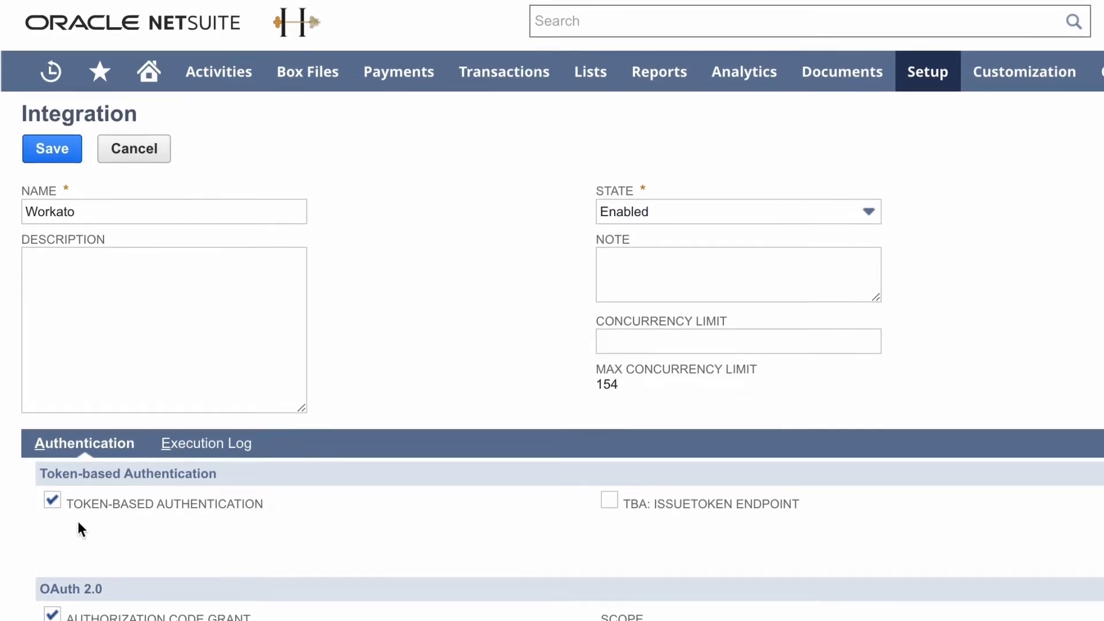
scroll(down, 3)
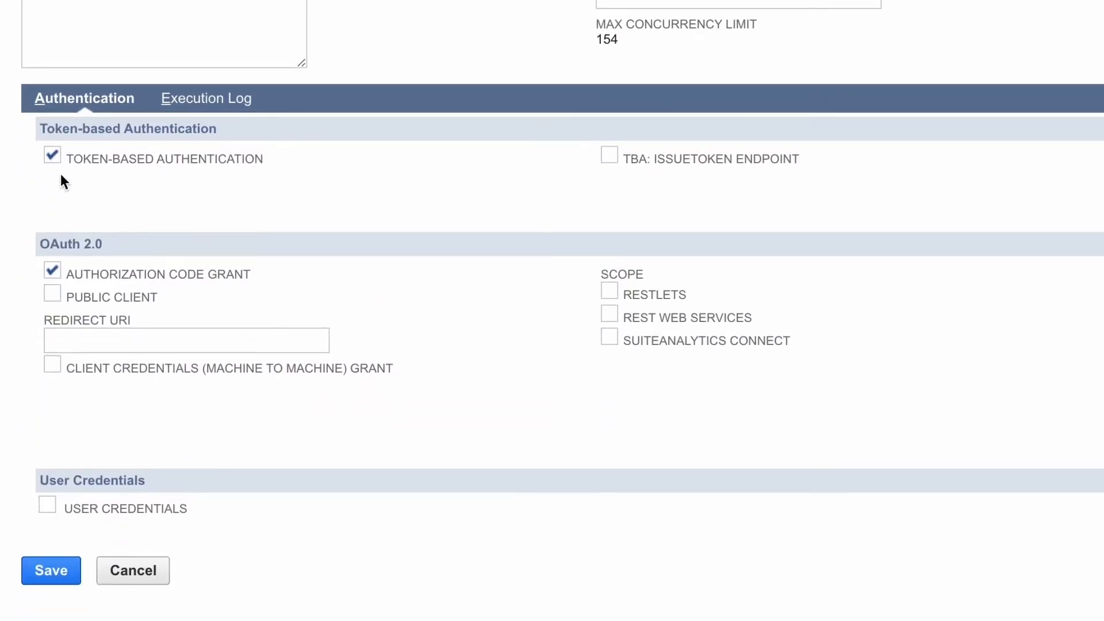
mouse_move(60, 173)
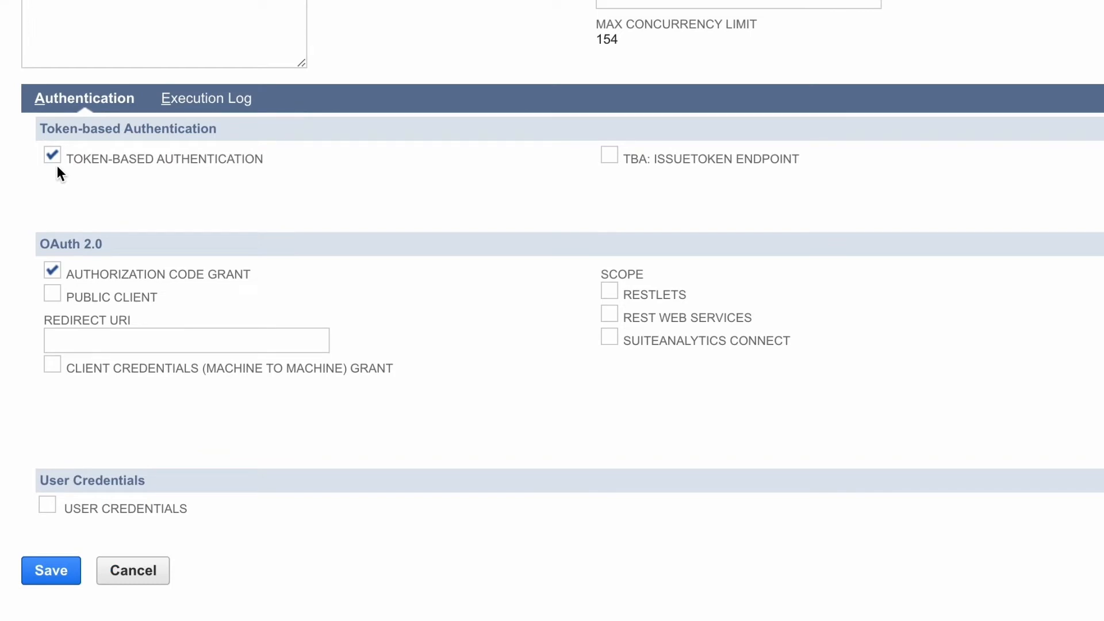
click(797, 155)
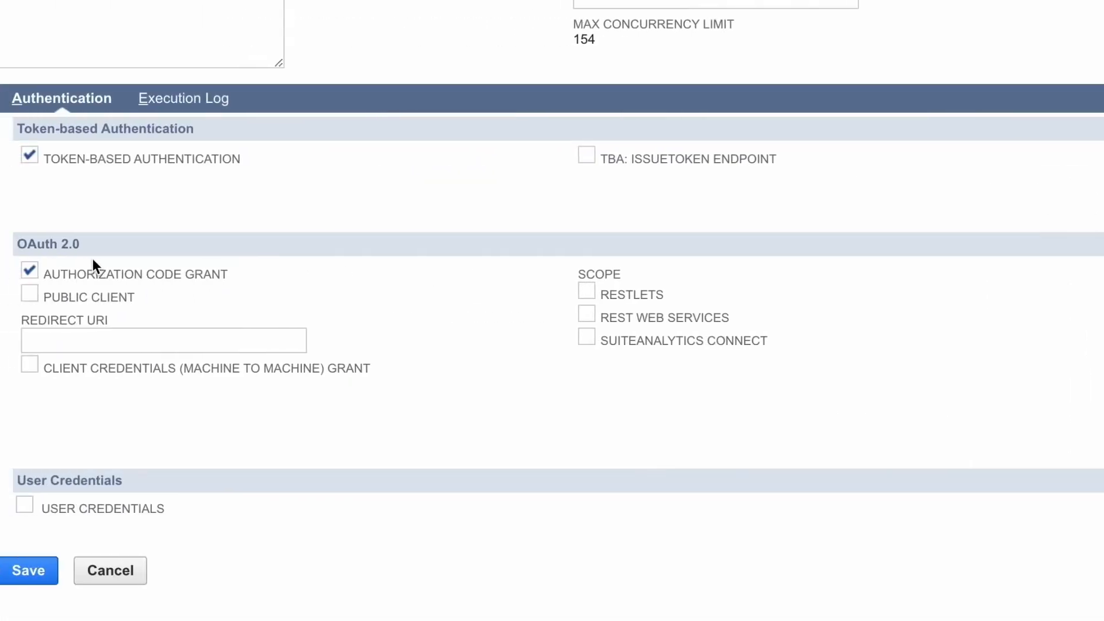
click(29, 269)
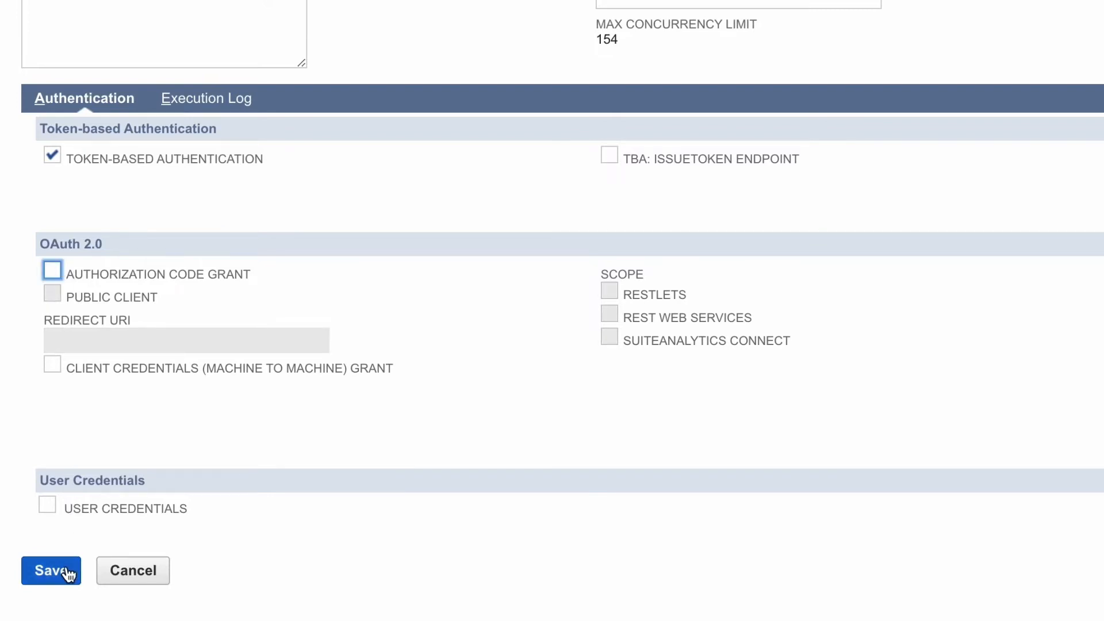
click(50, 571)
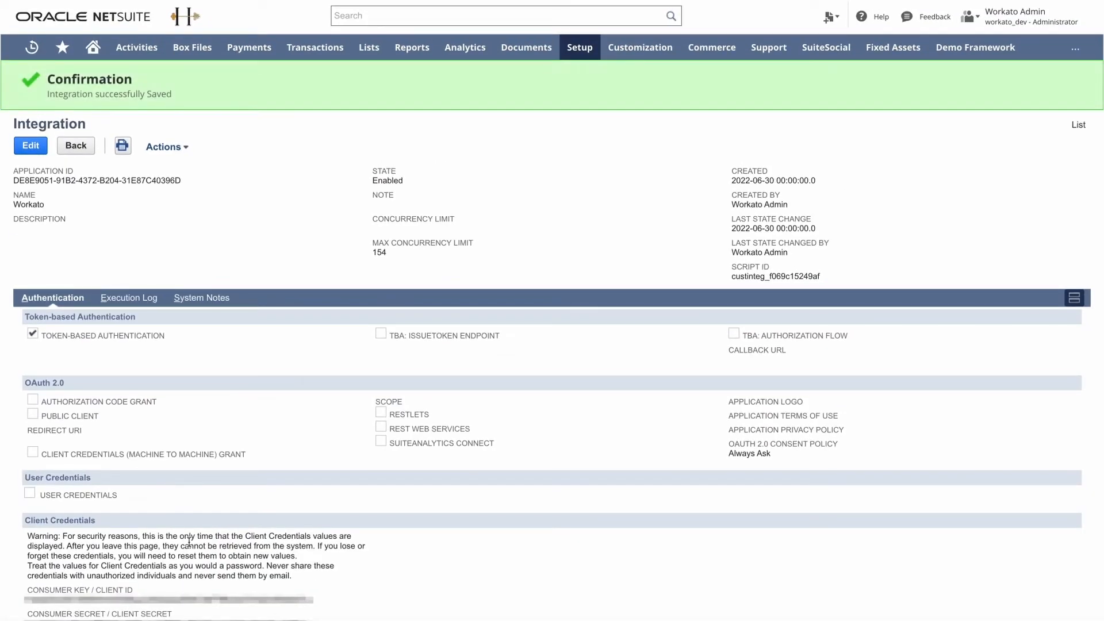
Scroll to the Workato integration's consumer key and consumer secret.
scroll(down, 3)
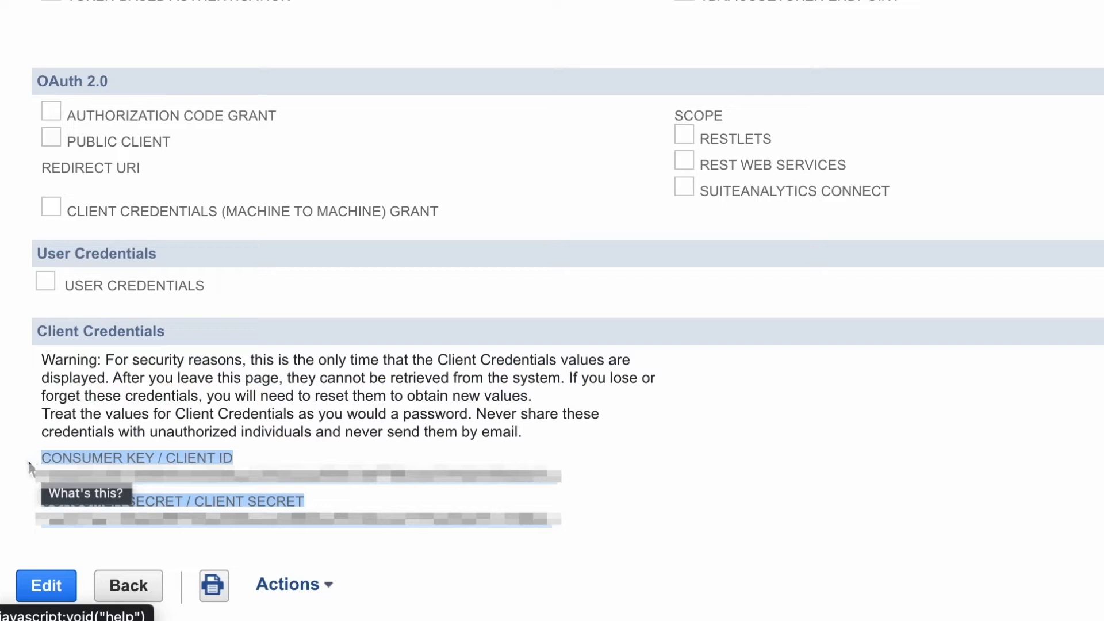
click(359, 18)
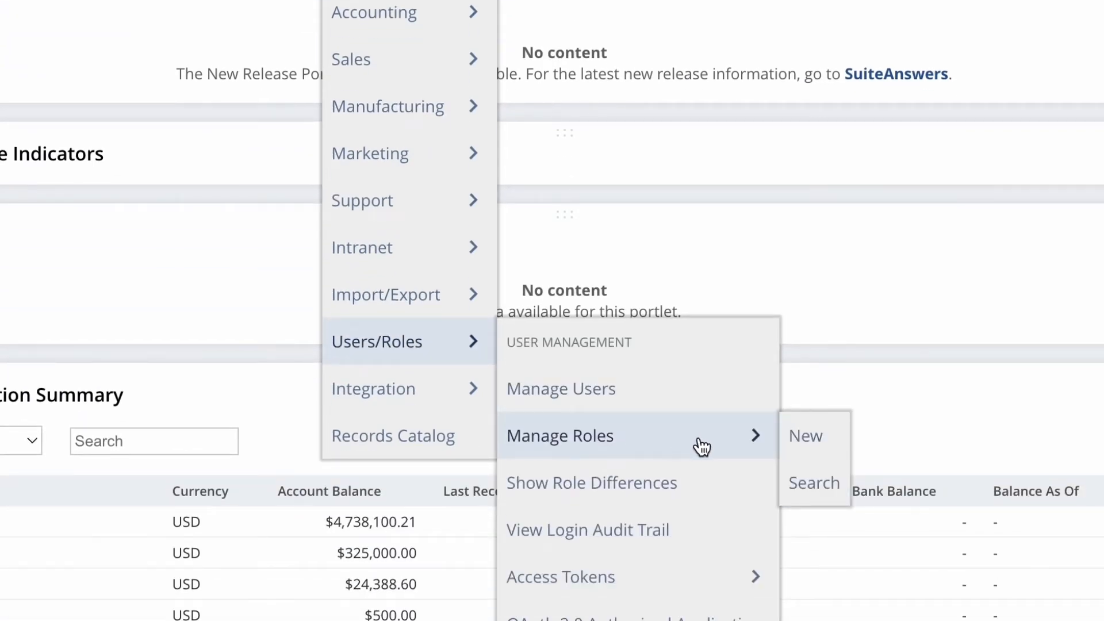
Name a new role 'Integration Role' and scroll to its subsidiary restrictions.
click(805, 436)
text(Integration Ro)
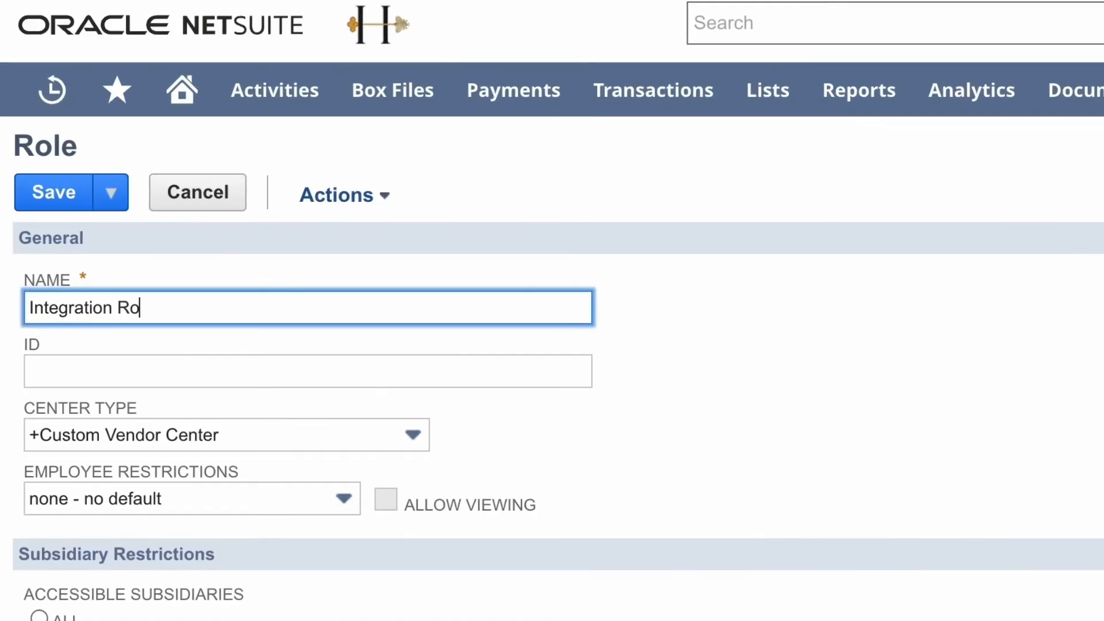
text(le)
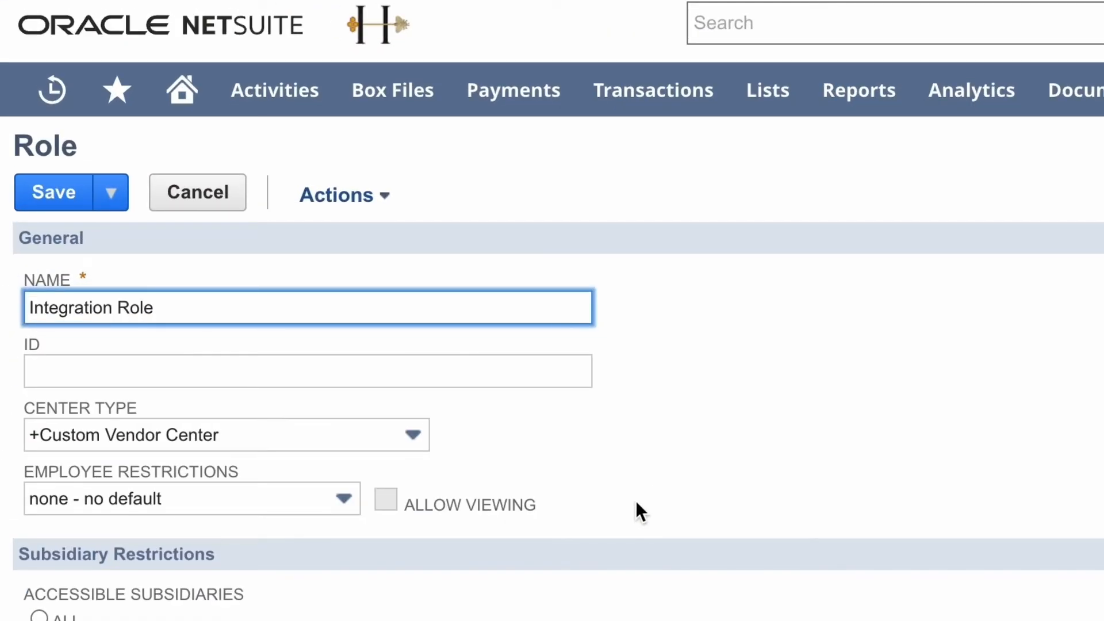
scroll(down, 3)
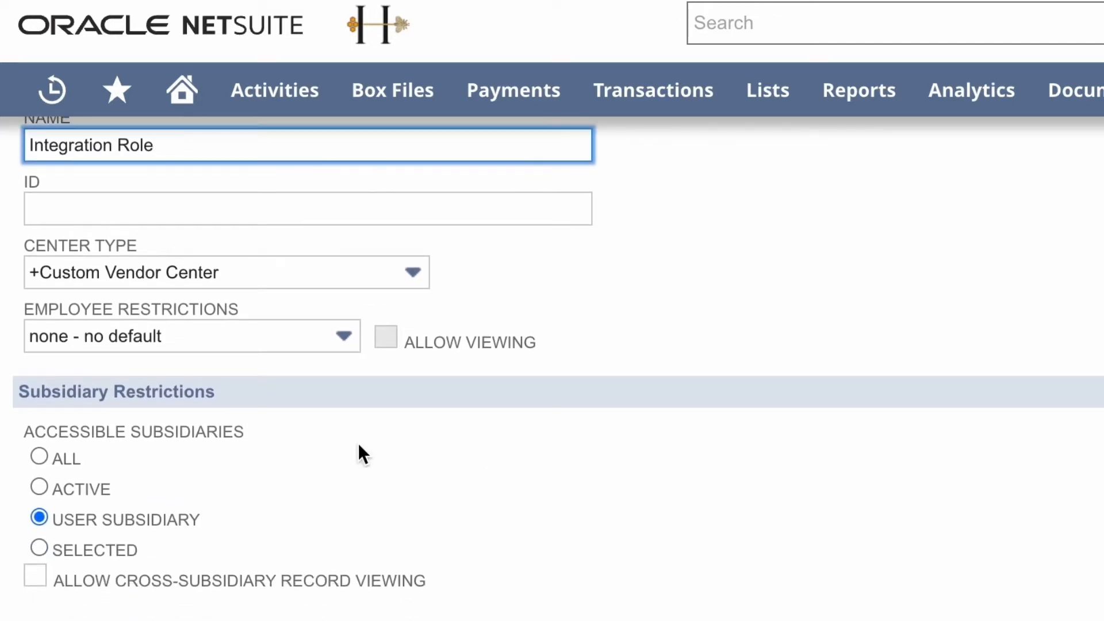
scroll(down, 3)
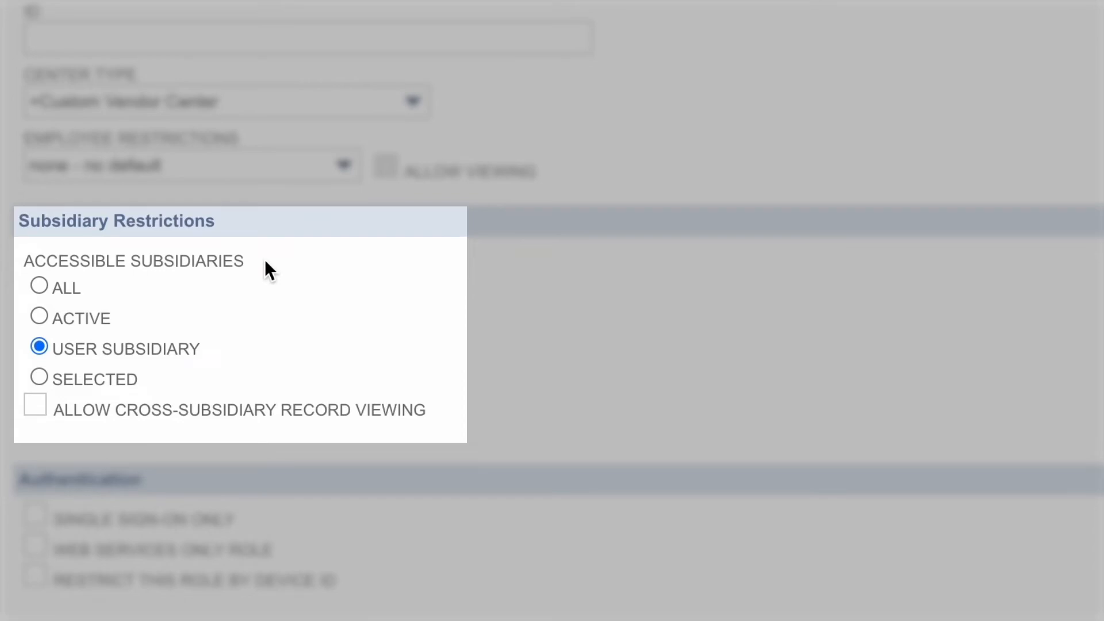
mouse_move(200, 291)
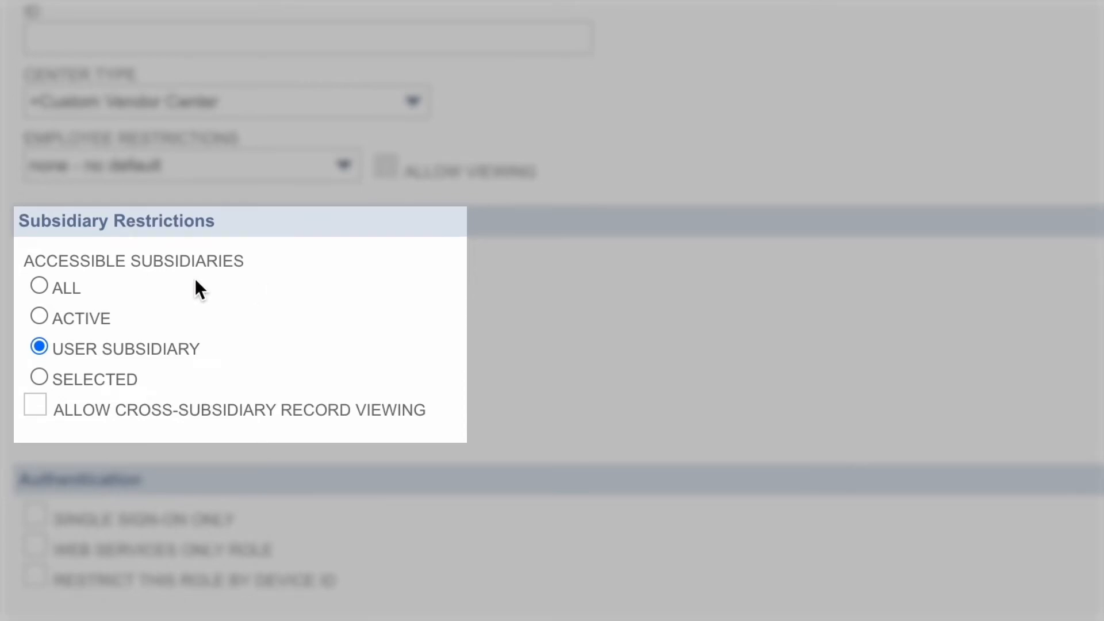
Select ALL subsidiaries, tick cross-subsidiary record viewing, and mark the role Web Services Only.
click(39, 286)
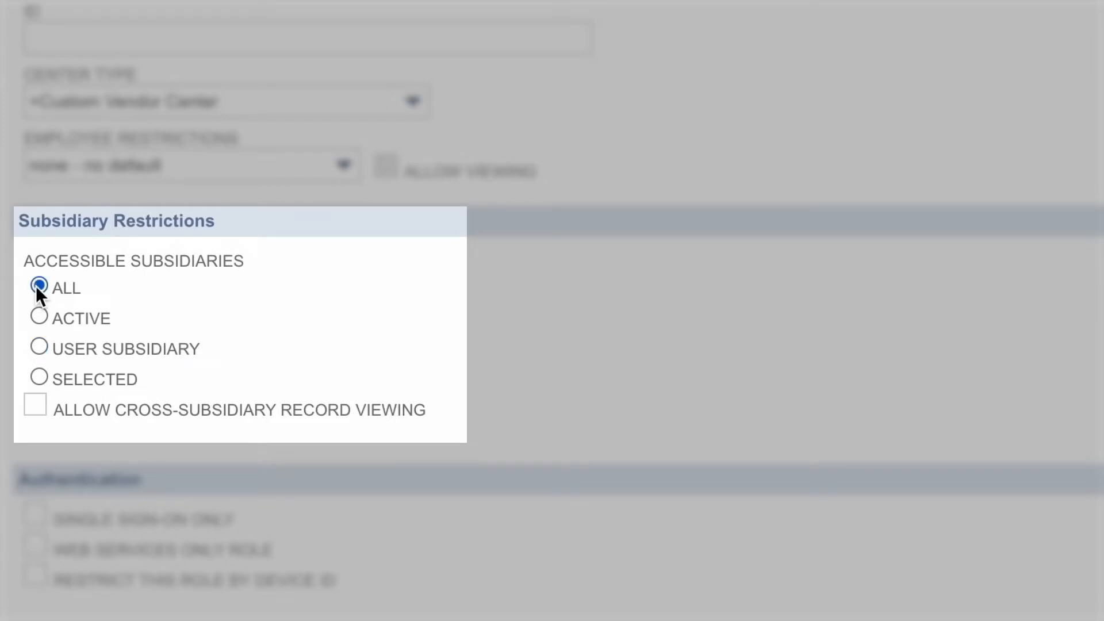
click(35, 407)
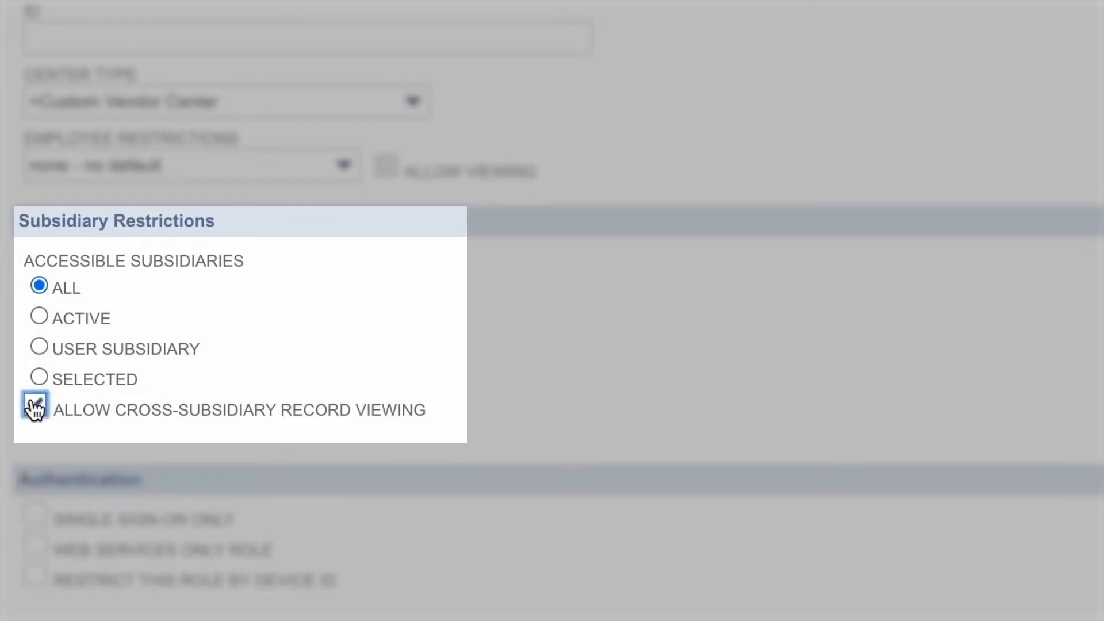
click(34, 410)
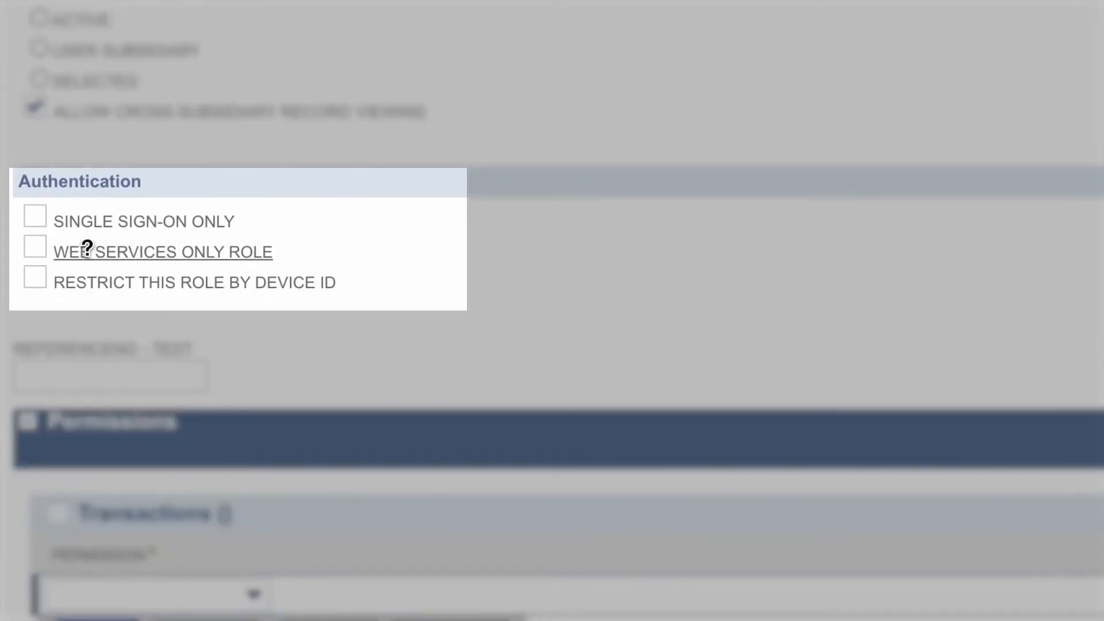
mouse_move(35, 252)
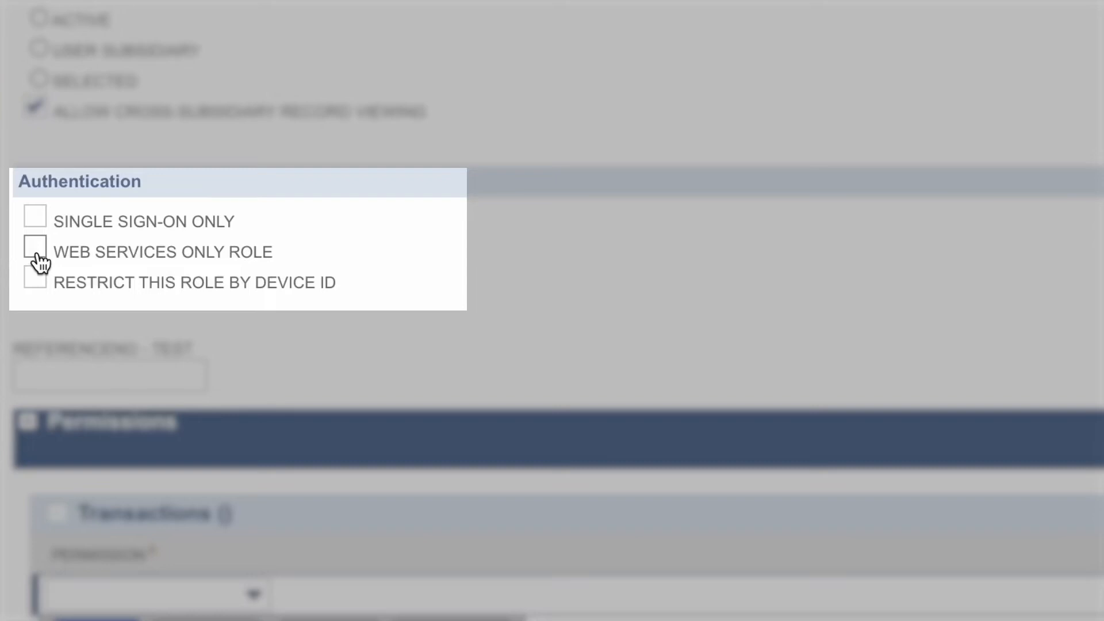
click(35, 248)
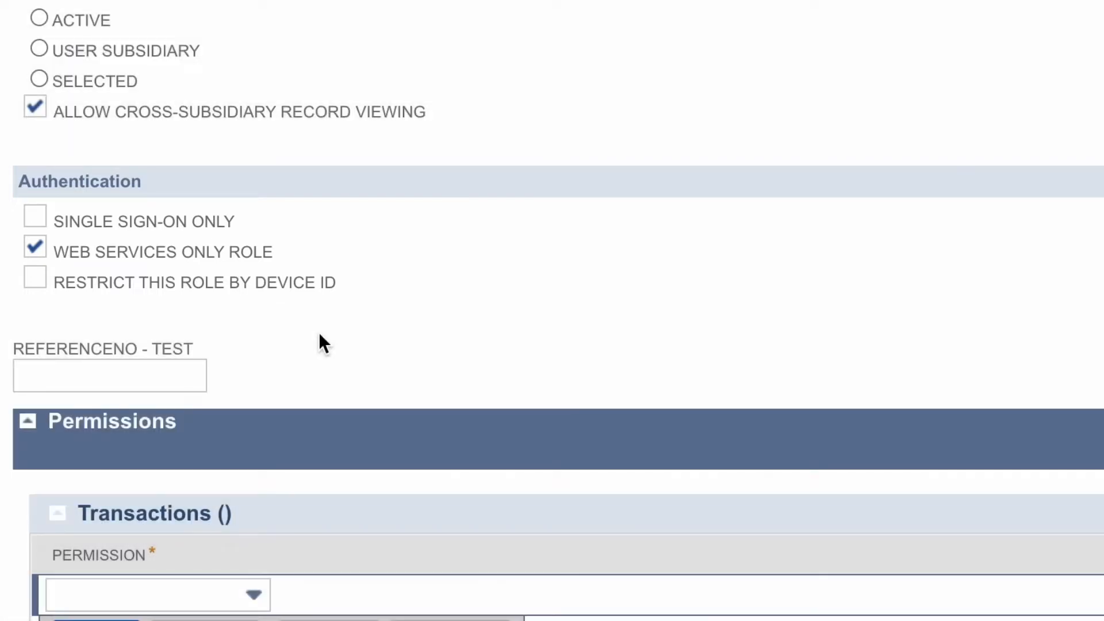
Add Sales Order at Full and Purchase Order at View to the role's transaction permissions.
scroll(down, 3)
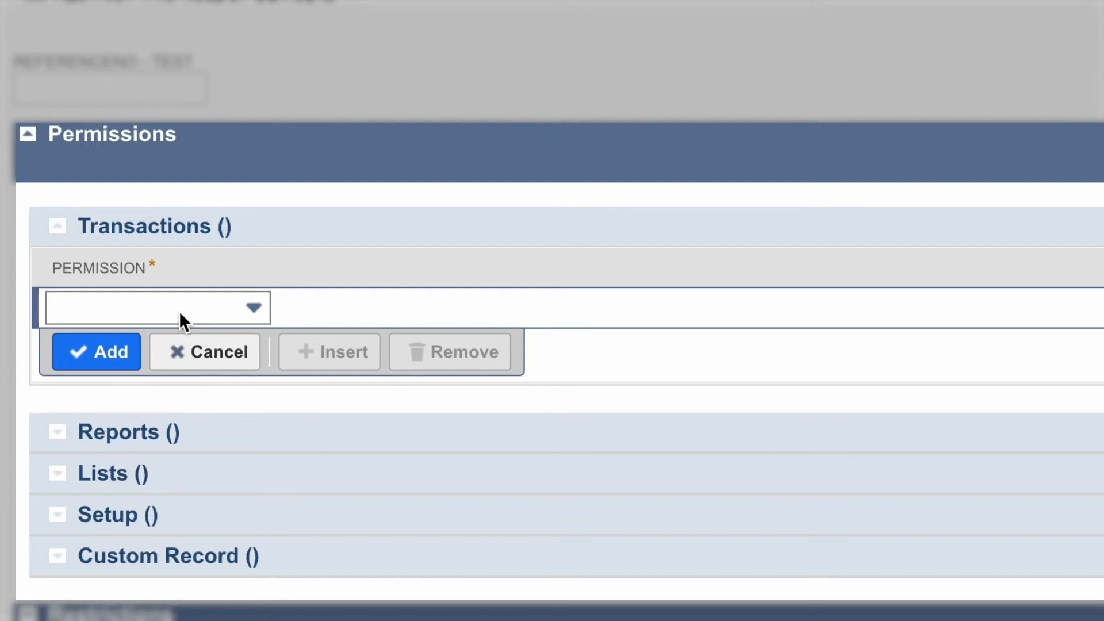
click(252, 308)
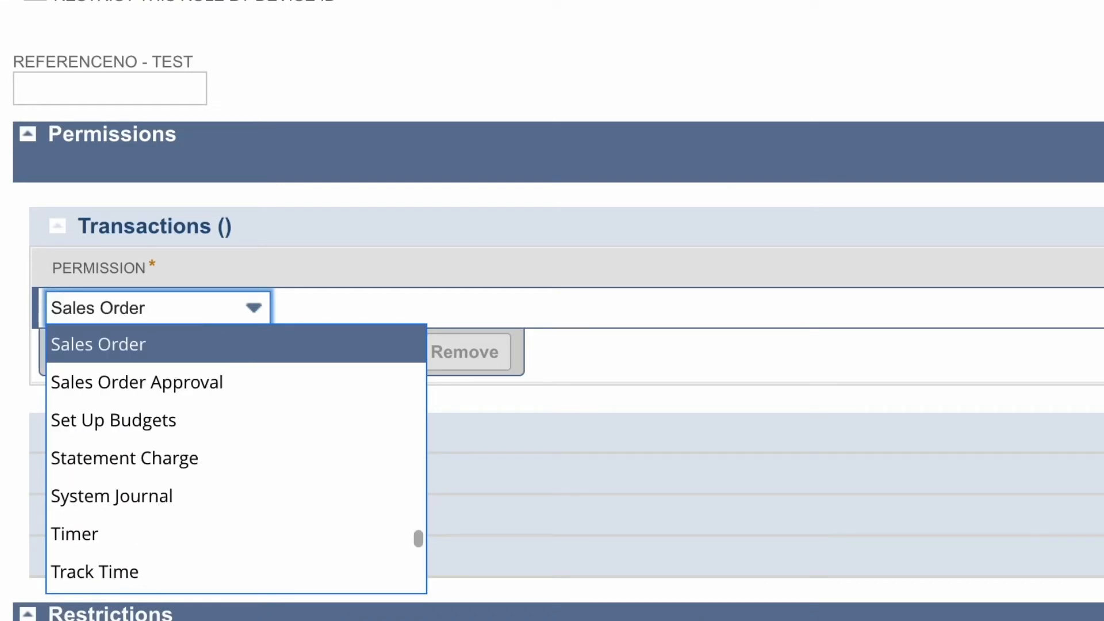
click(98, 344)
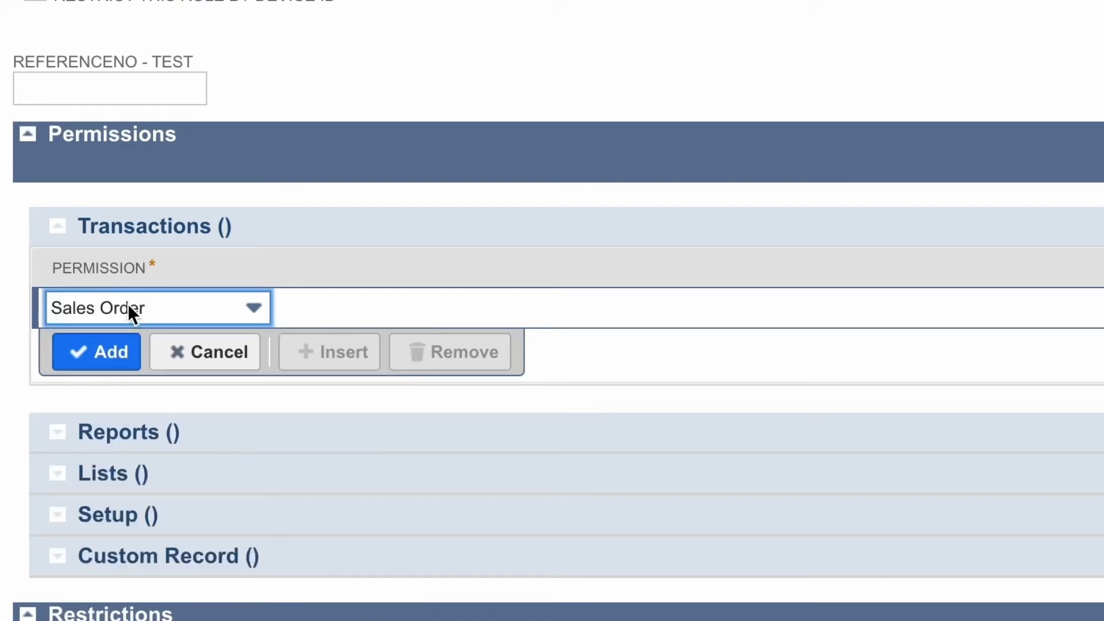
click(252, 308)
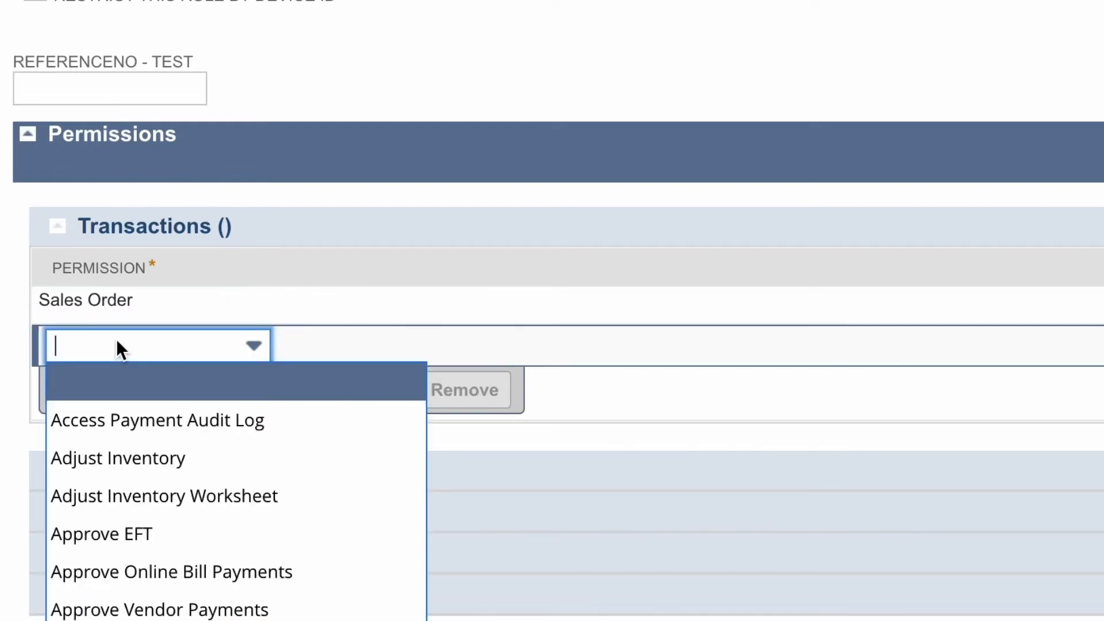
text(Purchase Order)
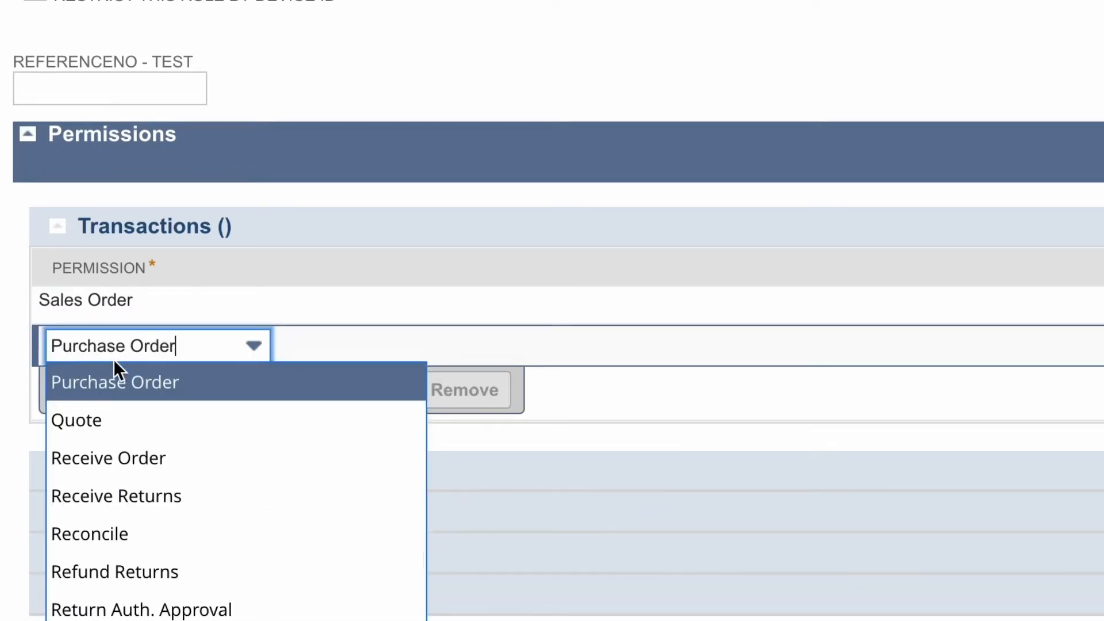
click(115, 382)
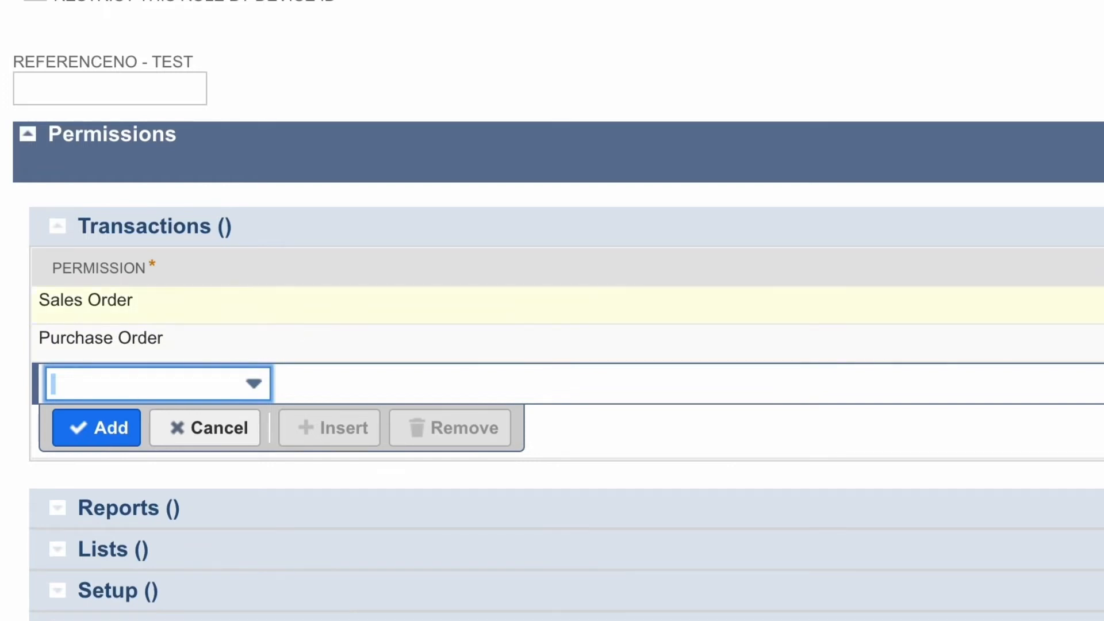
scroll(up, 3)
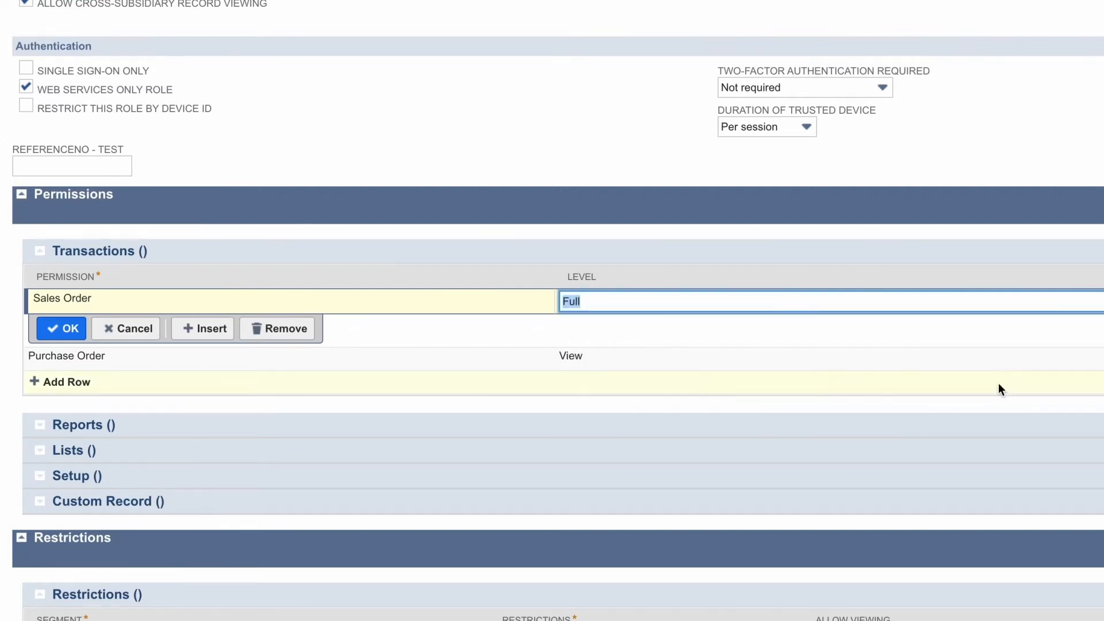
click(60, 328)
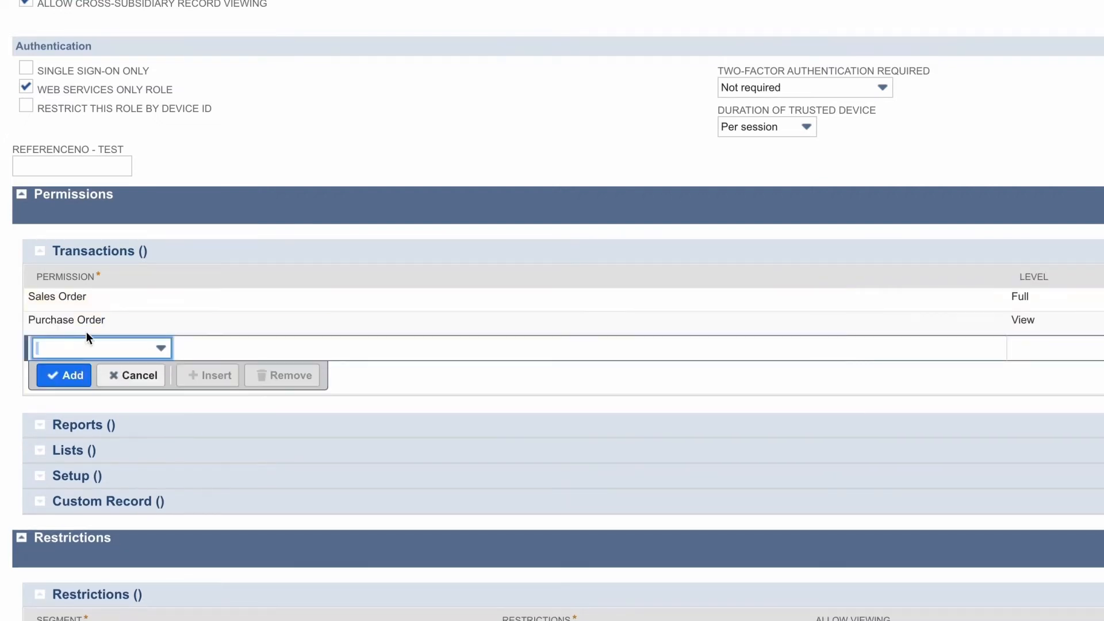
click(67, 320)
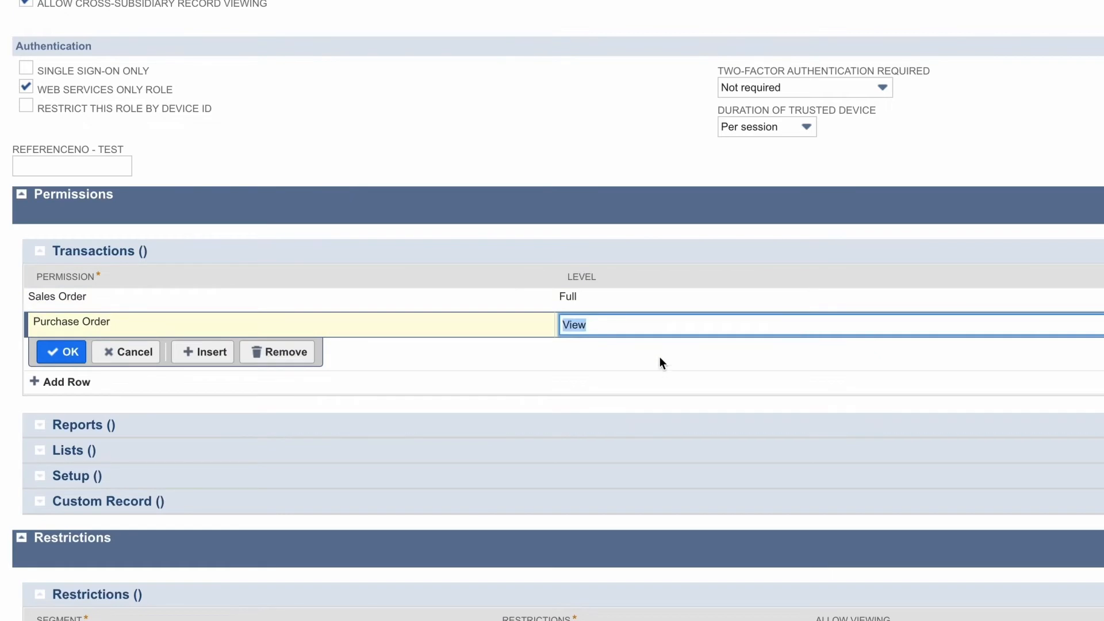
click(574, 325)
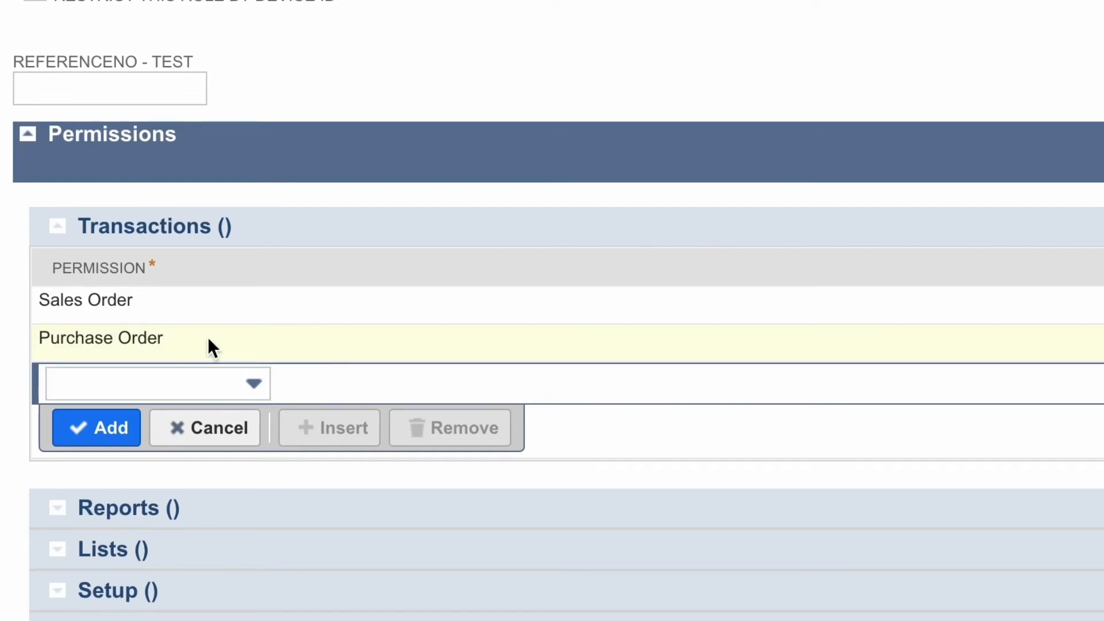
mouse_move(198, 351)
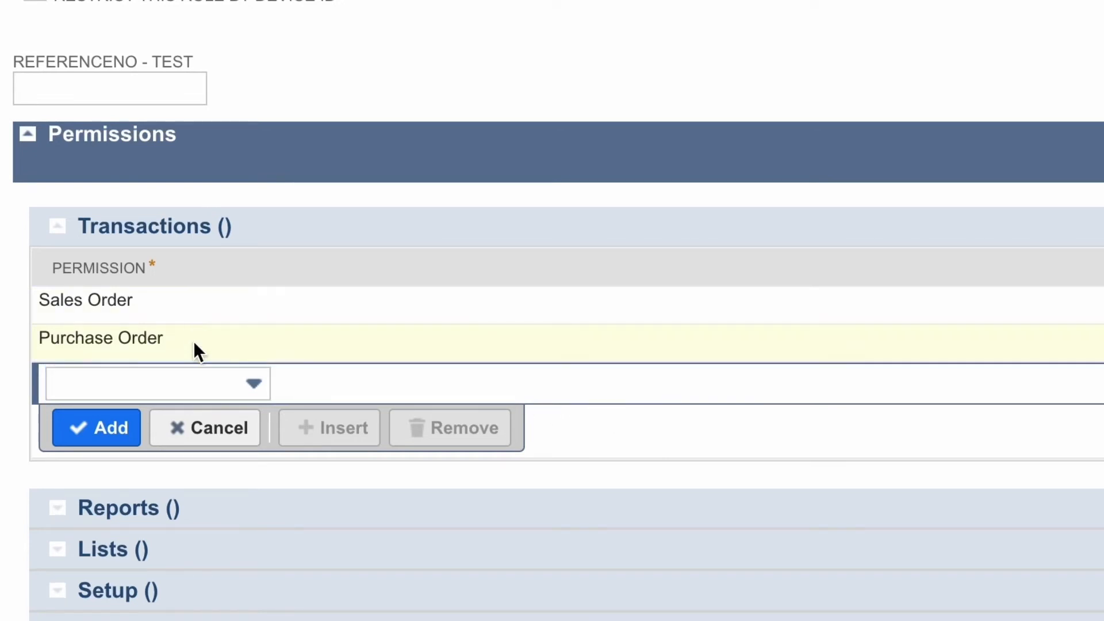
mouse_move(206, 349)
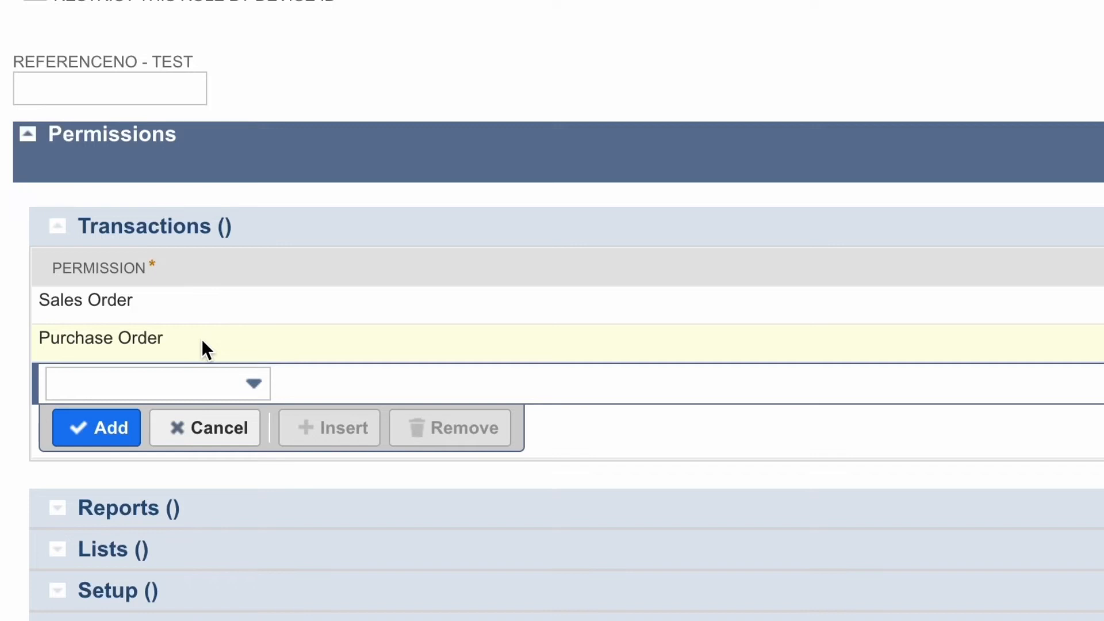
mouse_move(222, 345)
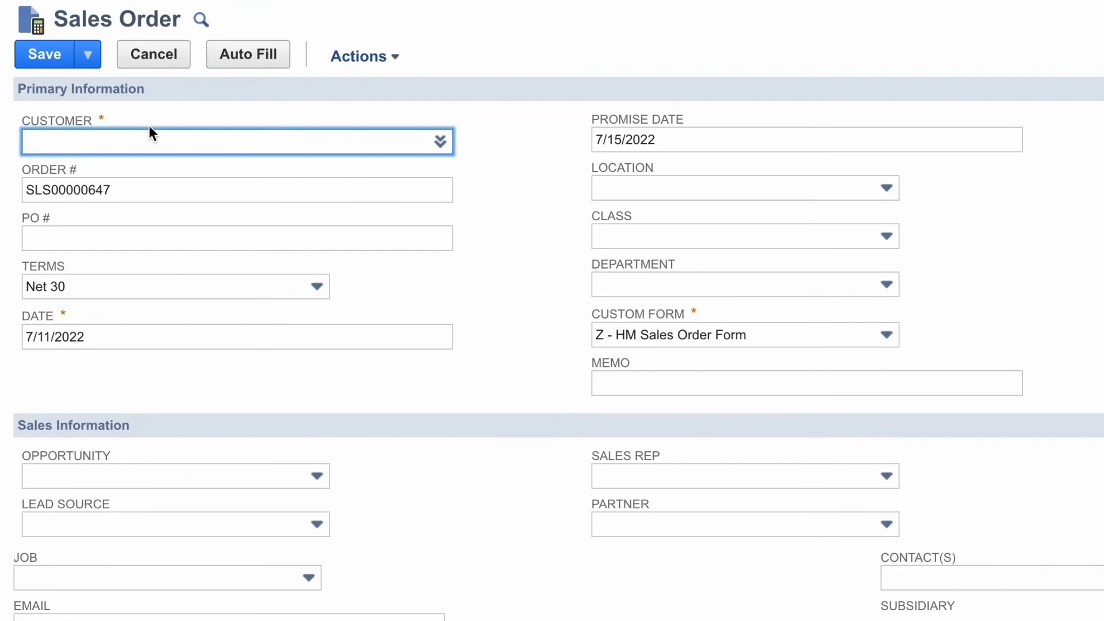
mouse_move(168, 418)
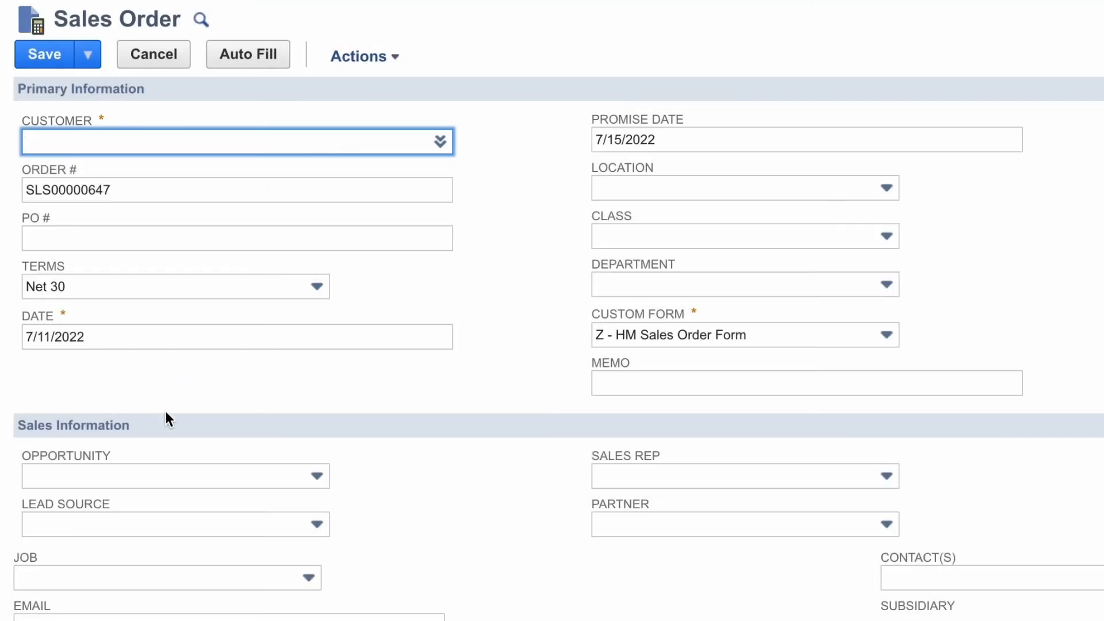
Scroll down the Integration Role's permissions.
scroll(down, 3)
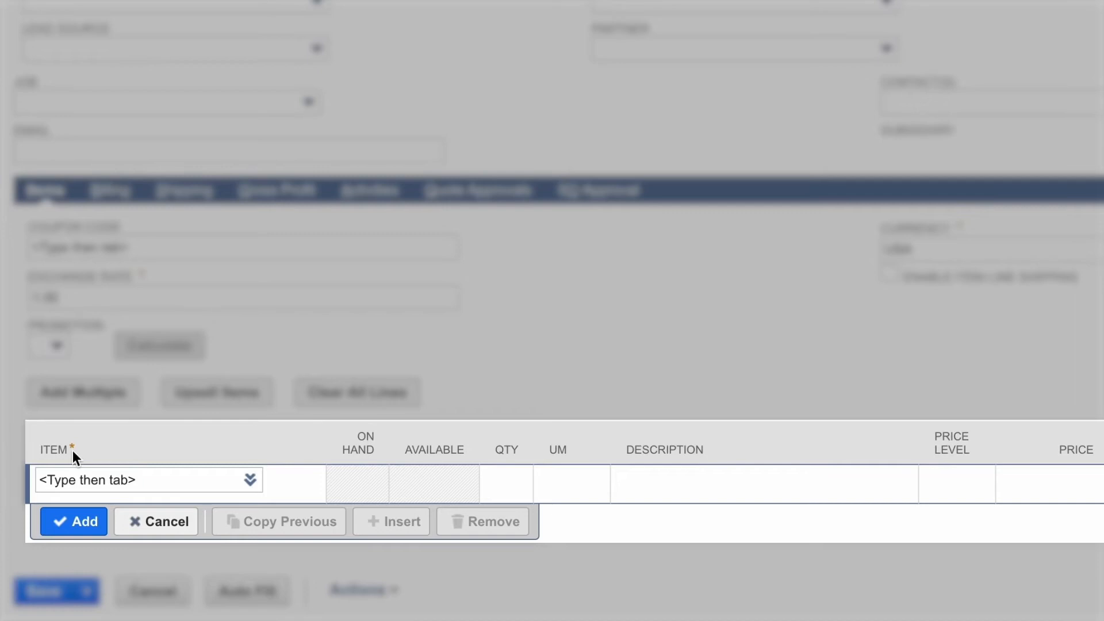
mouse_move(100, 461)
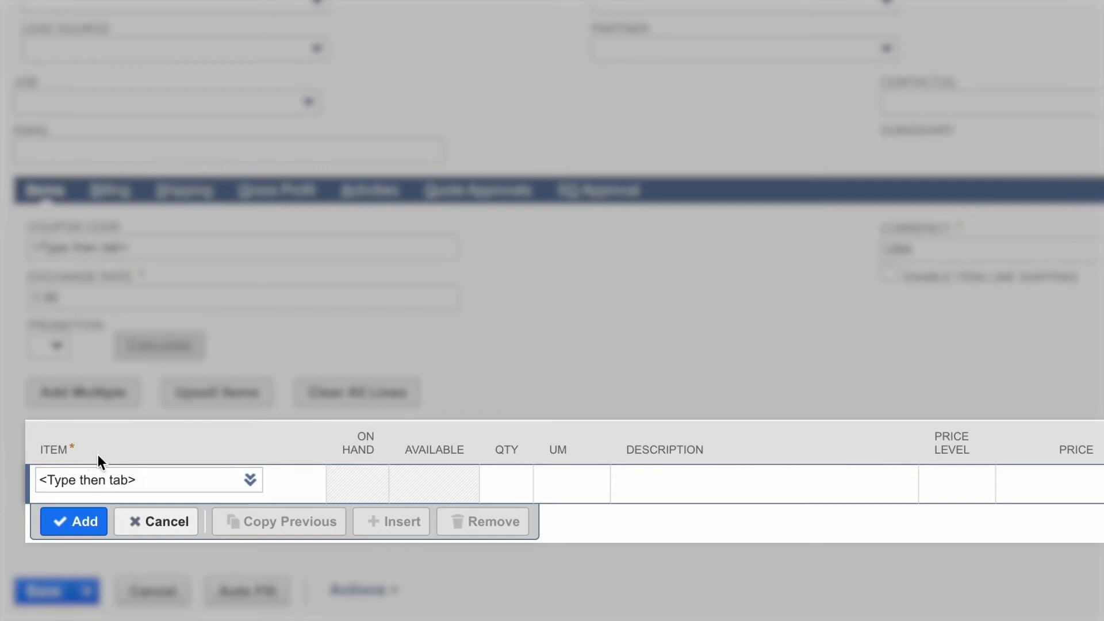
mouse_move(153, 458)
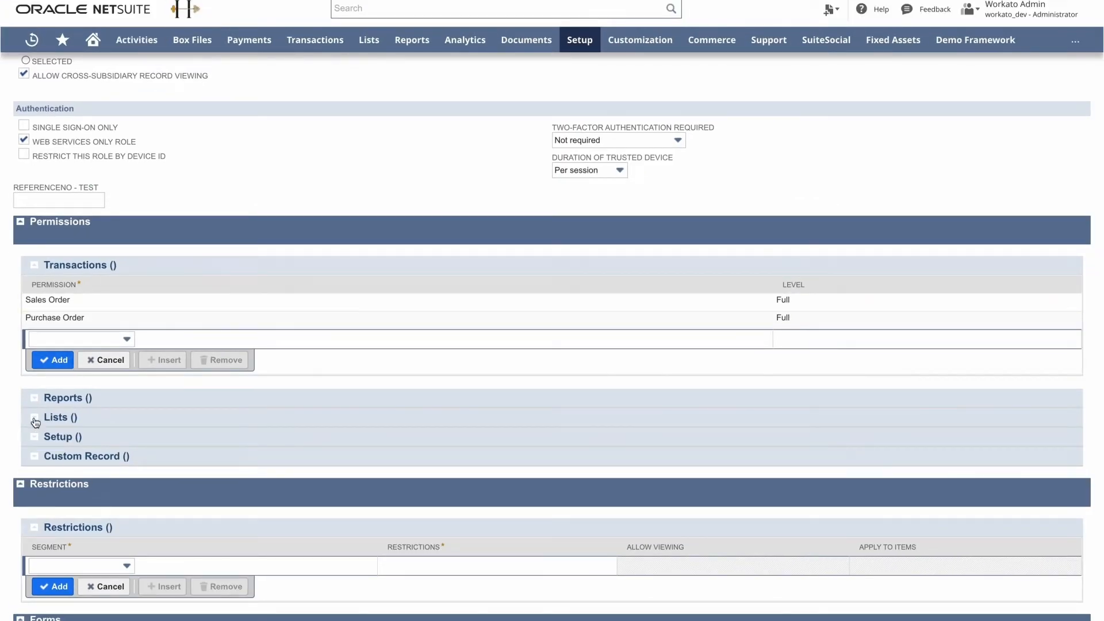
Add Items under Lists, plus Accounts Payable and Accounts Receivable under Reports.
click(55, 417)
text(Item Collection)
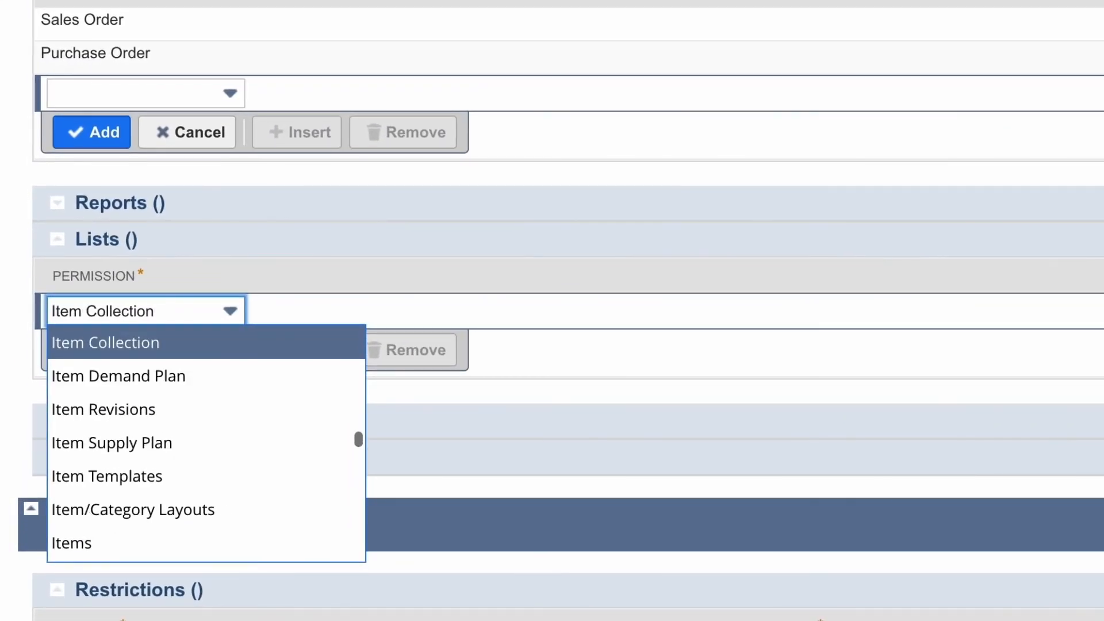
click(71, 543)
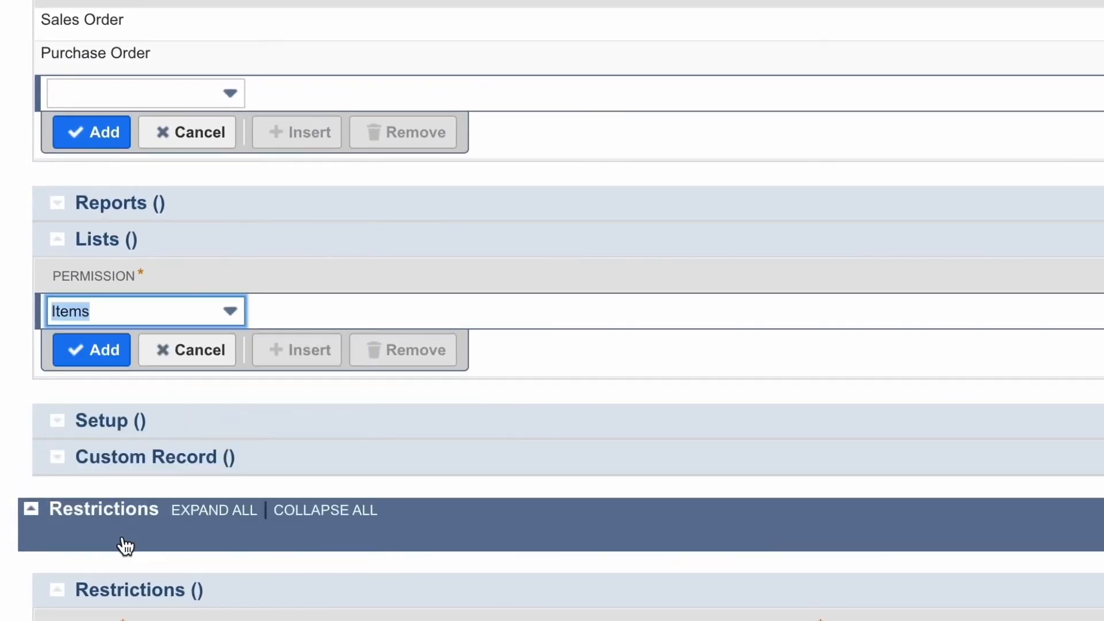
click(145, 311)
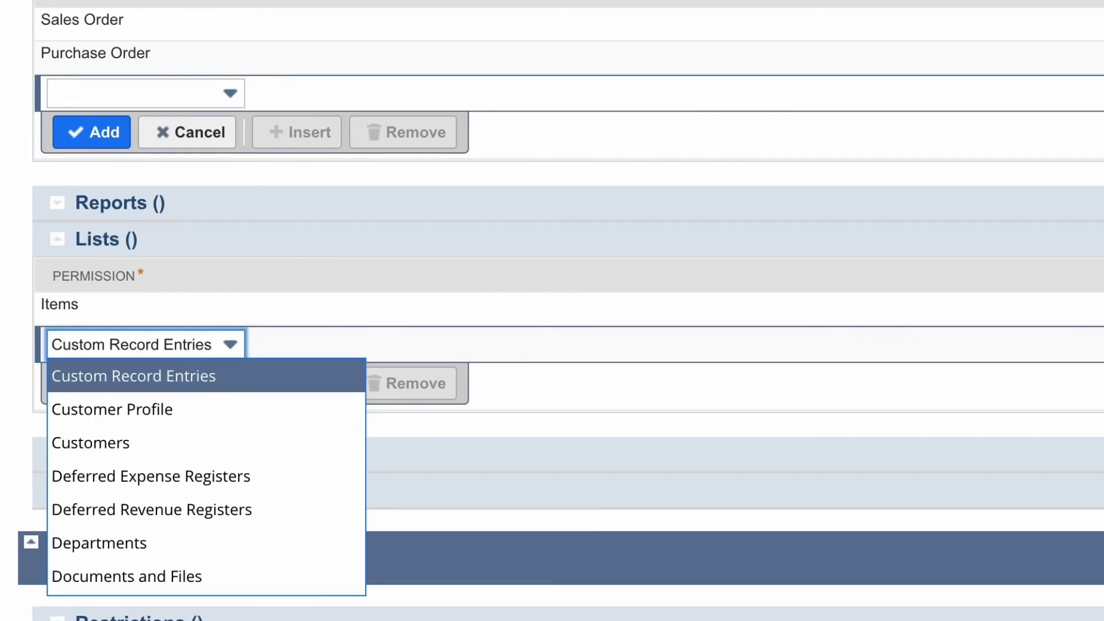
click(90, 443)
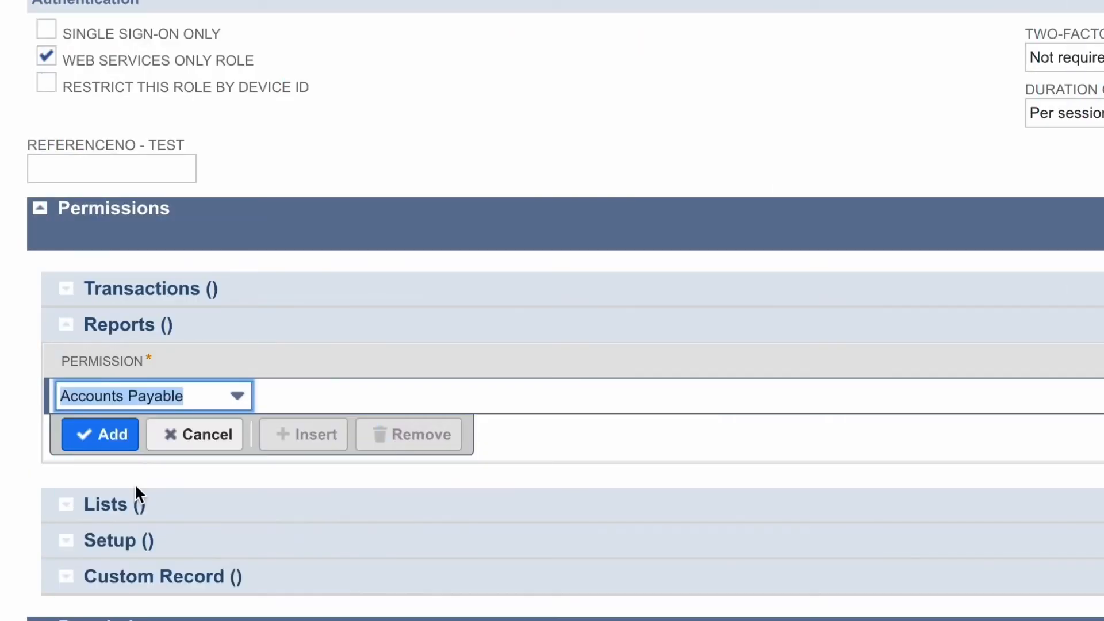
click(236, 396)
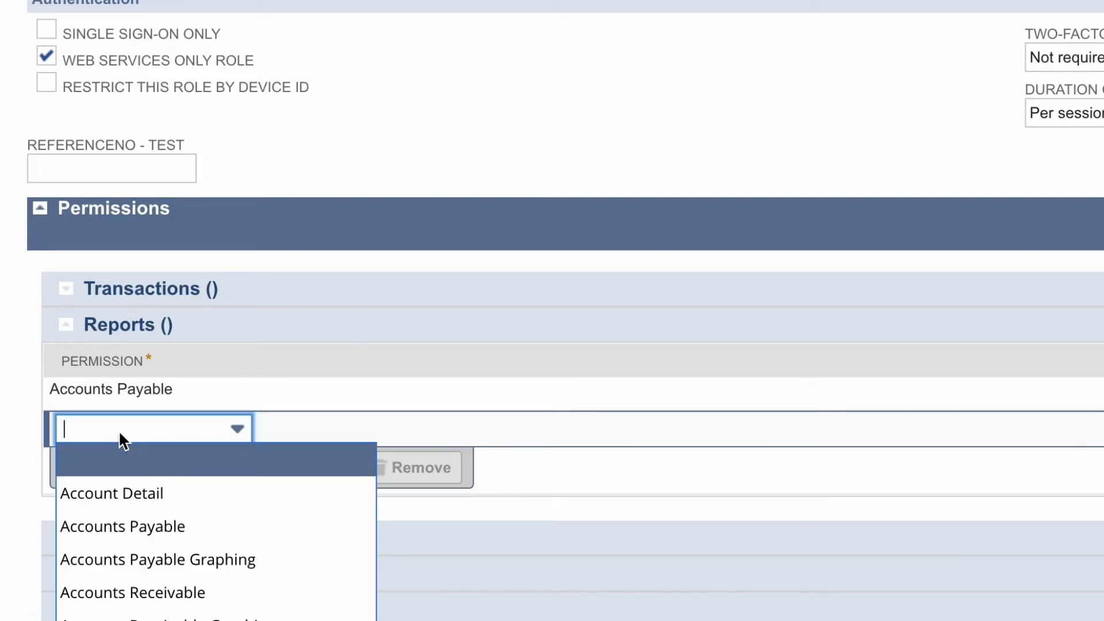
click(132, 593)
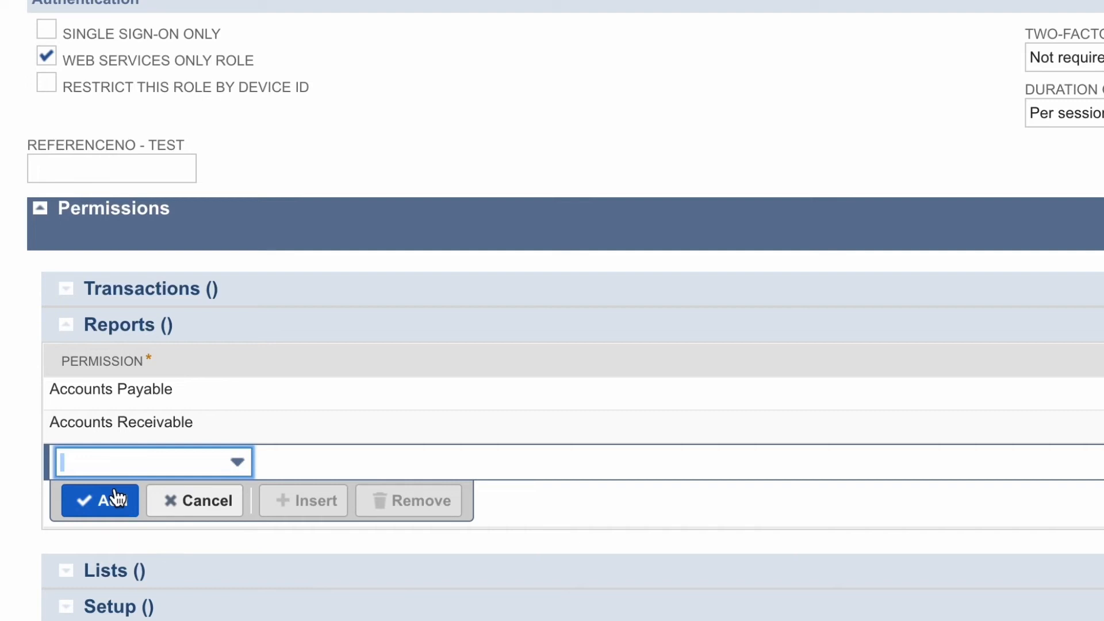
mouse_move(398, 501)
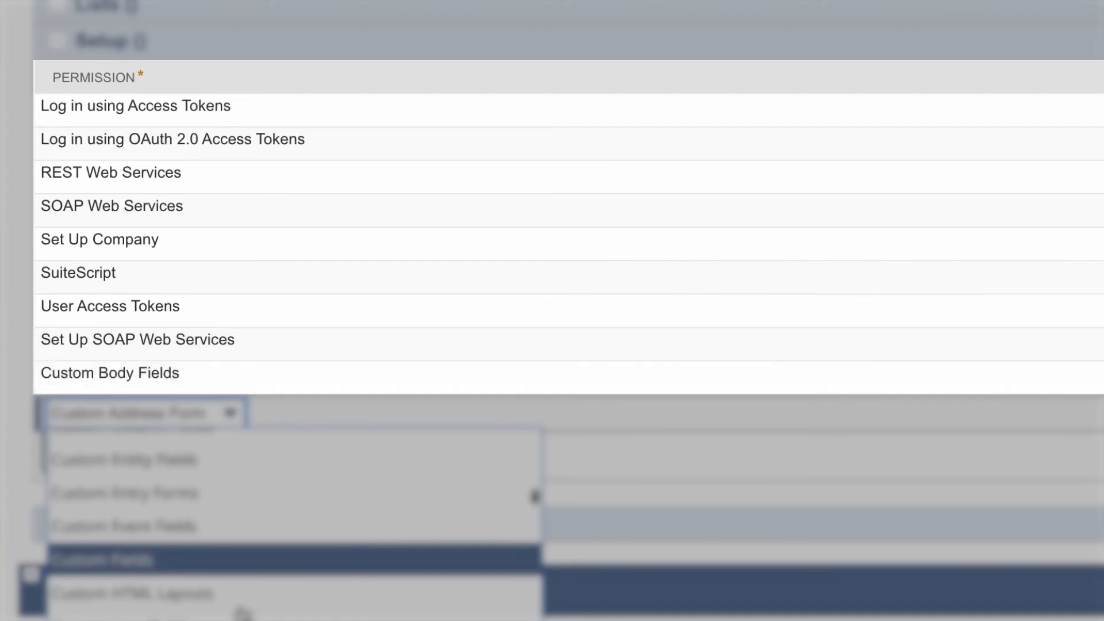
Add Setup permissions for access tokens, web services, SuiteScript and Custom Address Form.
scroll(down, 3)
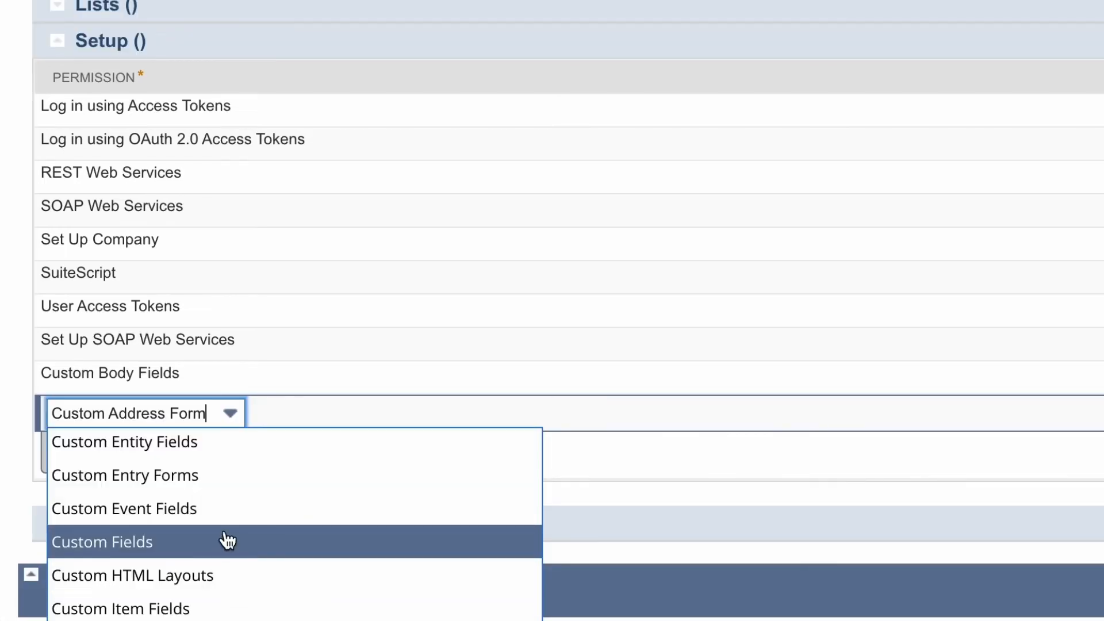
mouse_move(145, 509)
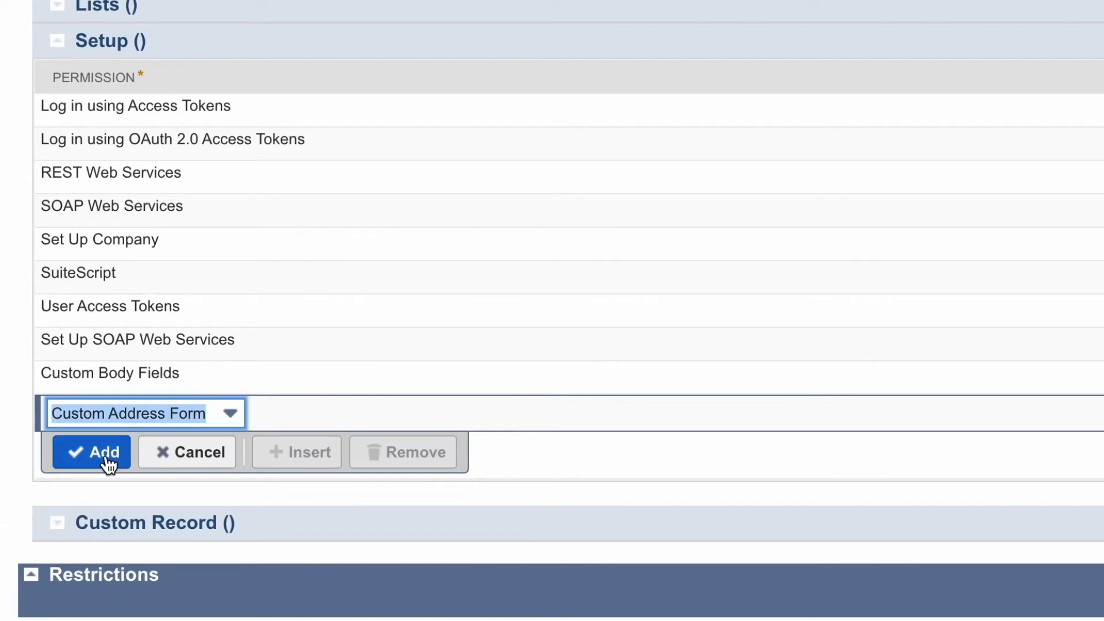
click(91, 452)
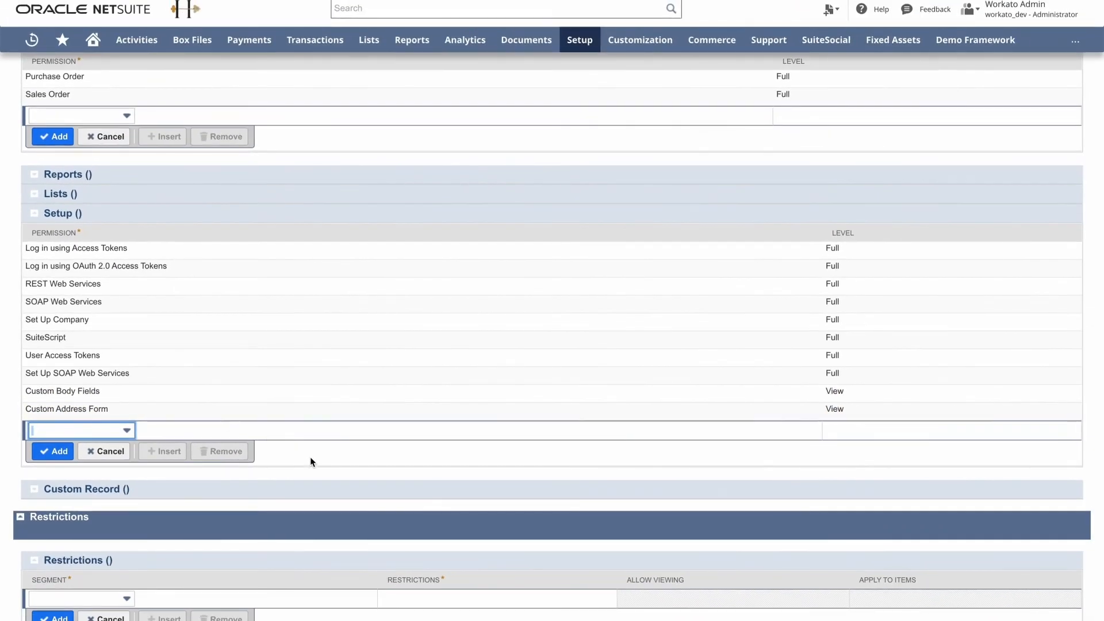
scroll(up, 3)
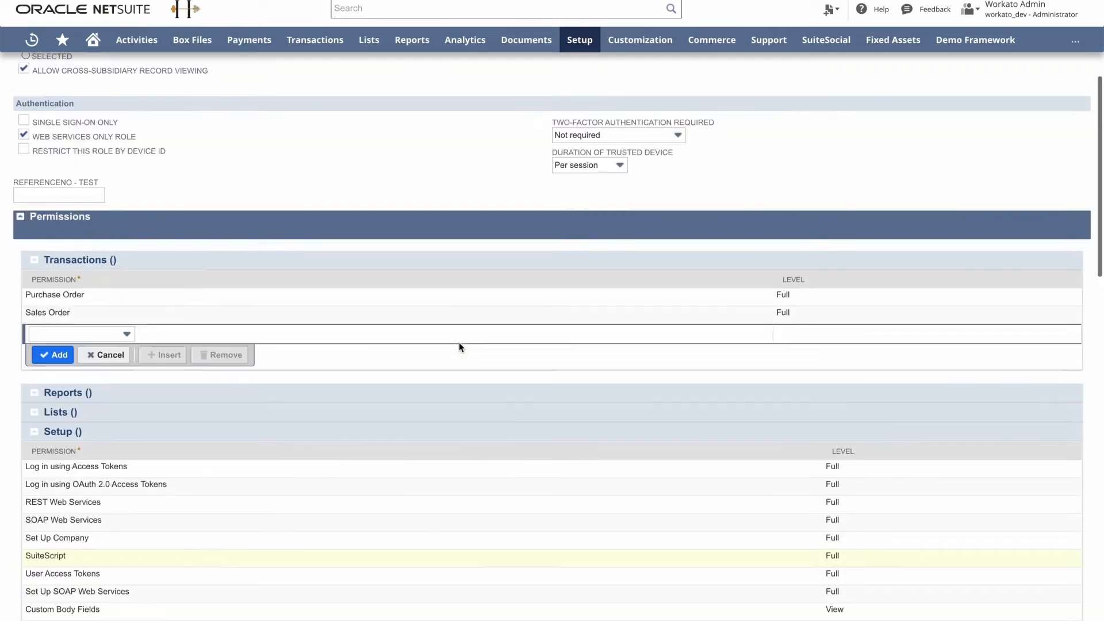
scroll(up, 3)
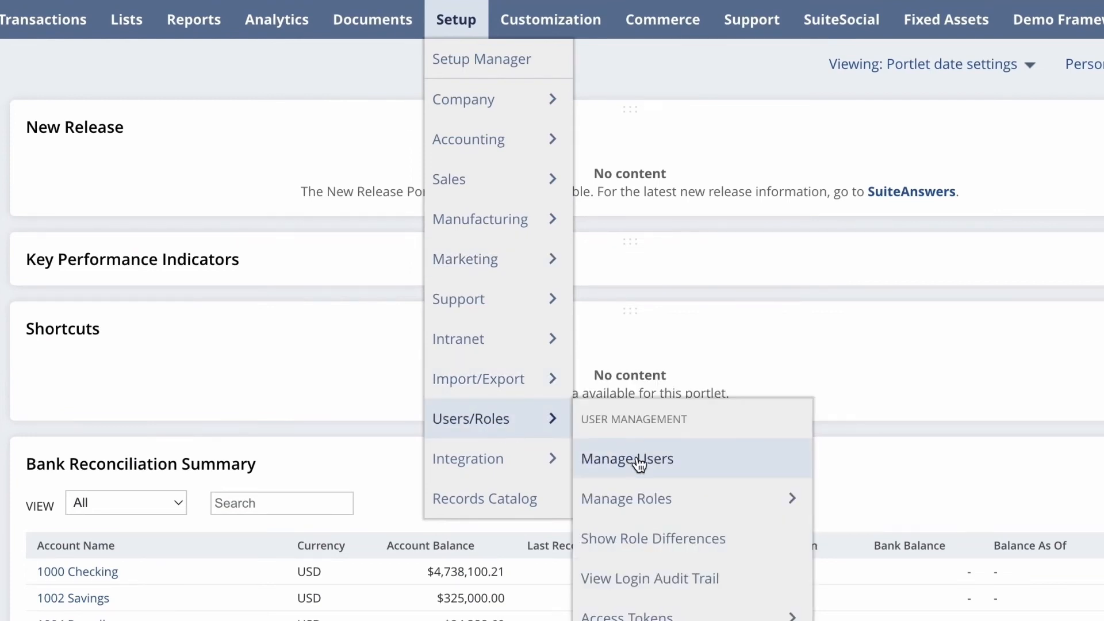
Open the Manage Users list to begin a new employee record.
click(627, 459)
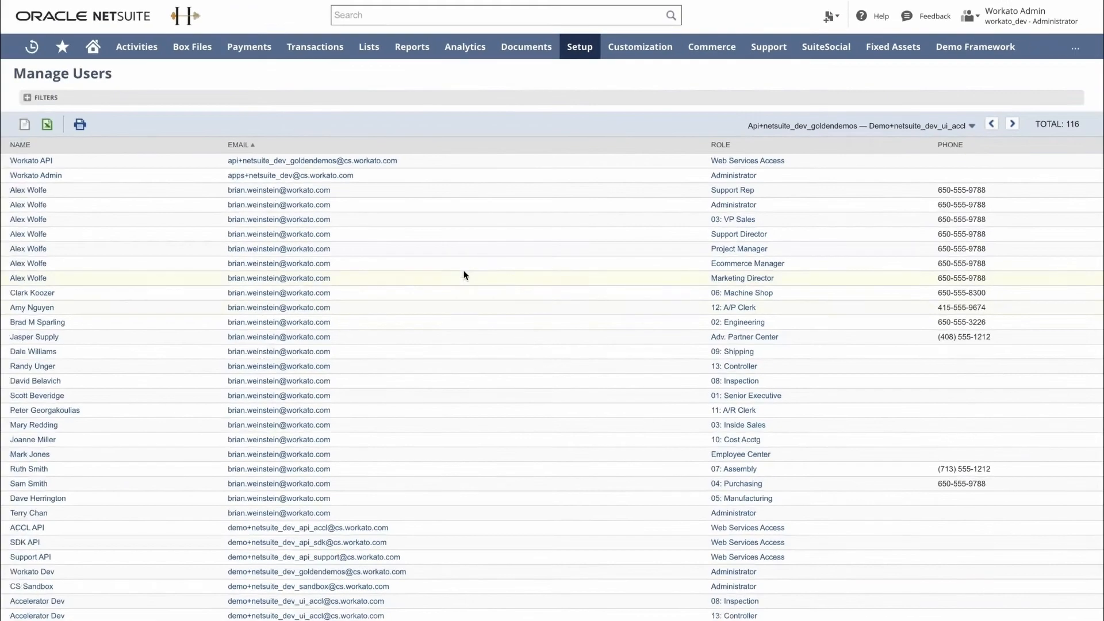
scroll(down, 3)
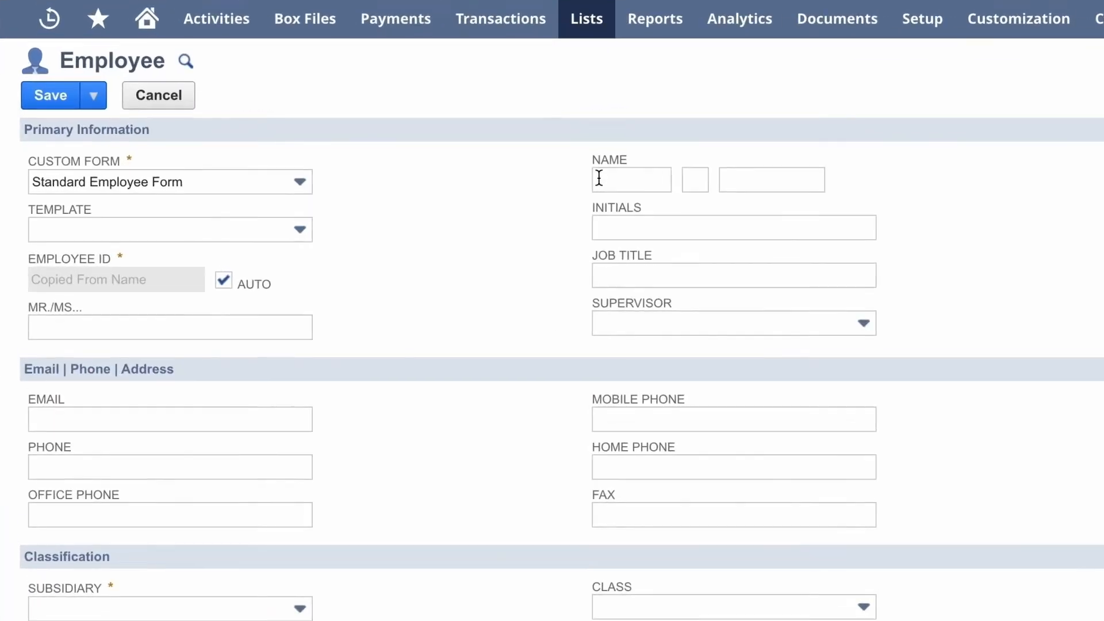
Name the employee 'Workato Integration User', set subsidiary Honeycomb Holdings Inc., and give access.
text(Workato)
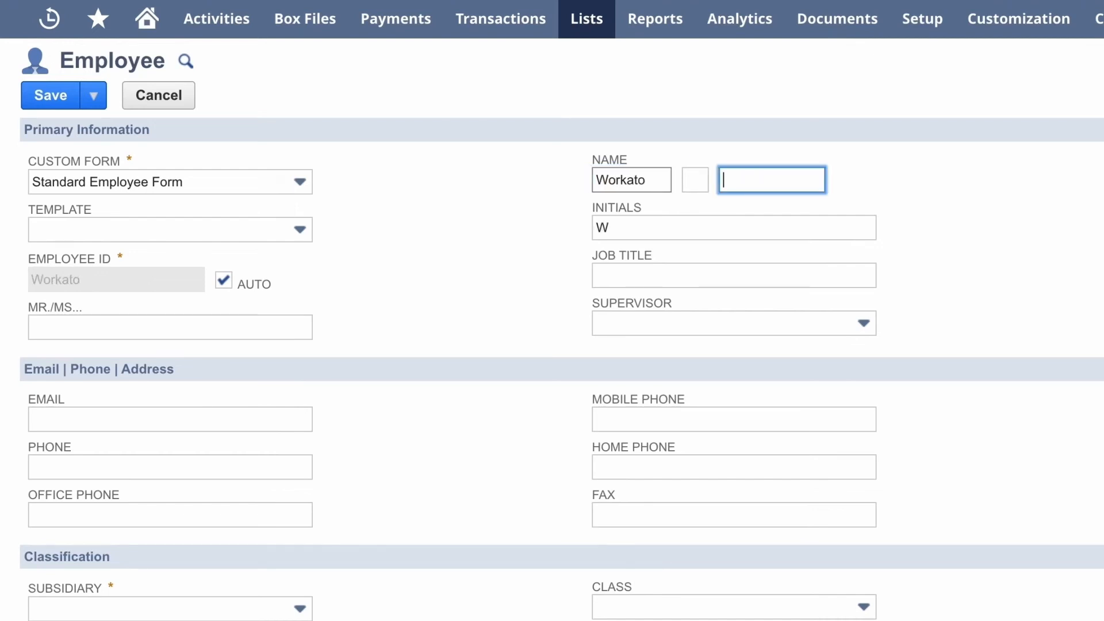
text(Integration User)
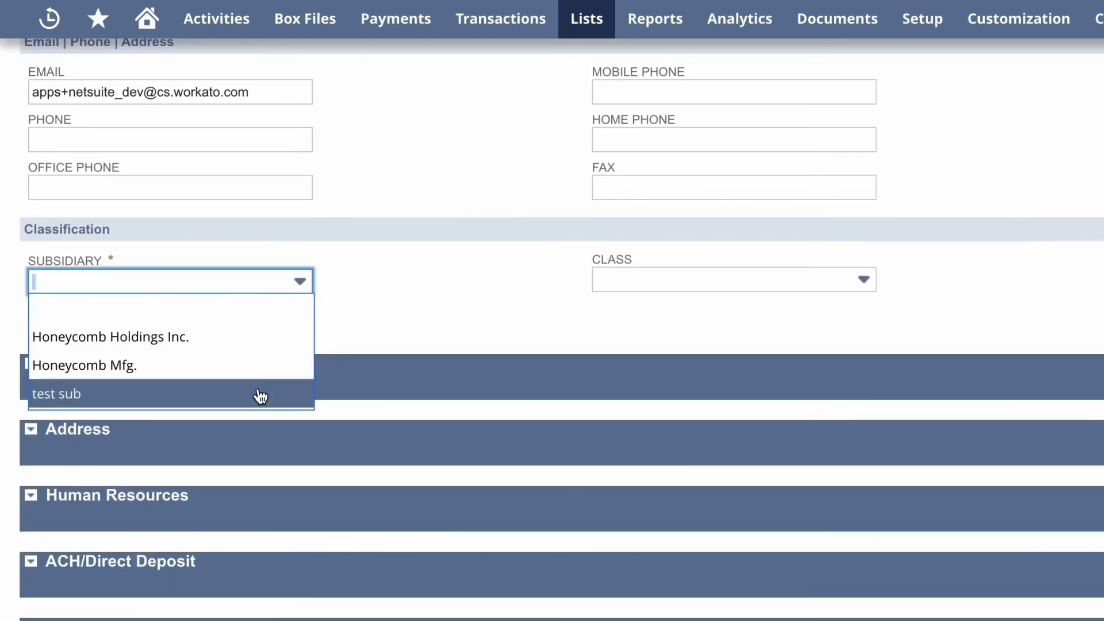
click(111, 337)
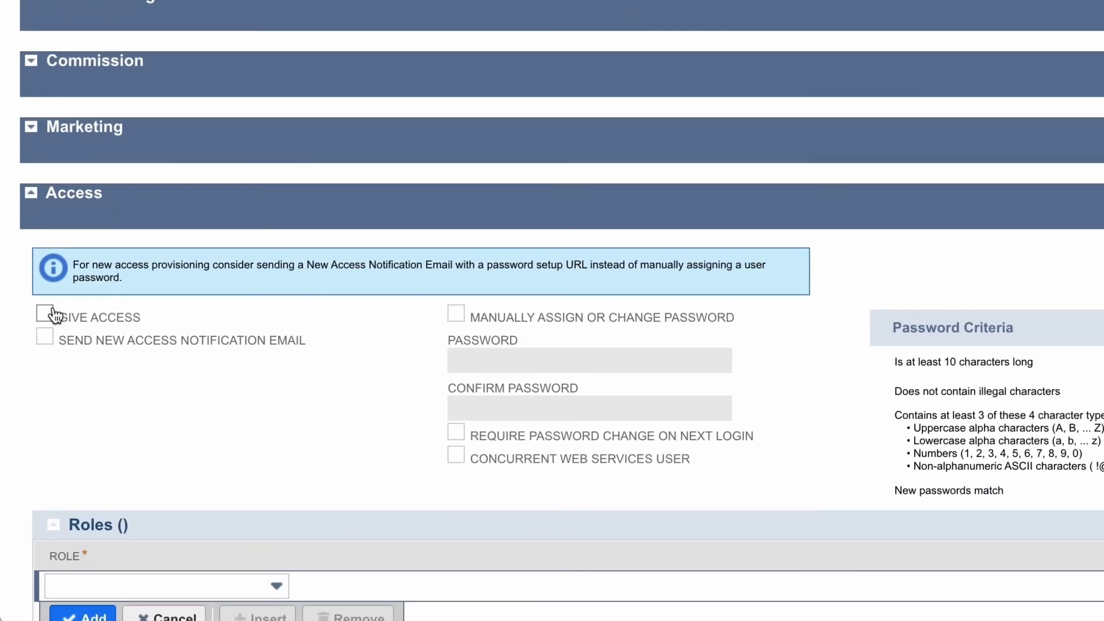
click(44, 317)
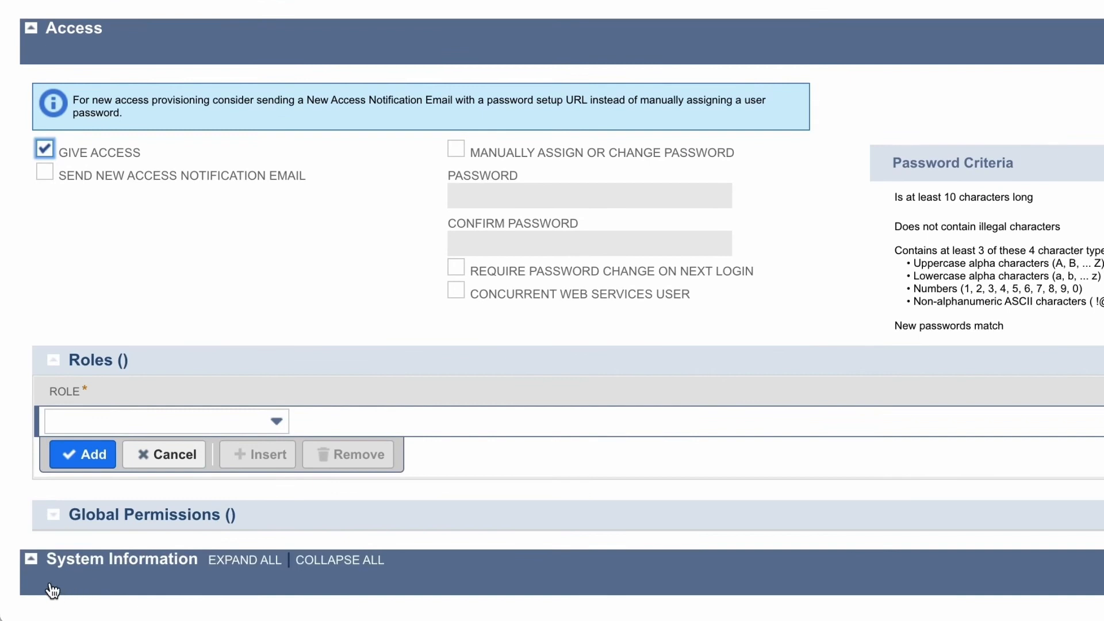
Add Integration Role to the employee's roles and save the record.
scroll(down, 3)
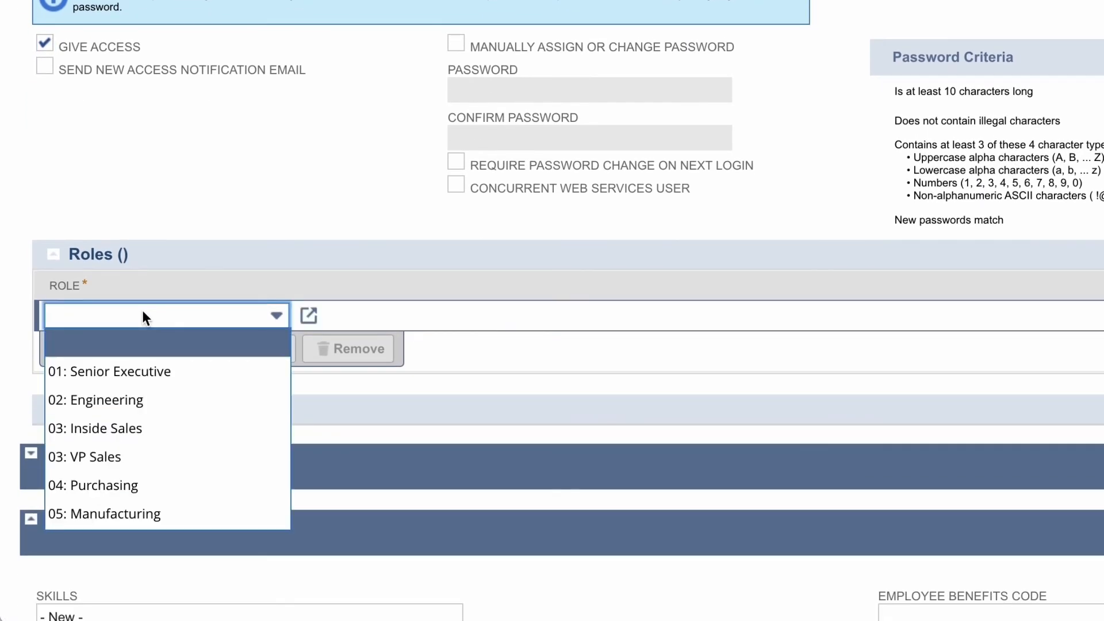
text(Integration Role)
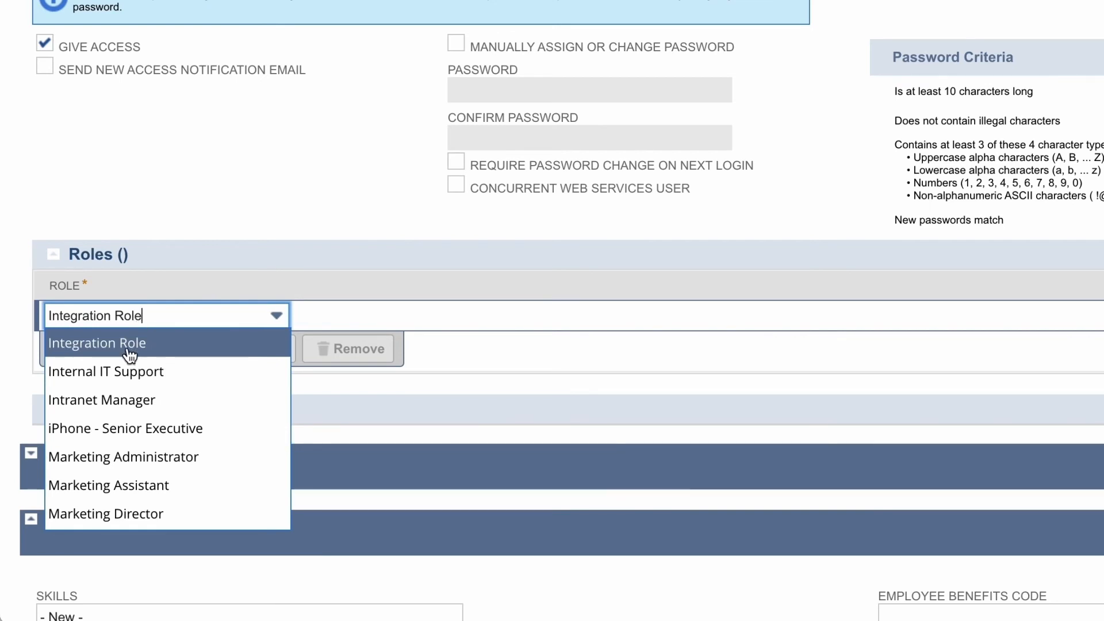
click(96, 343)
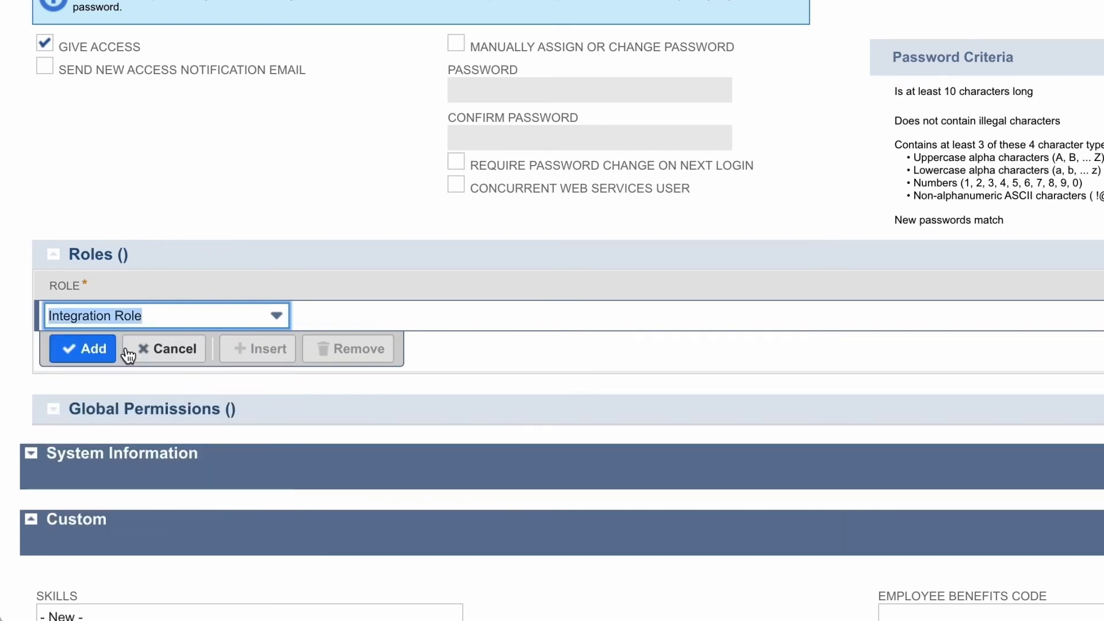
click(82, 349)
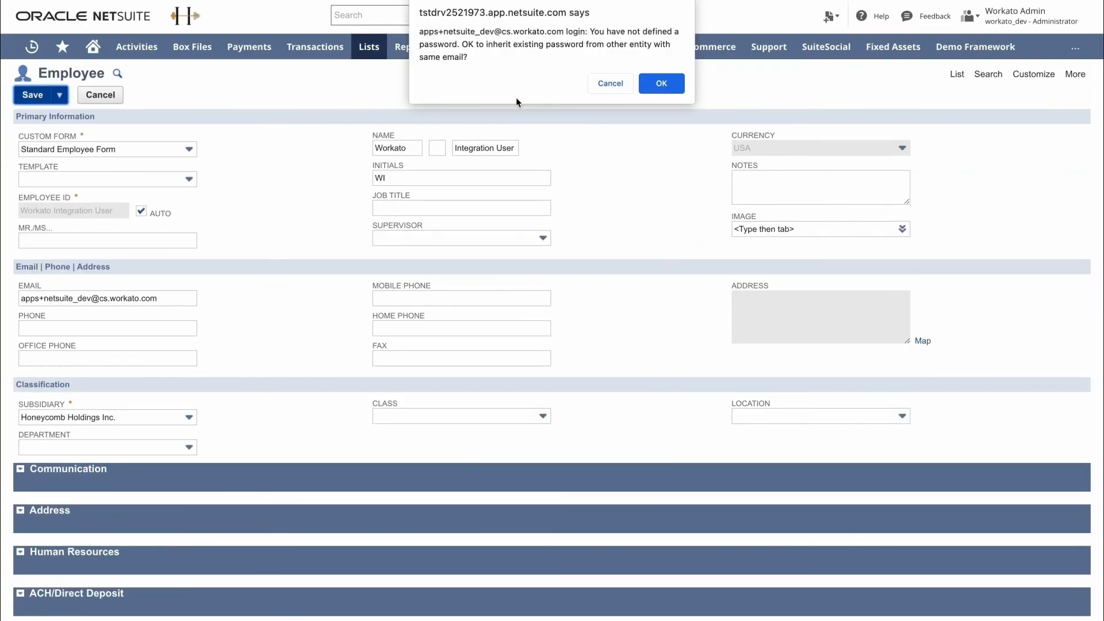
click(659, 83)
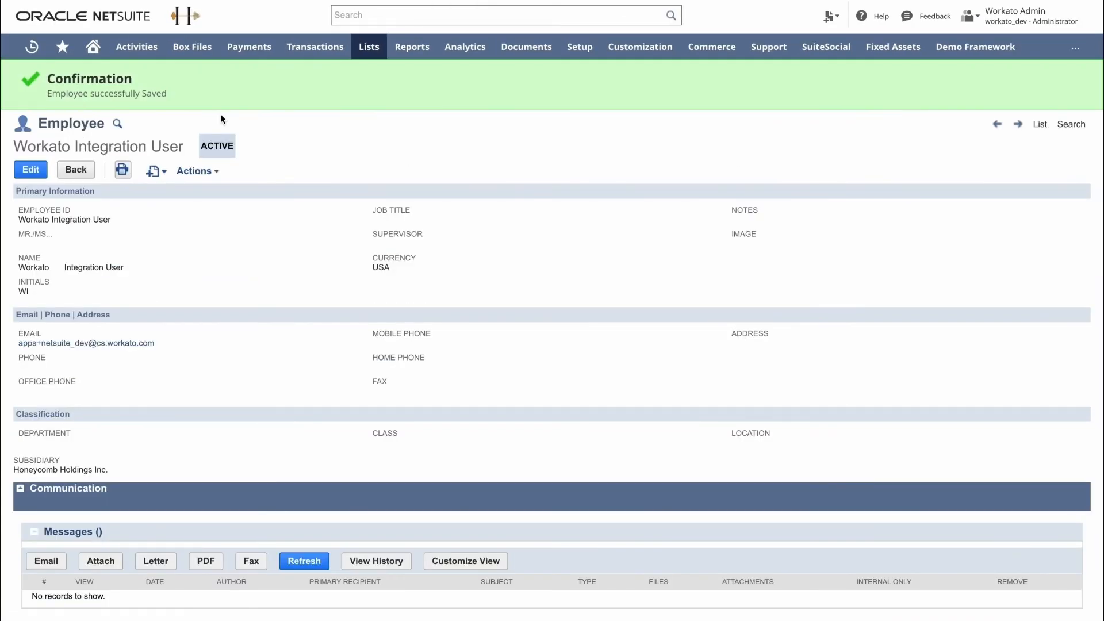
Return to the home dashboard and bring up the Setup menu's access token options.
click(91, 47)
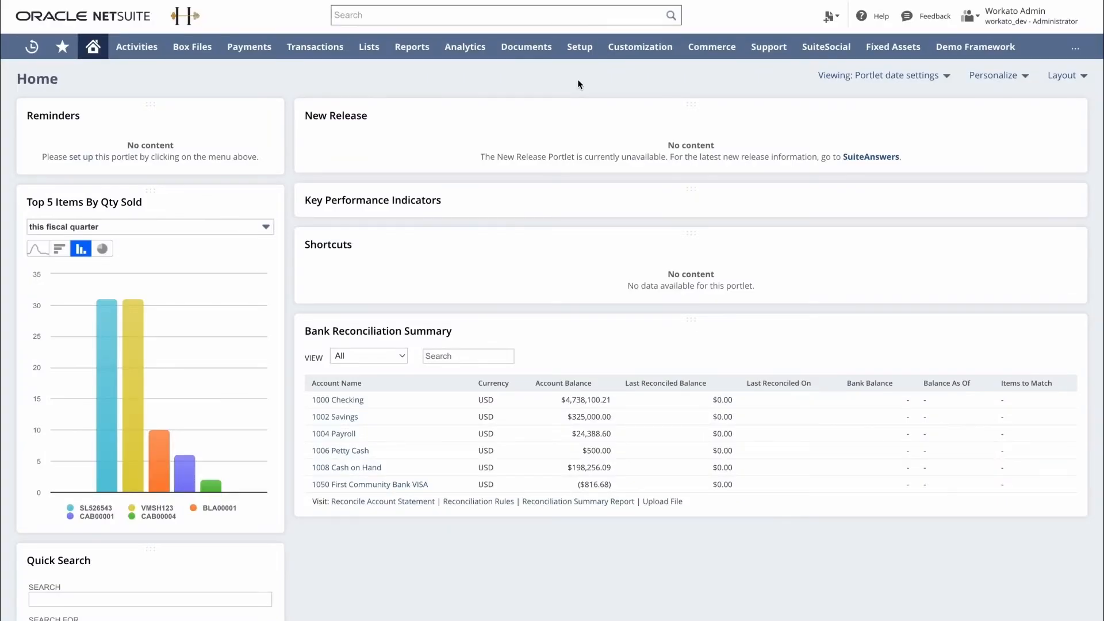
click(579, 46)
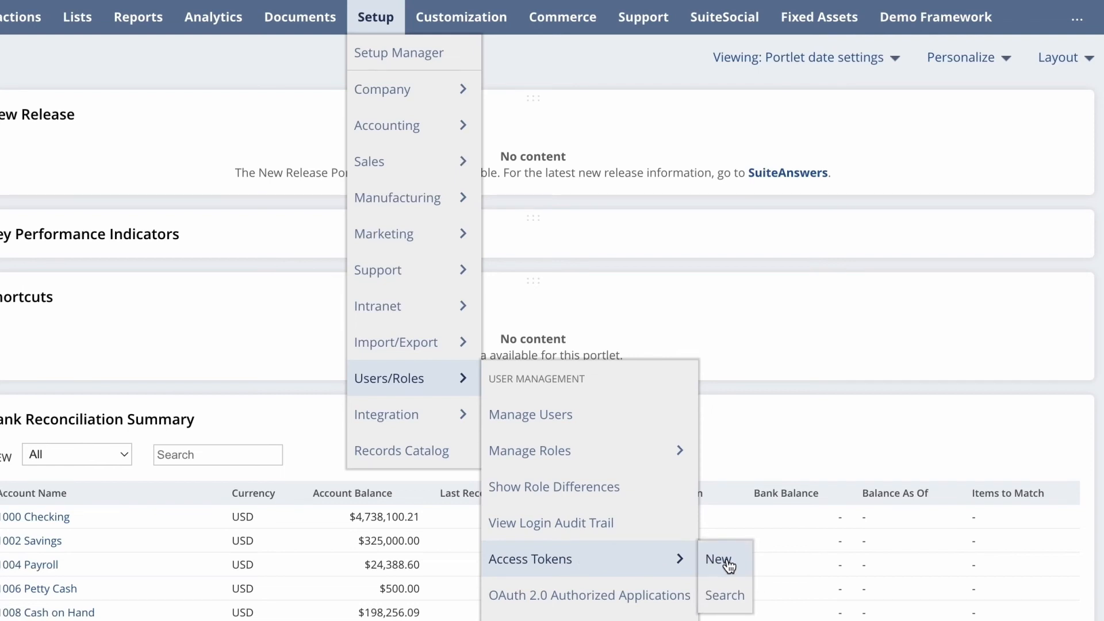
Create an access token for application Workato, user Workato Integration User, Integration Role.
click(716, 559)
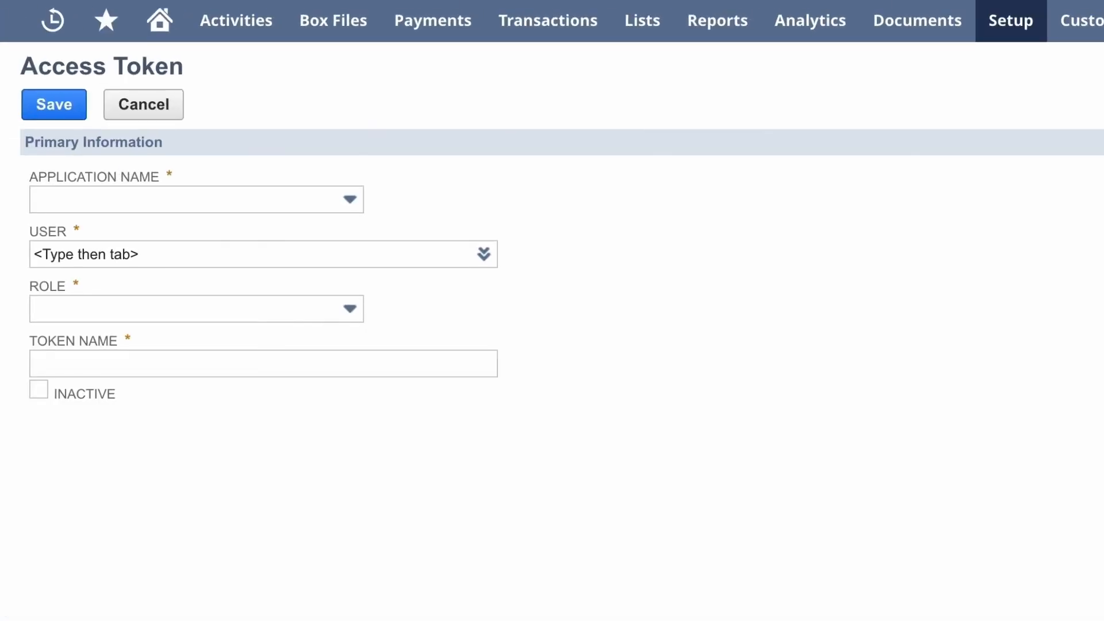
click(191, 200)
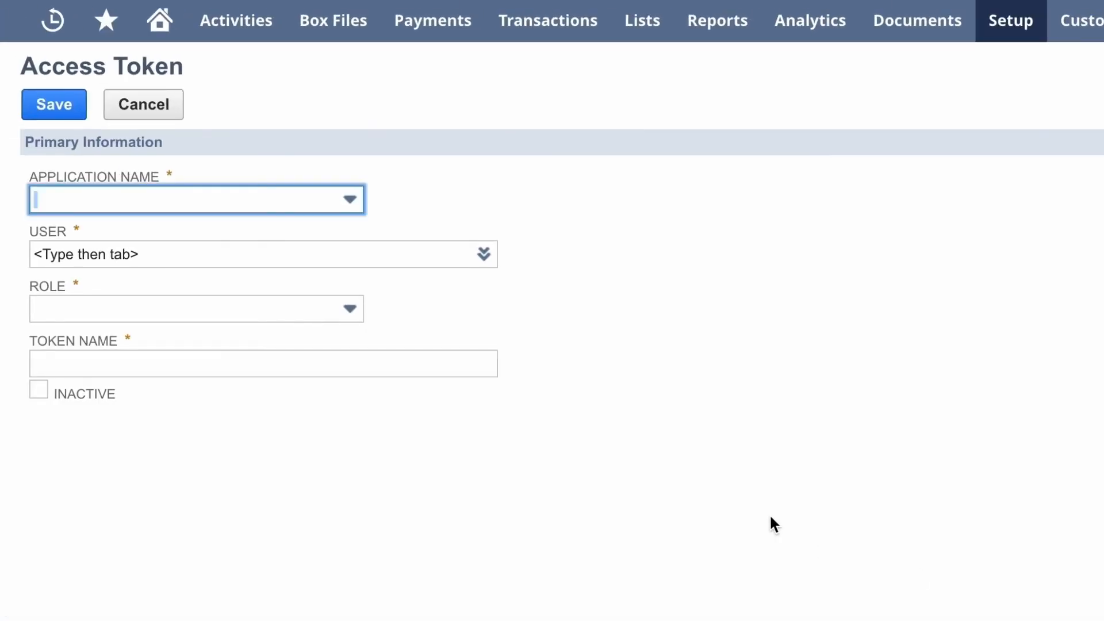
click(349, 200)
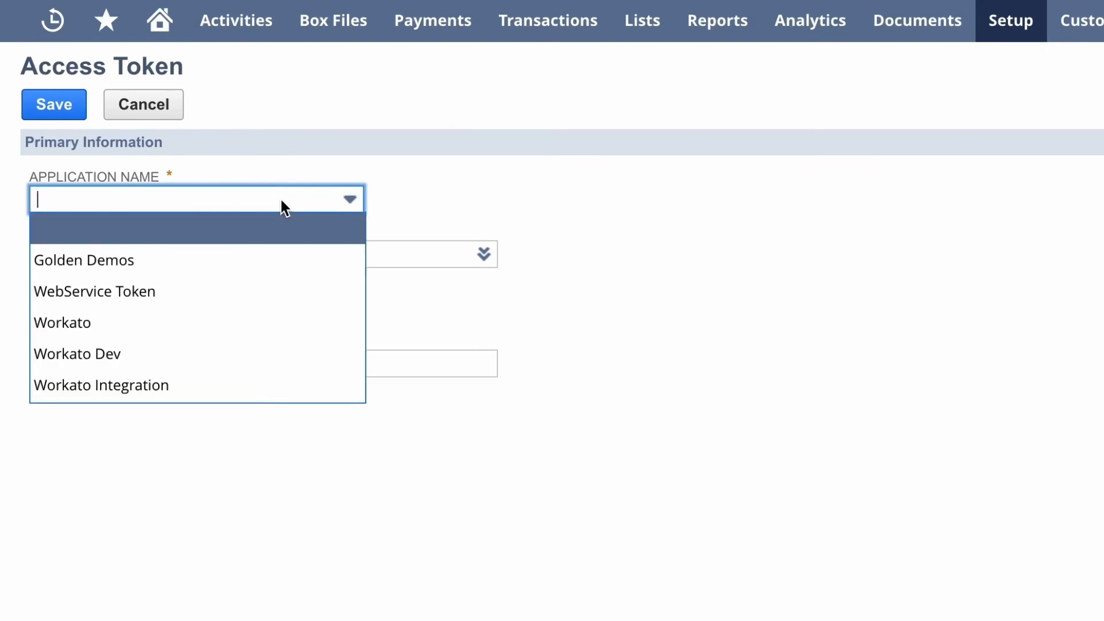
click(62, 323)
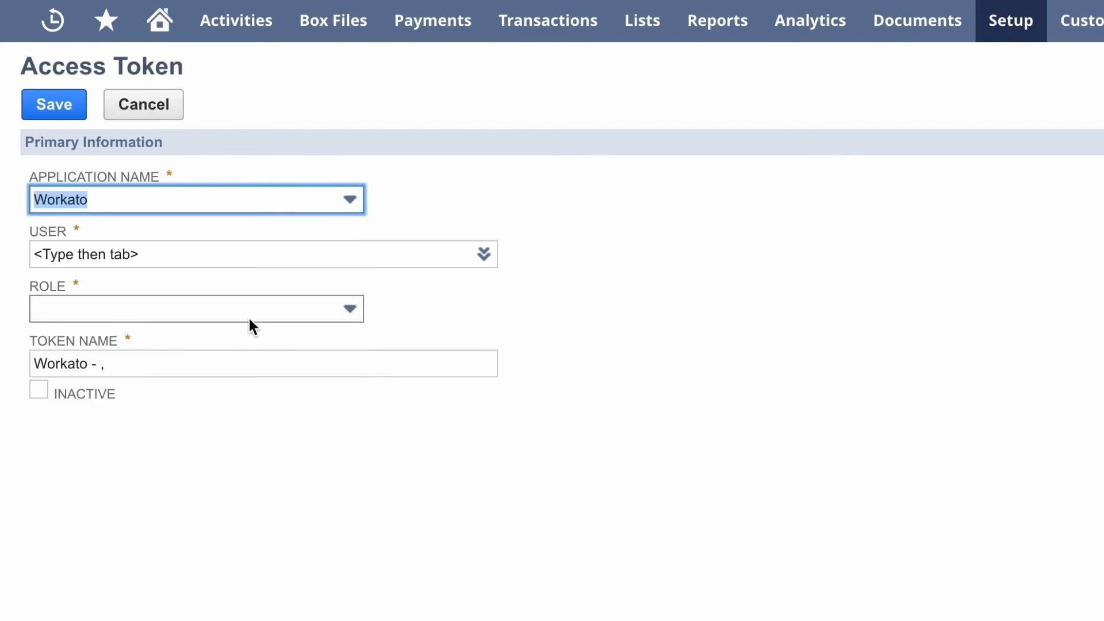
click(484, 254)
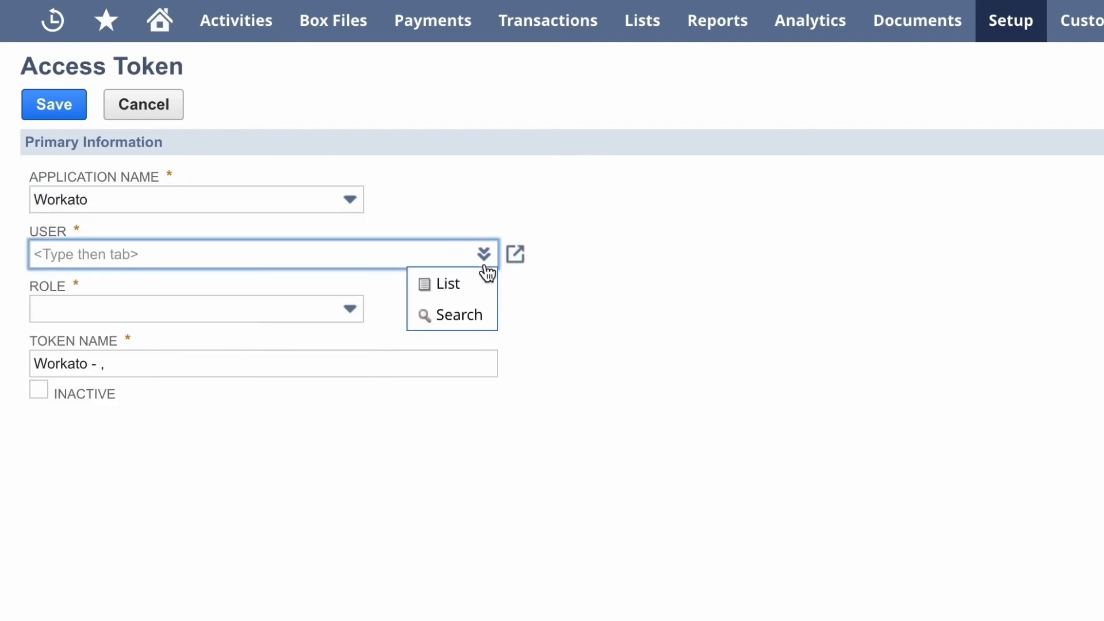
click(448, 283)
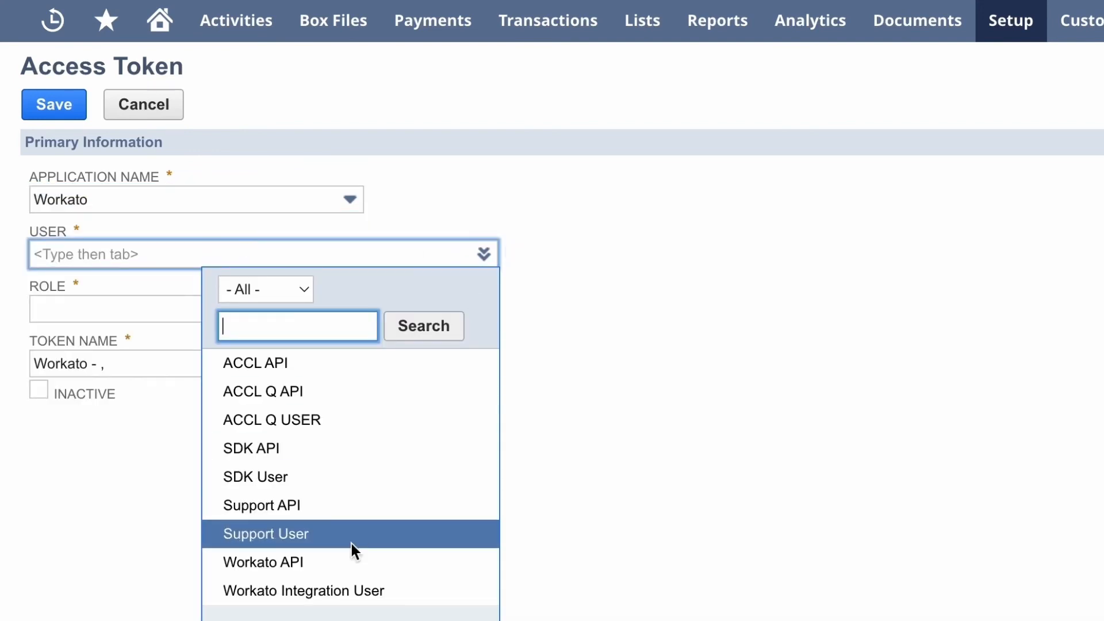
click(304, 590)
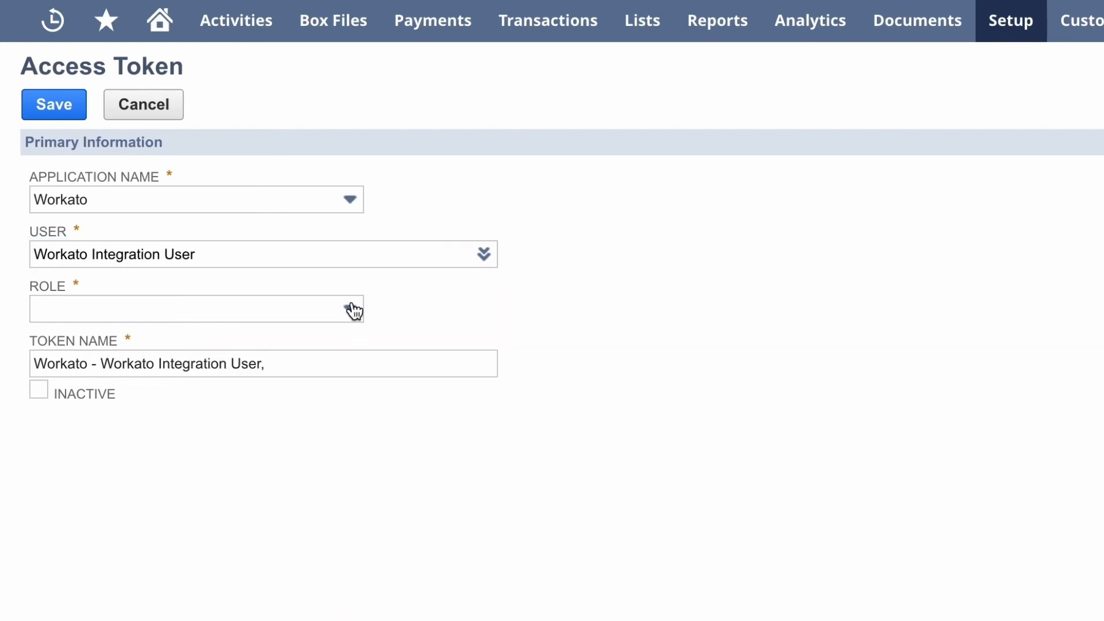
click(195, 310)
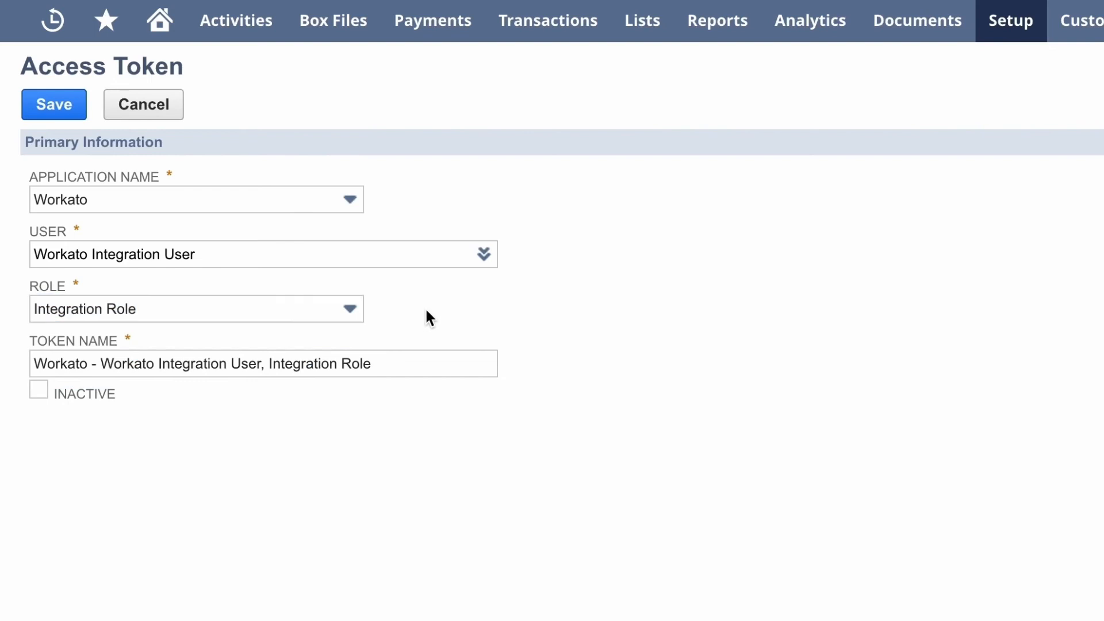
mouse_move(102, 216)
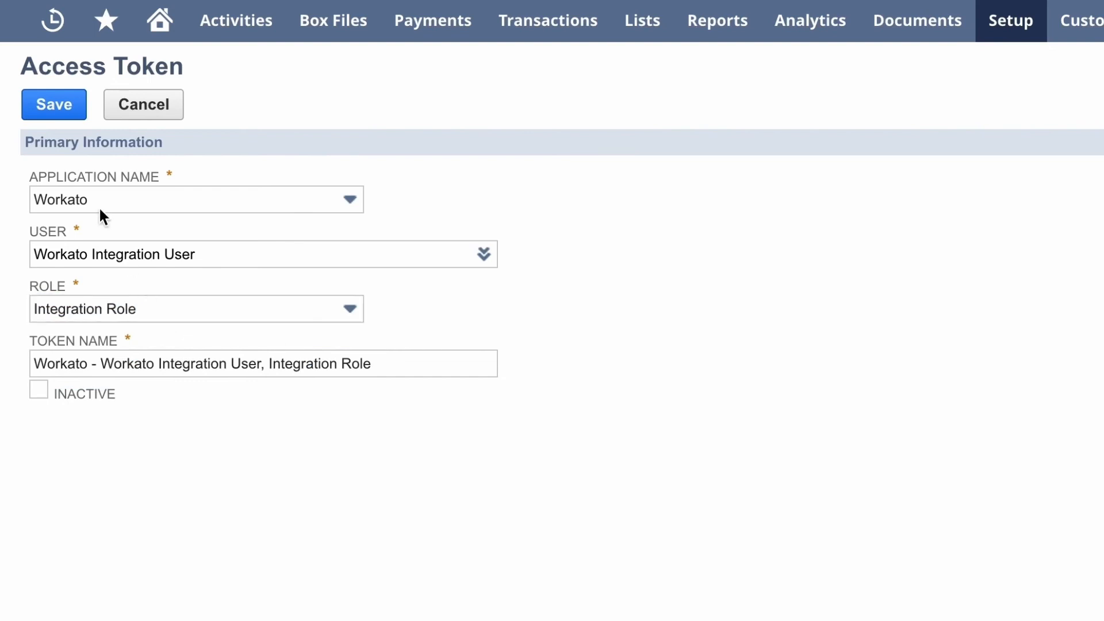
click(53, 104)
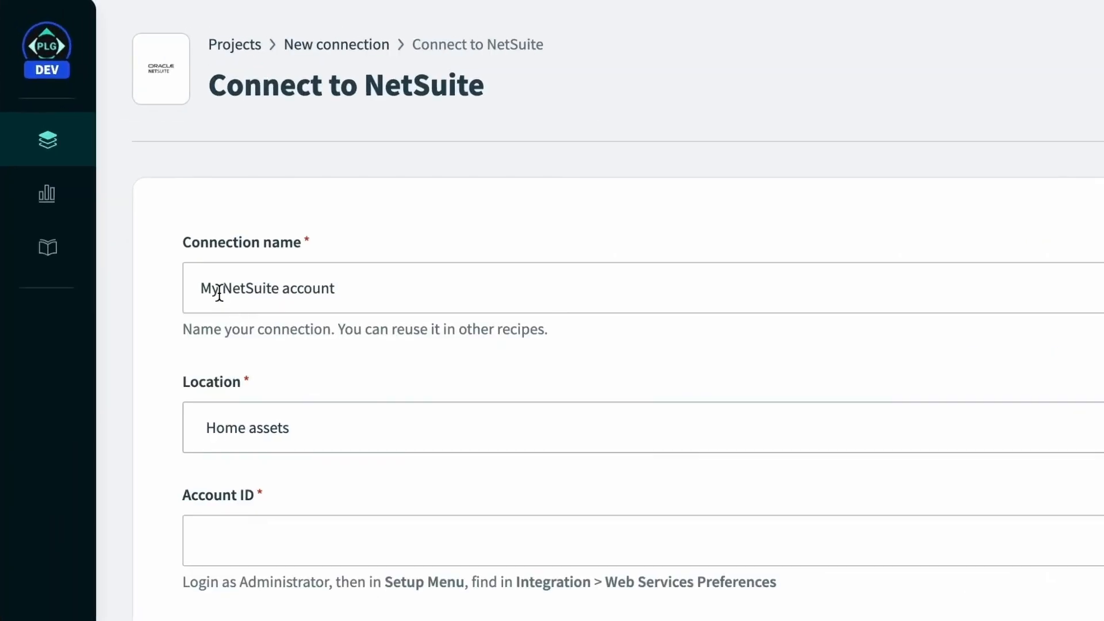
Rename the connection 'Finance NetSuite account' and look up the account ID in web services preferences.
text(Fina)
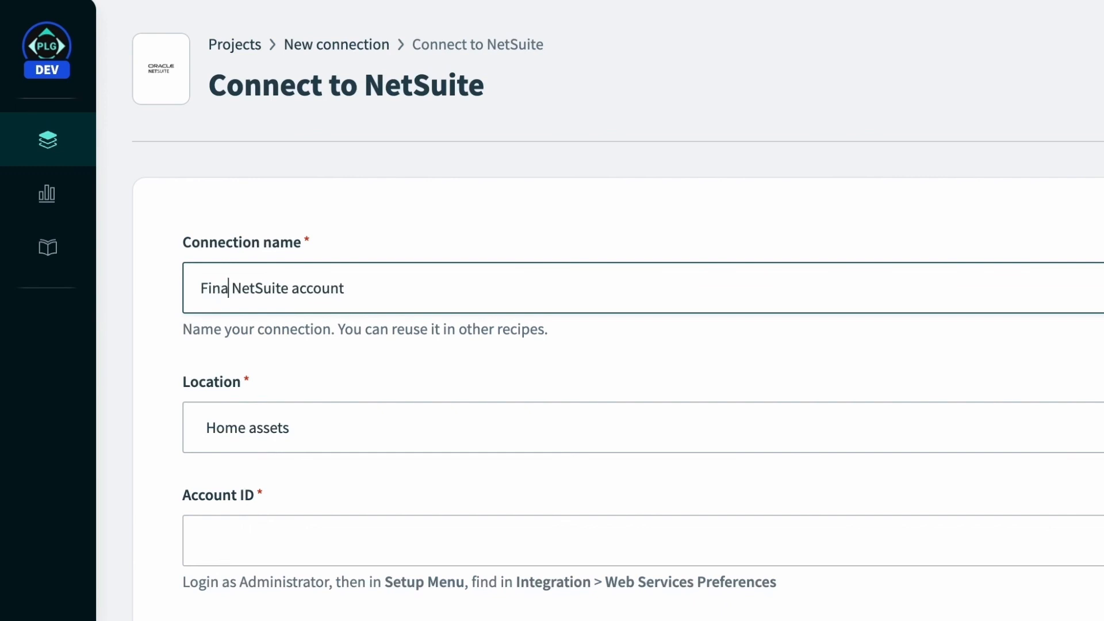
text(nce)
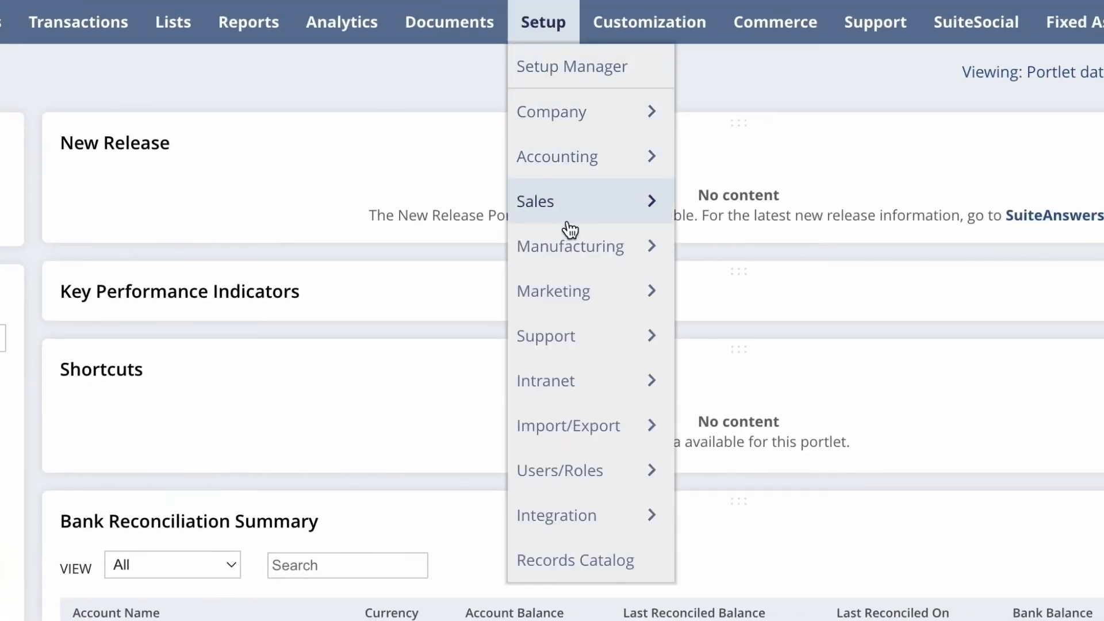
mouse_move(556, 514)
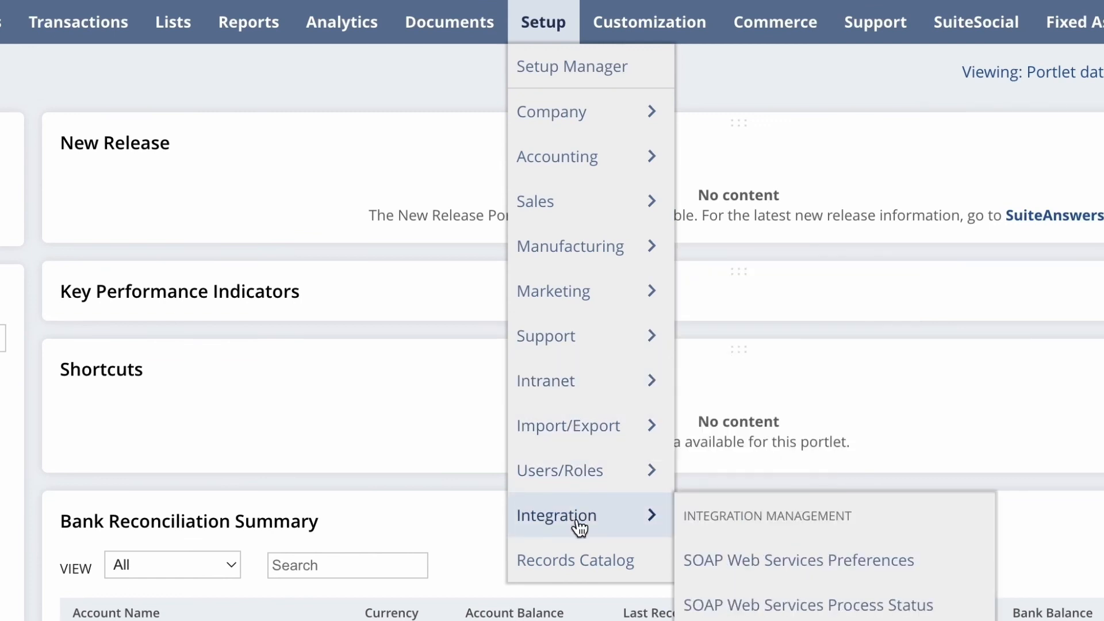
click(798, 559)
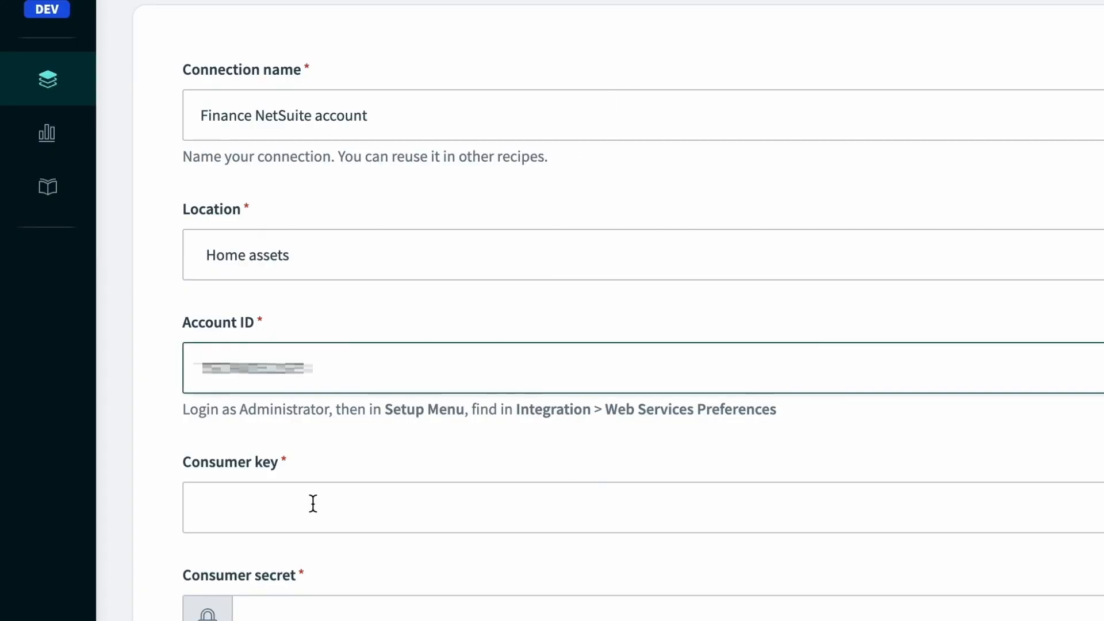
Set account timezone to Pacific Time (US & Canada) and connect the NetSuite account.
scroll(down, 3)
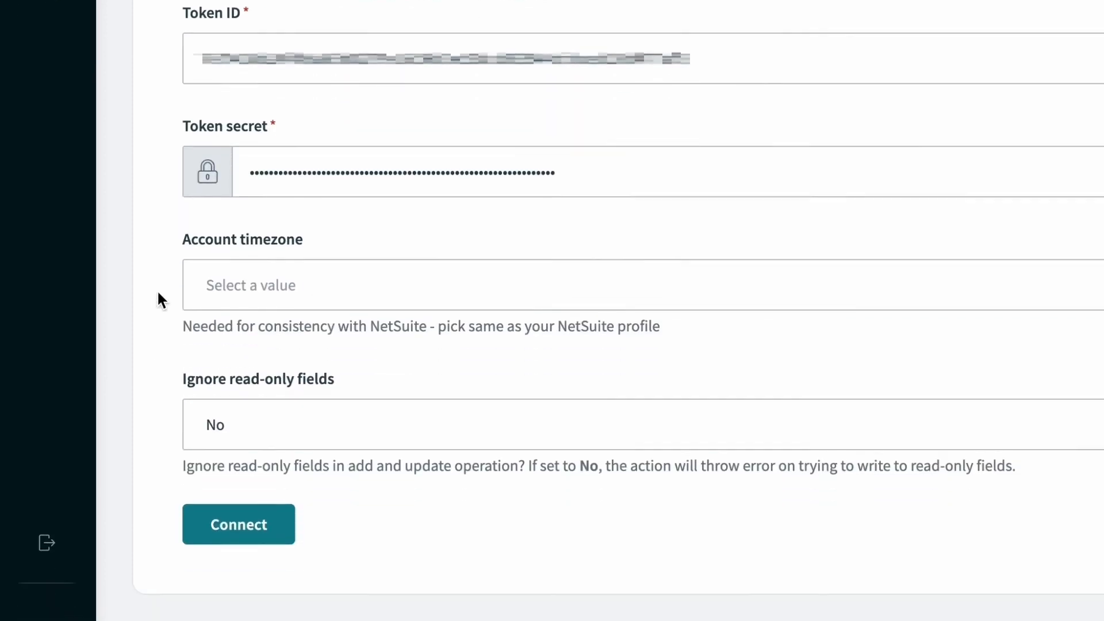
scroll(down, 3)
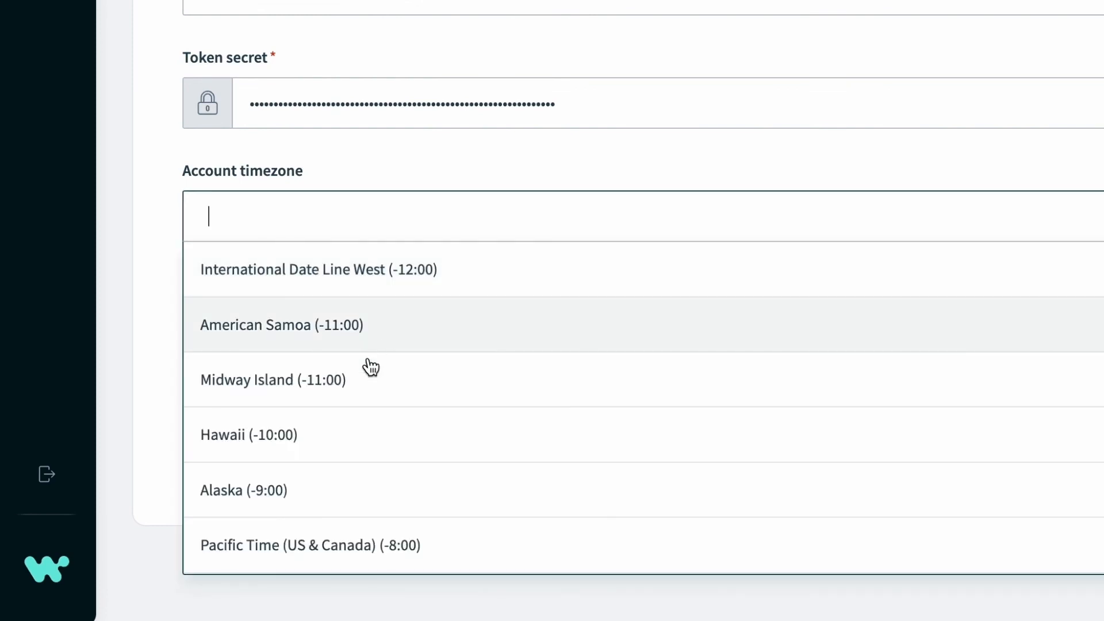
click(309, 546)
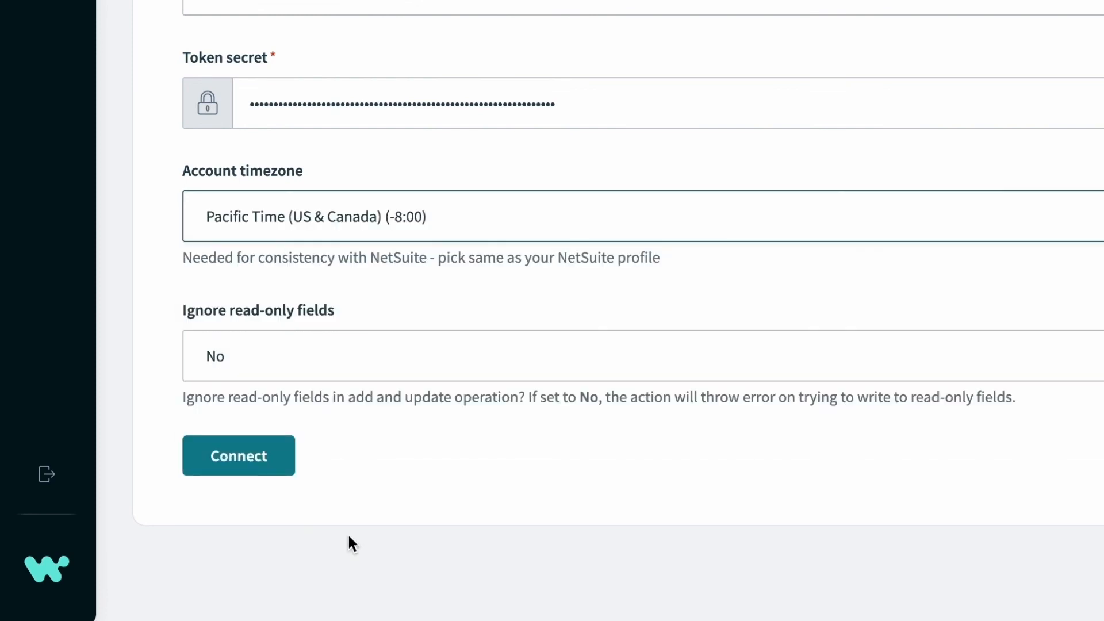
click(238, 456)
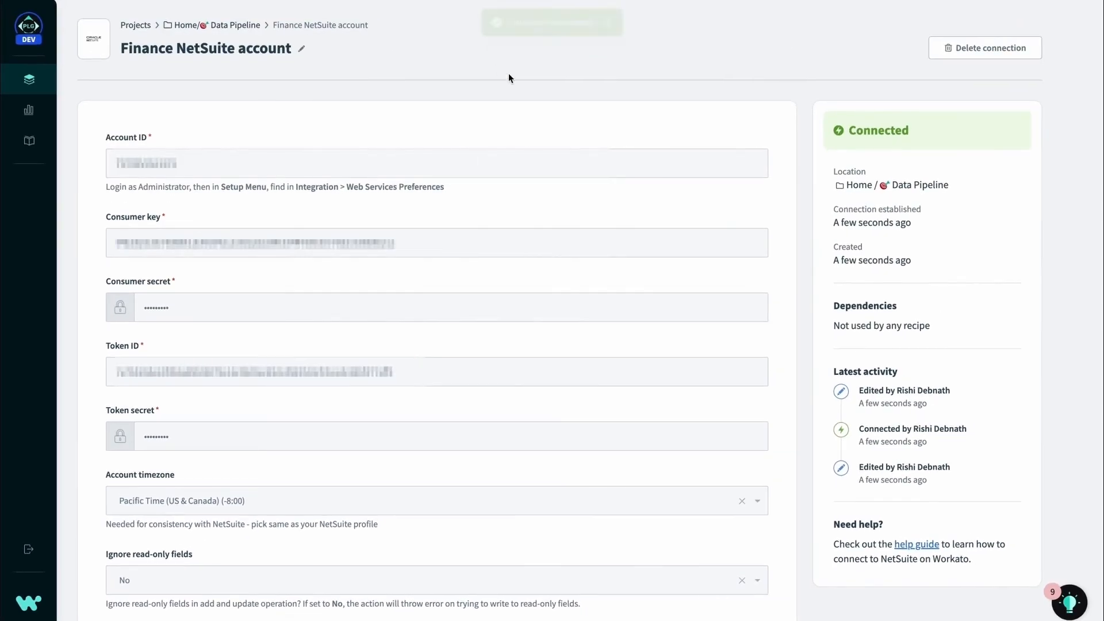
mouse_move(472, 62)
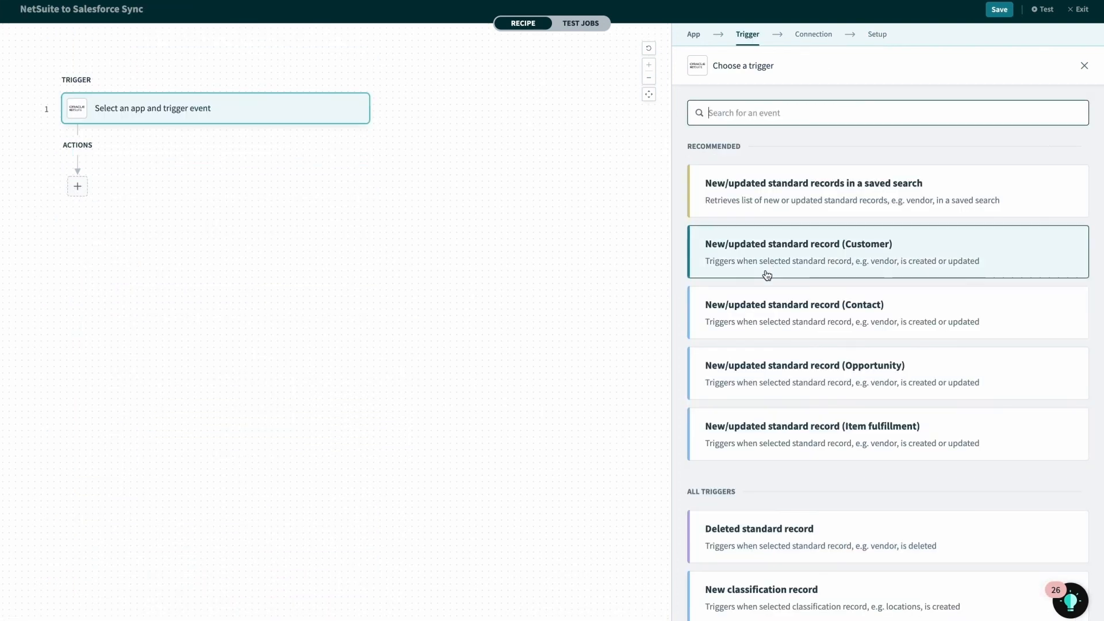
Choose the New/updated Customer record trigger using the Finance NetSuite account connection.
click(797, 251)
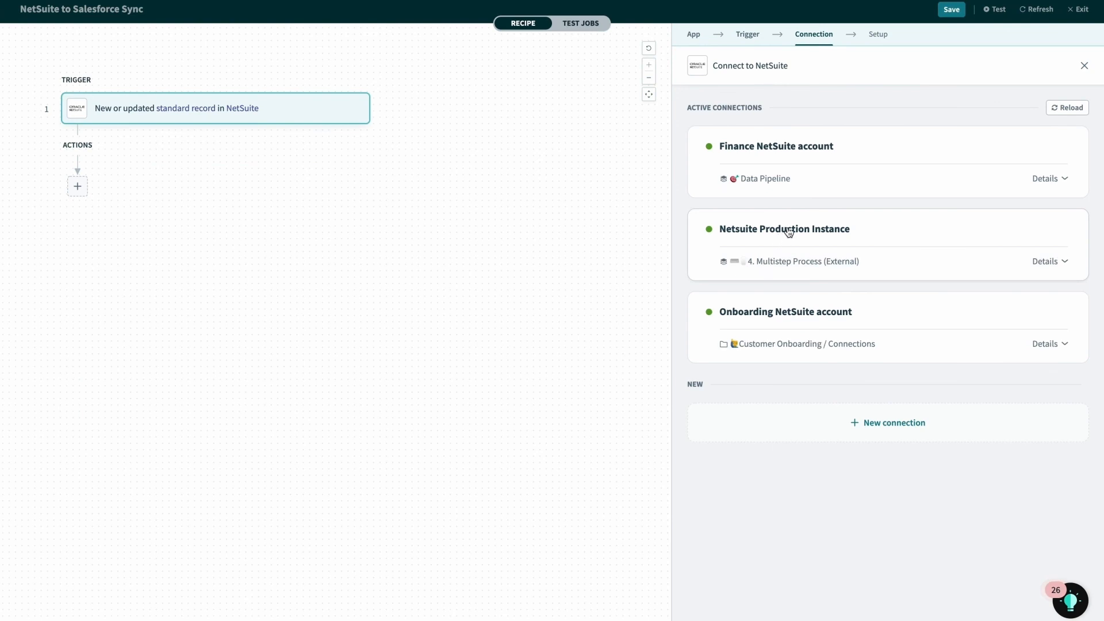
click(784, 229)
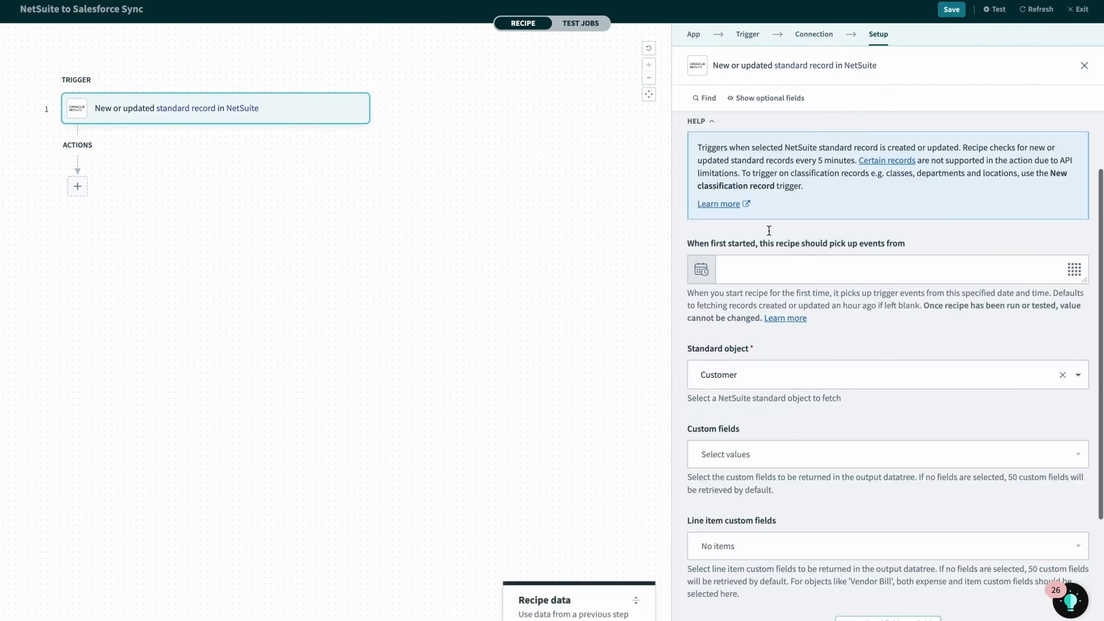